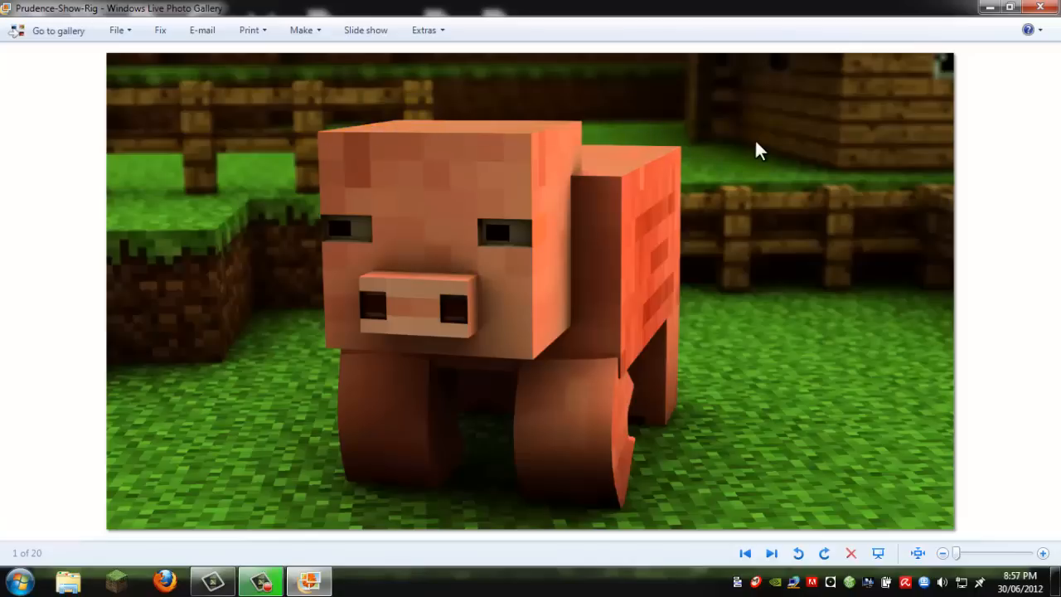
mouse_move(196, 235)
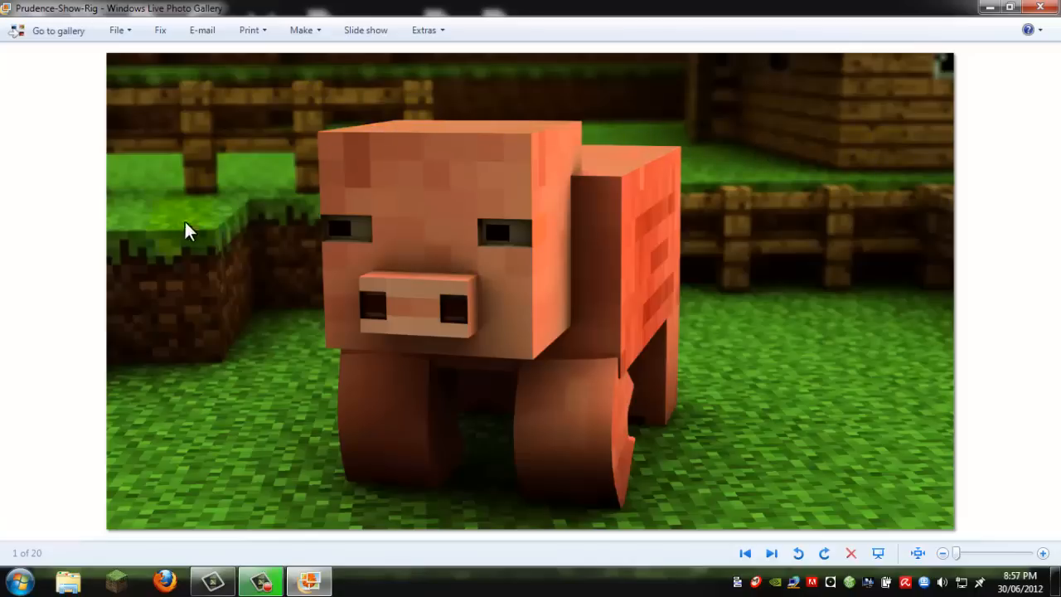
mouse_move(744, 202)
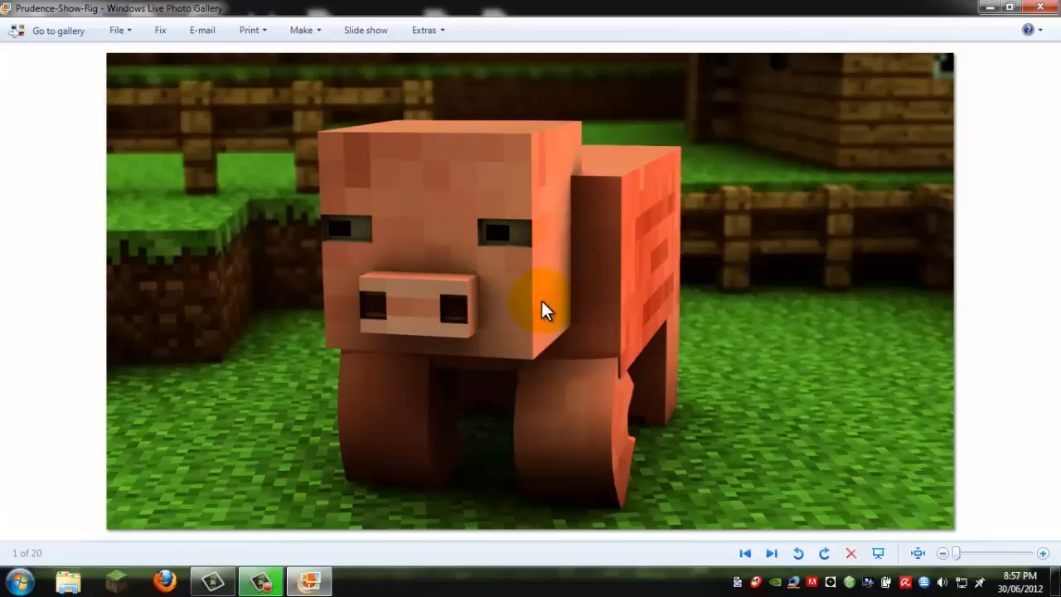
mouse_move(489, 322)
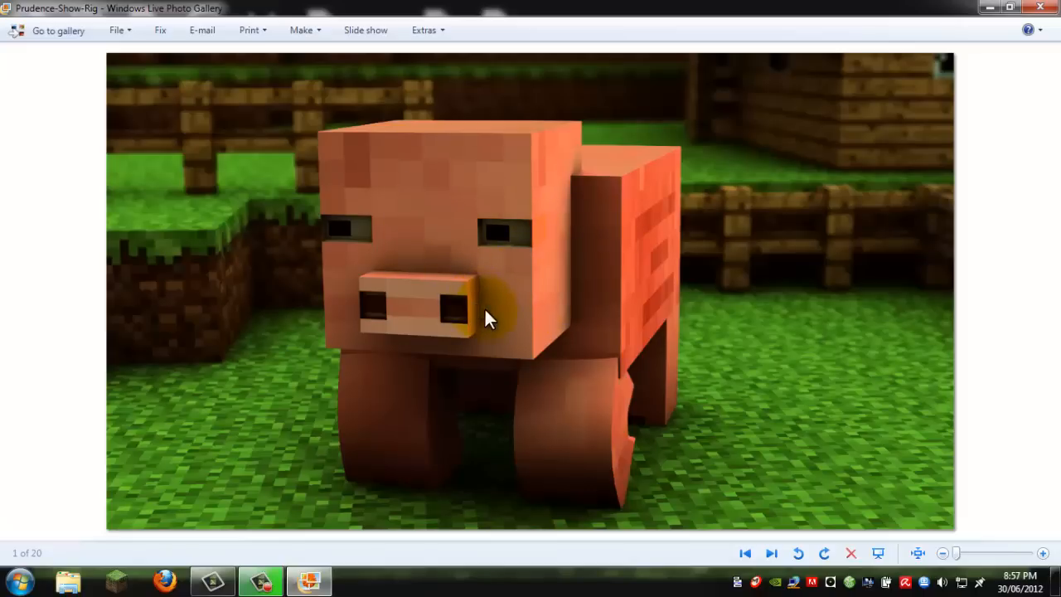
mouse_move(602, 77)
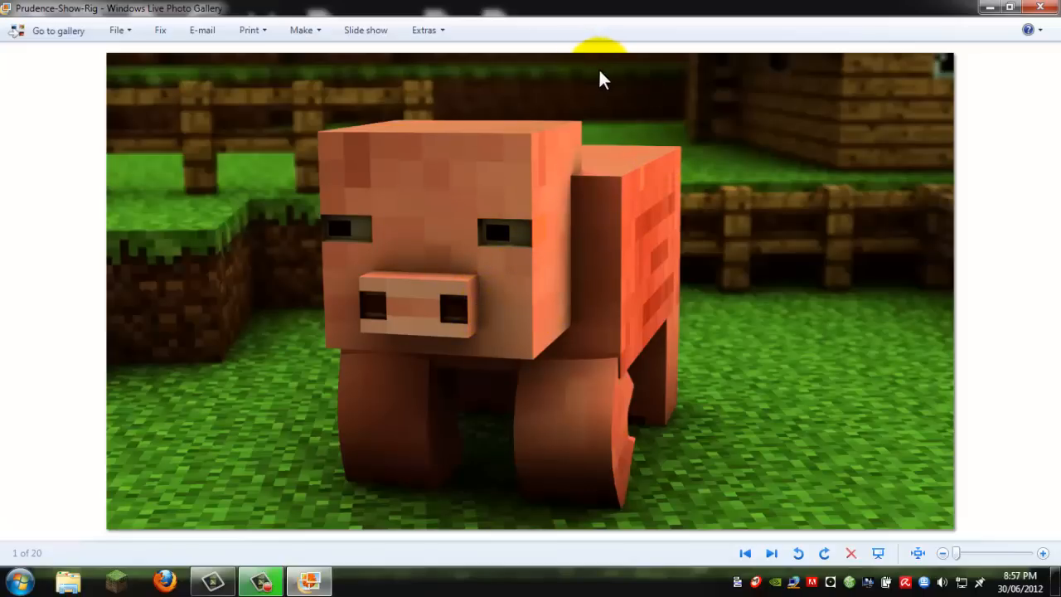
mouse_move(232, 126)
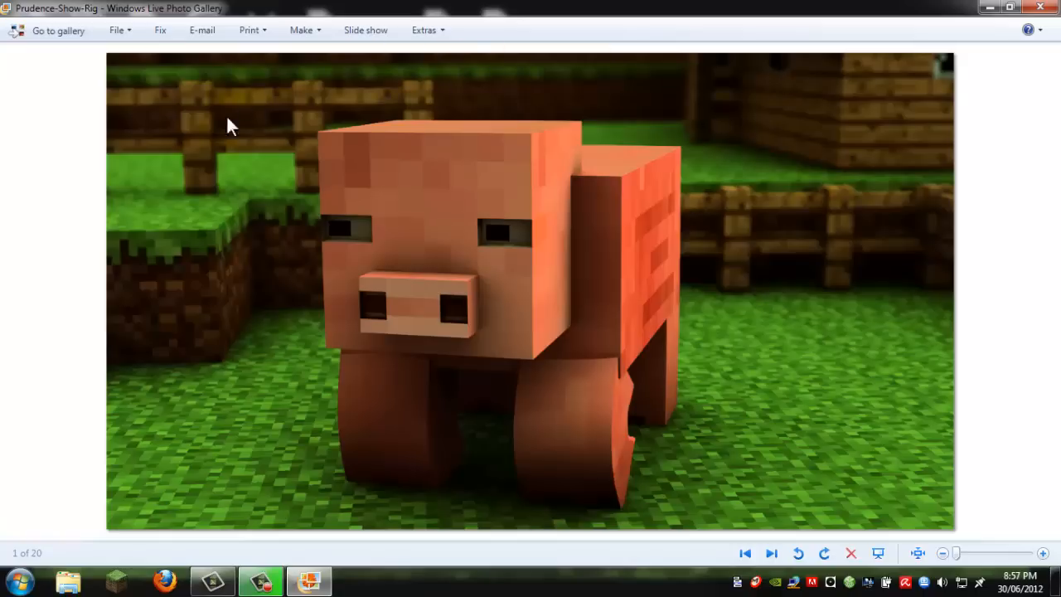
mouse_move(794, 224)
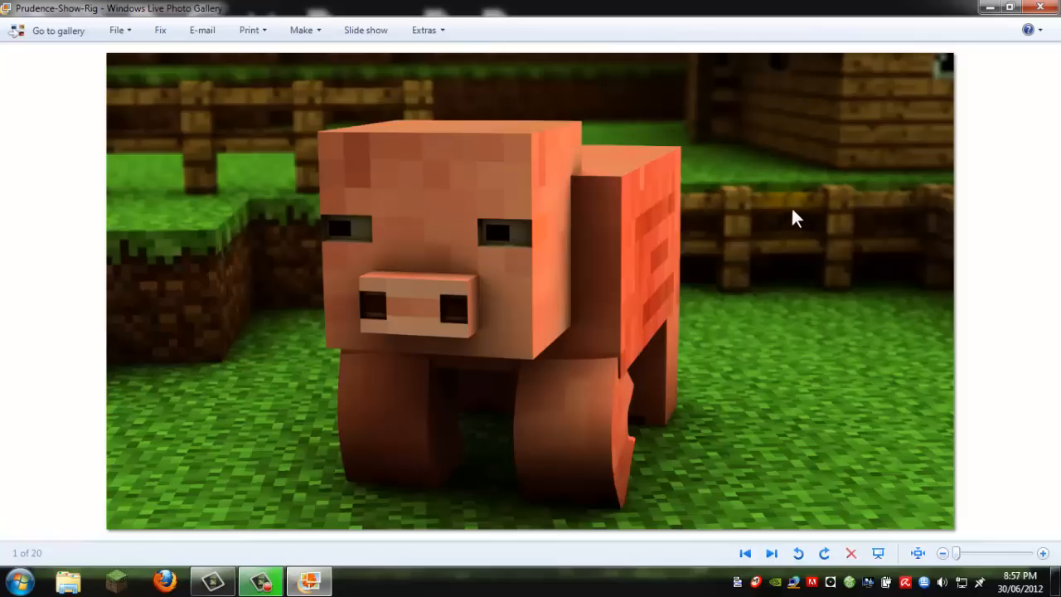
mouse_move(1046, 13)
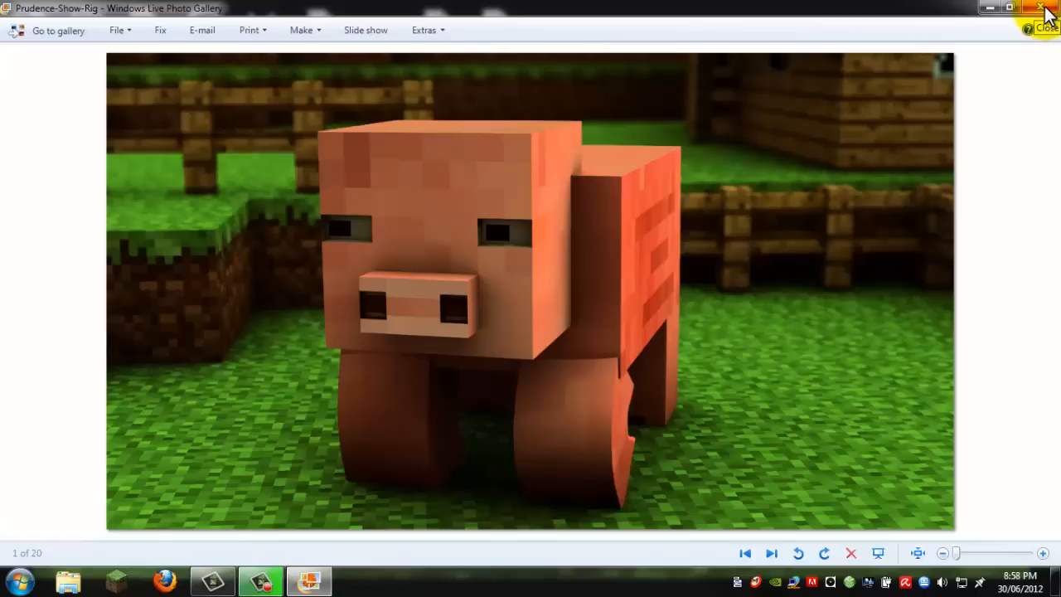
Close the photo viewer and open the pig .c4d scene file from the desktop in Cinema 4D
left_click(1041, 7)
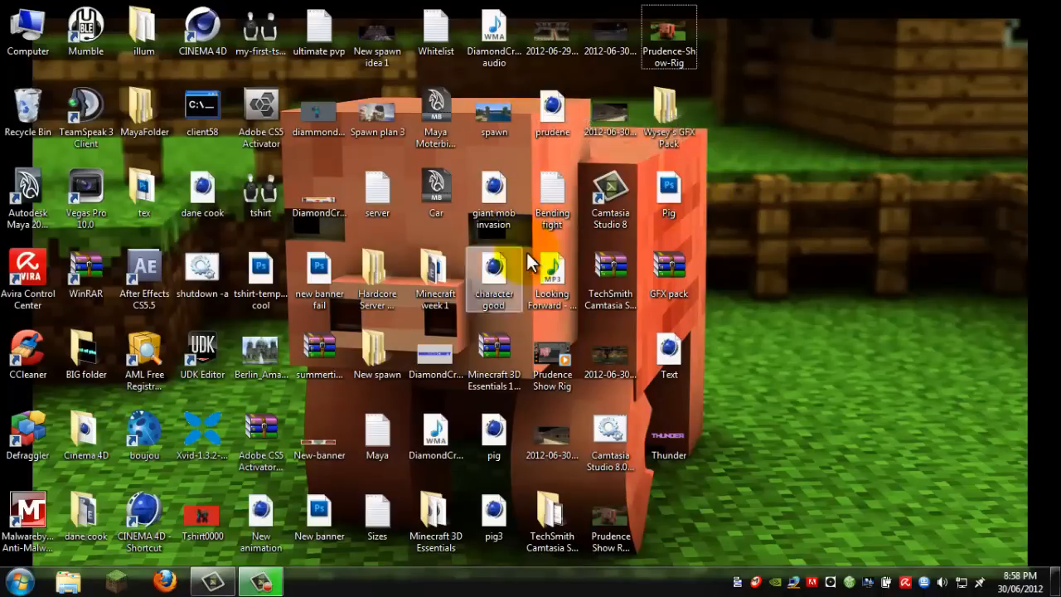
left_click(551, 108)
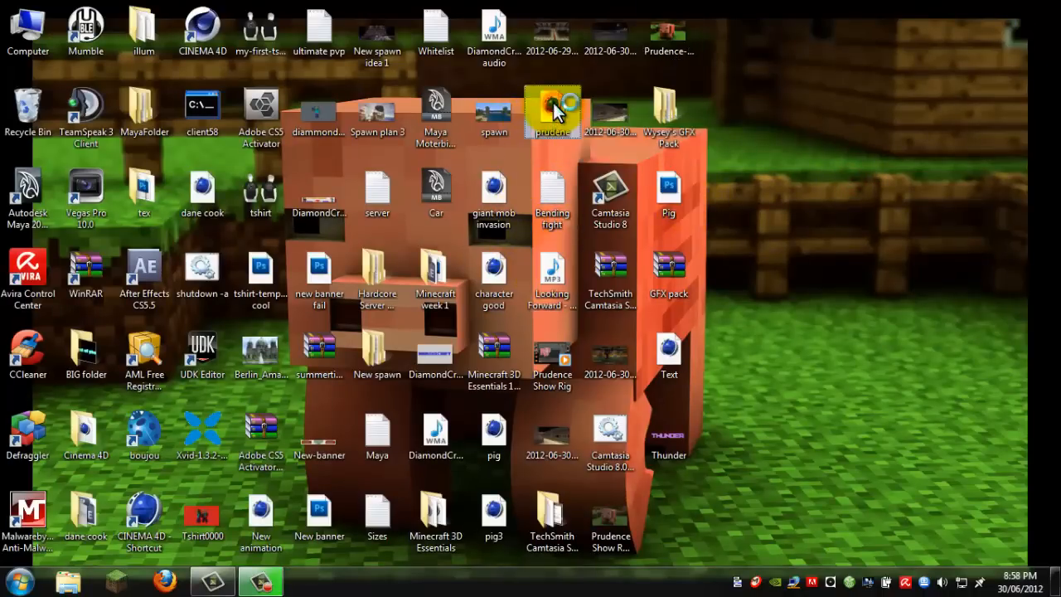
left_click(869, 199)
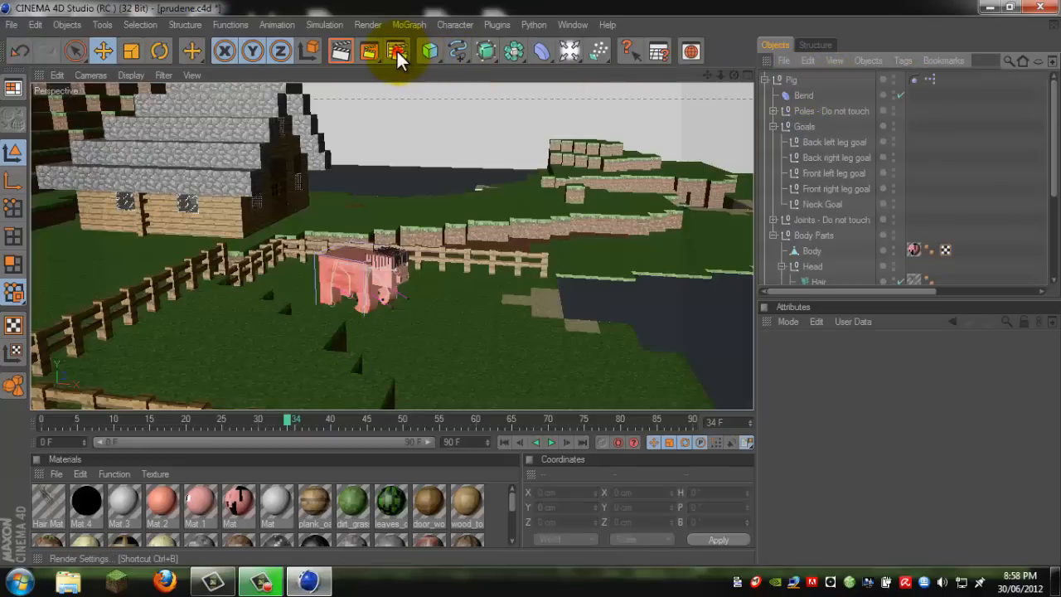
left_click(391, 51)
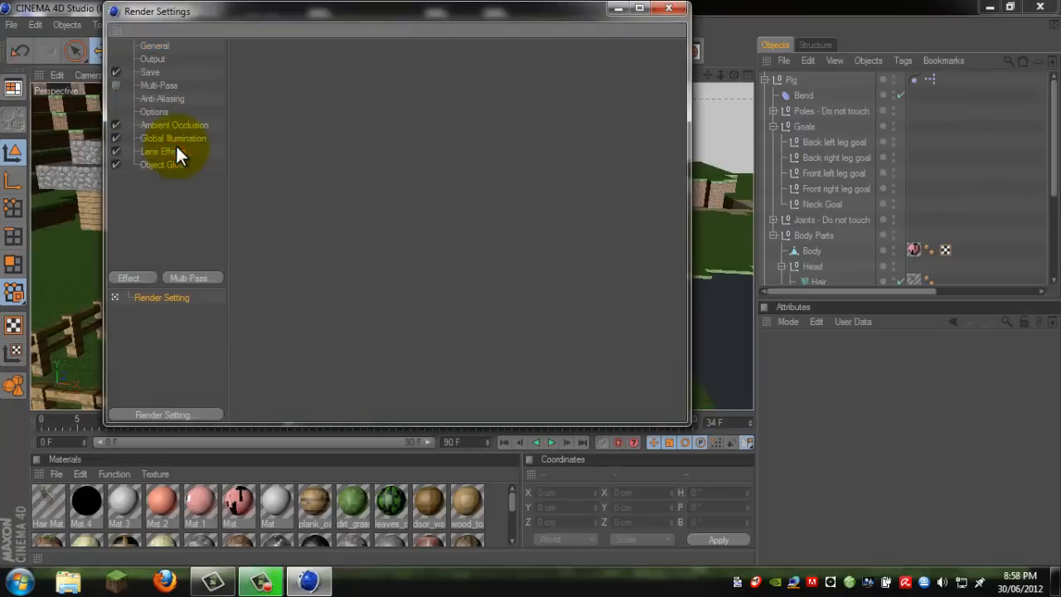
left_click(665, 8)
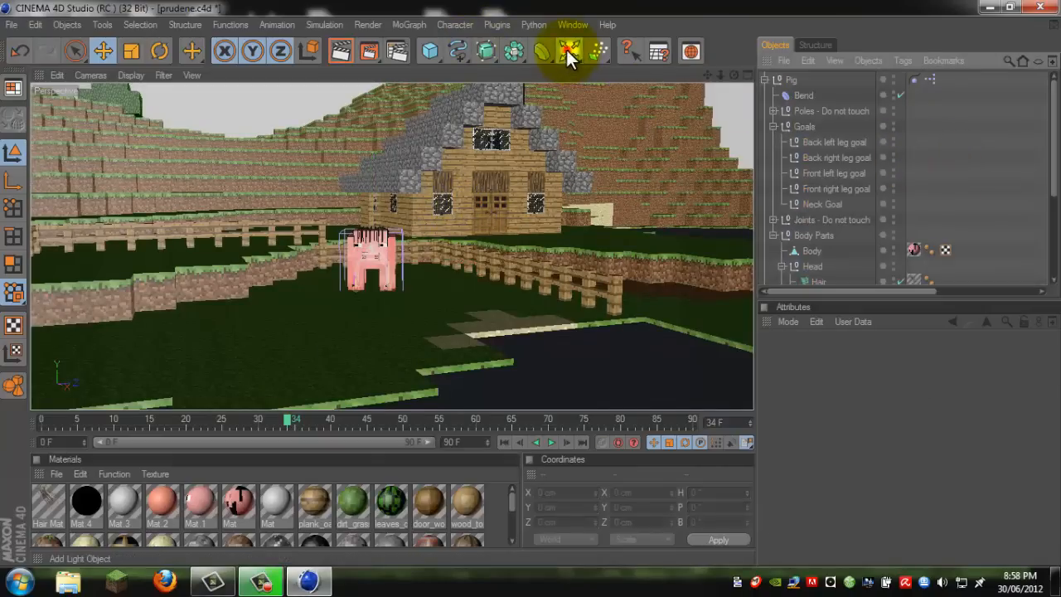
Add a new Camera object to the pig scene from the lights and cameras palette
left_click(562, 51)
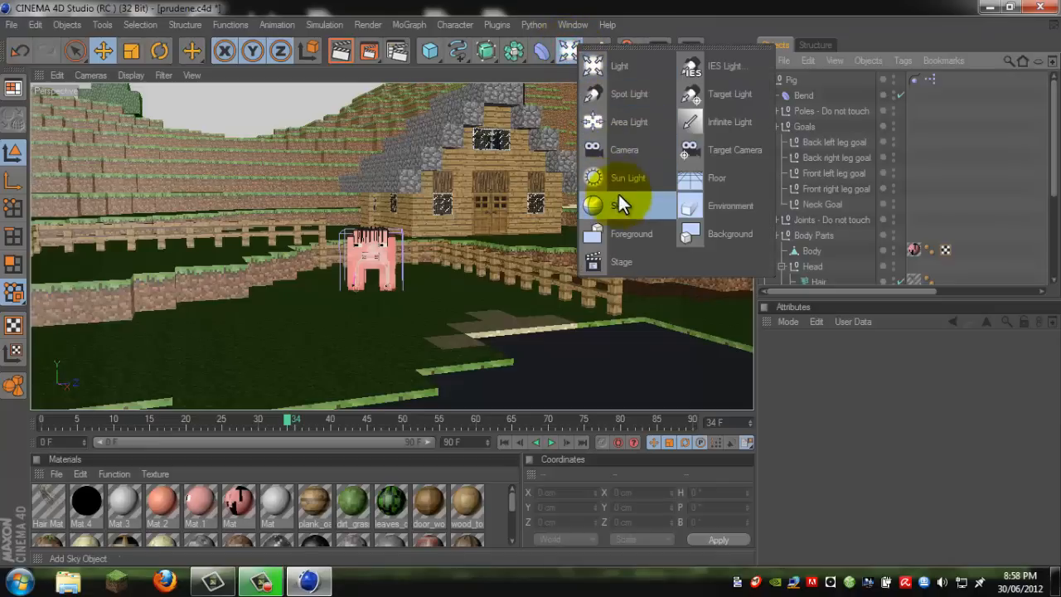
left_click(623, 150)
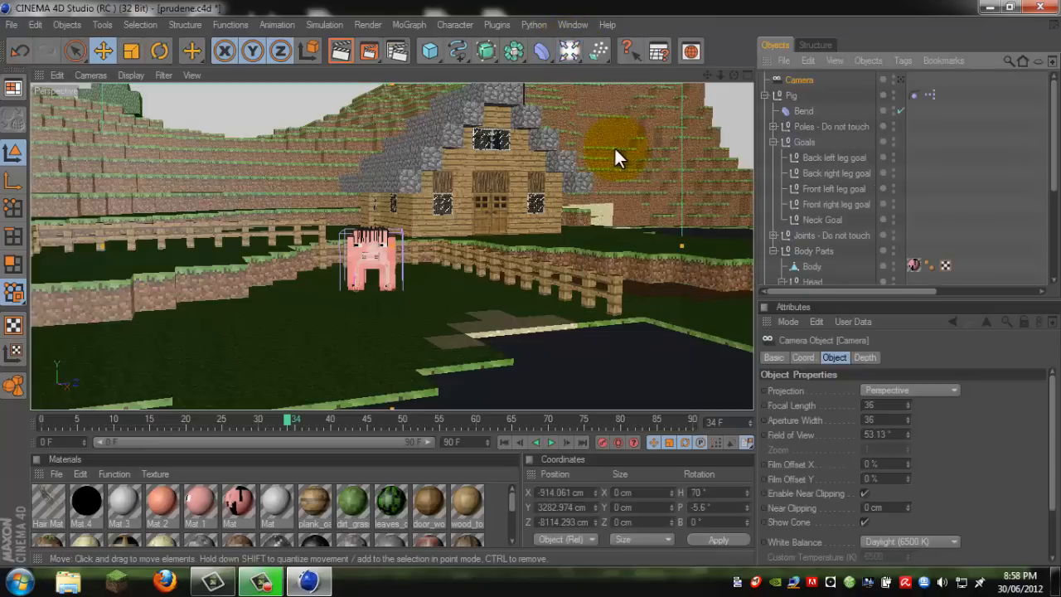
left_click(90, 75)
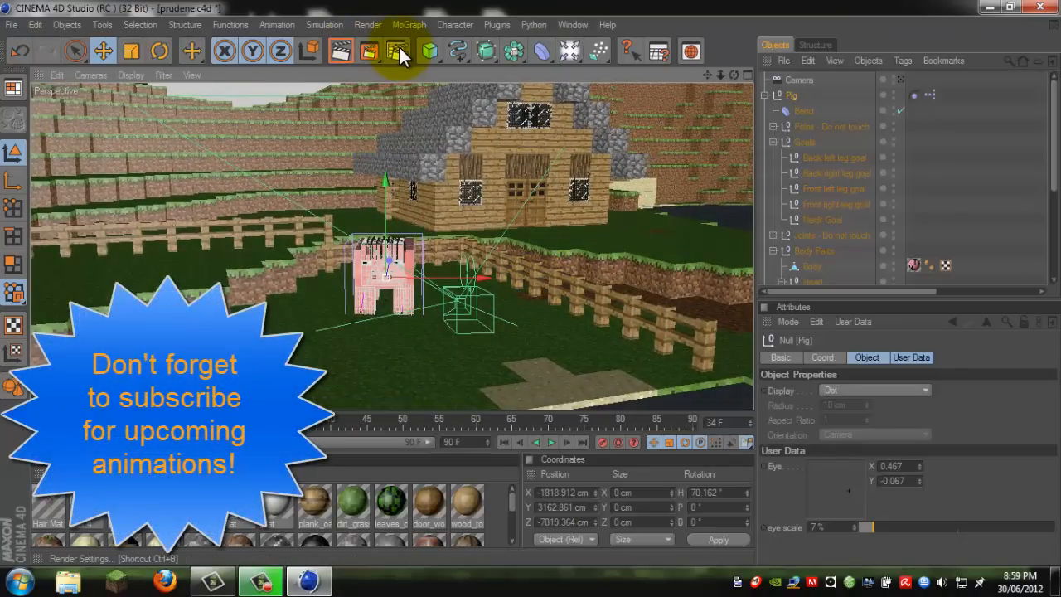
Add a Depth of Field effect in Render Settings and close the settings window
left_click(400, 48)
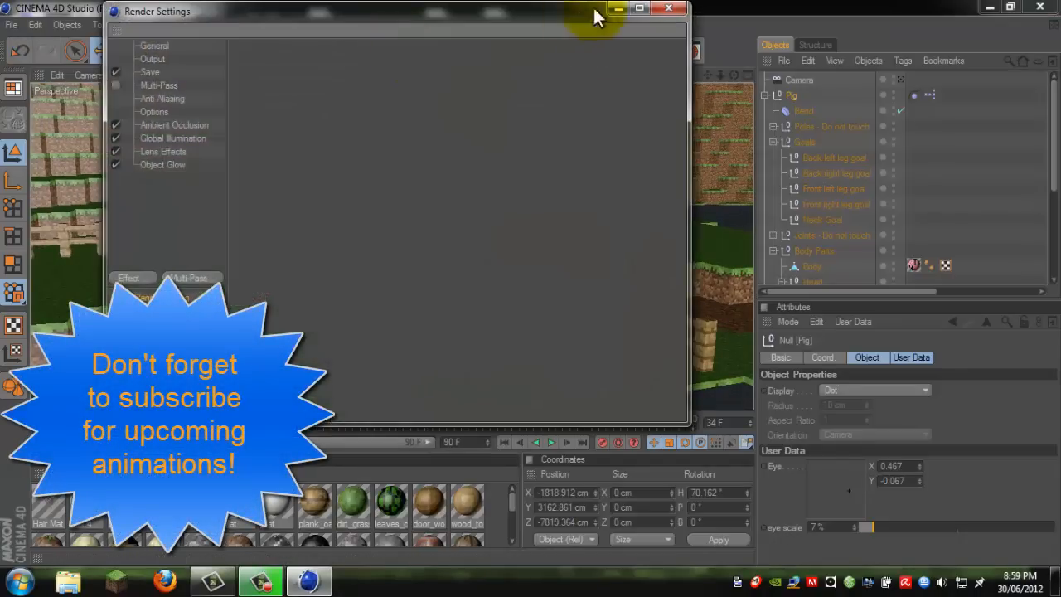
mouse_move(388, 63)
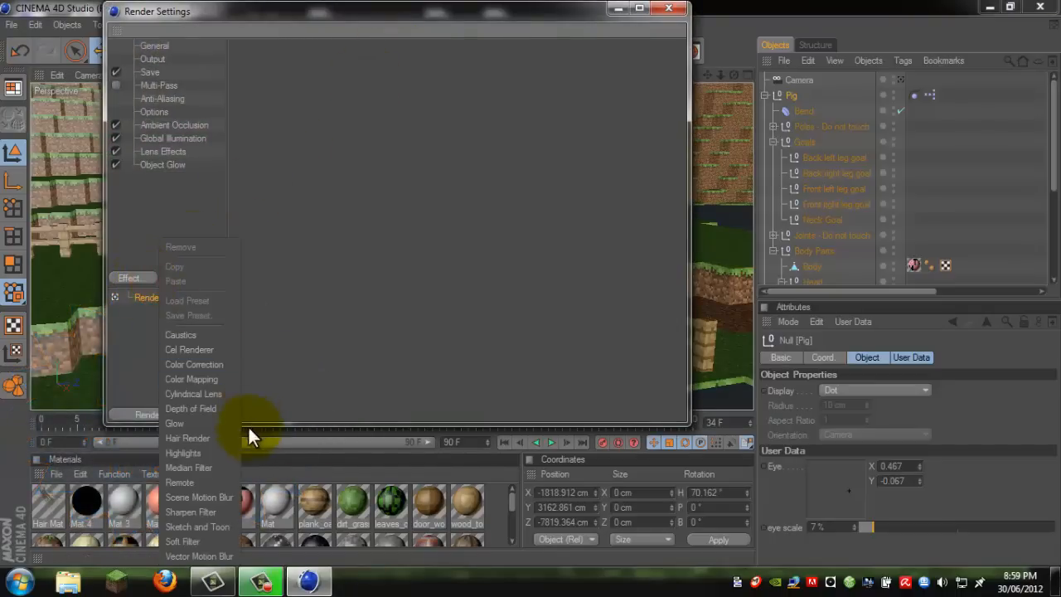
left_click(190, 407)
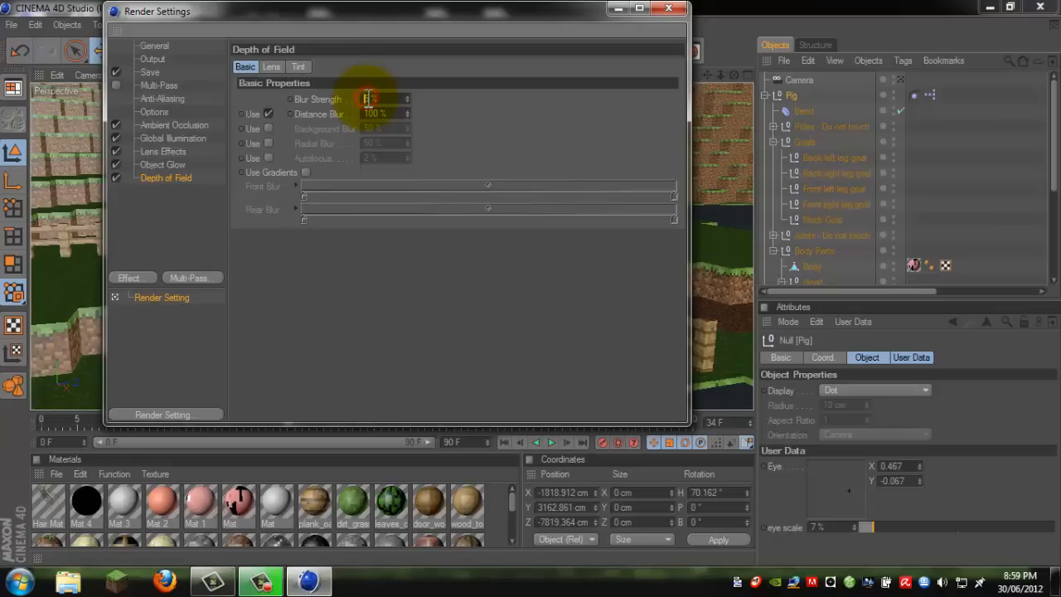
mouse_move(467, 107)
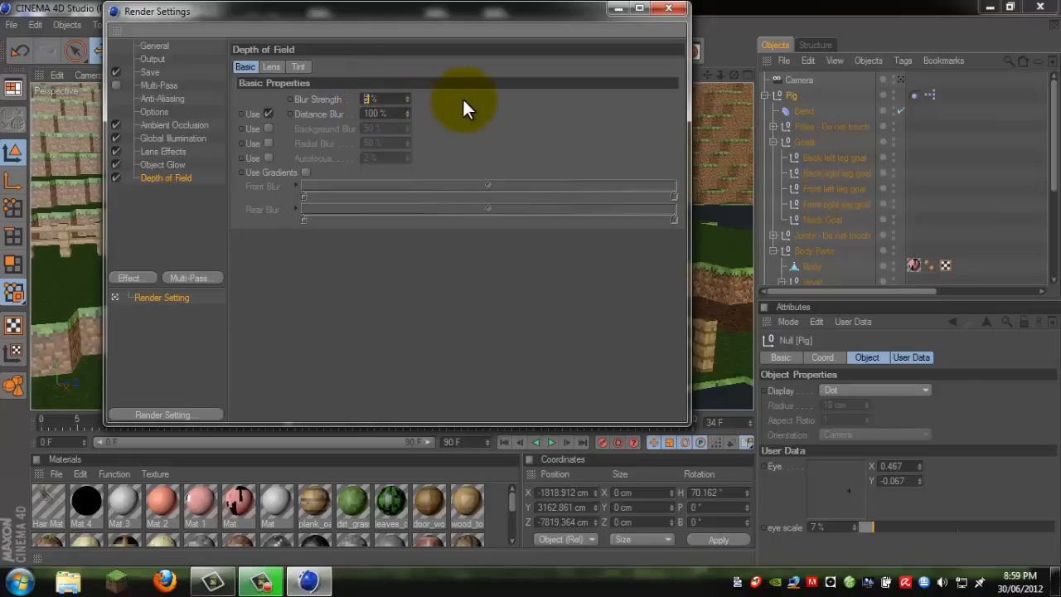
left_click(666, 10)
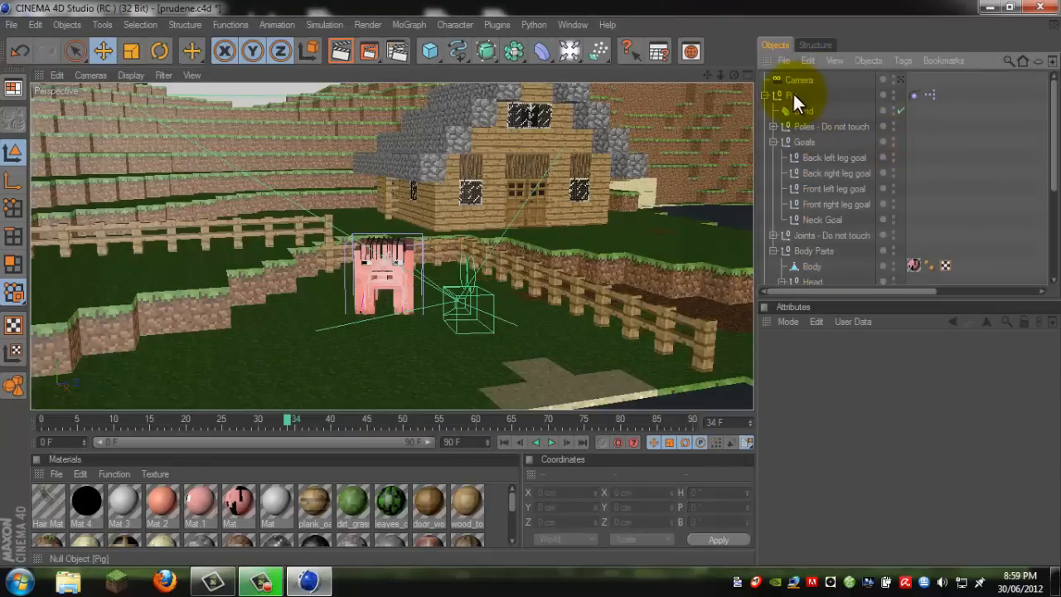
Drag the camera's depth focus handle to a 300 cm target distance near the pig
left_click(799, 80)
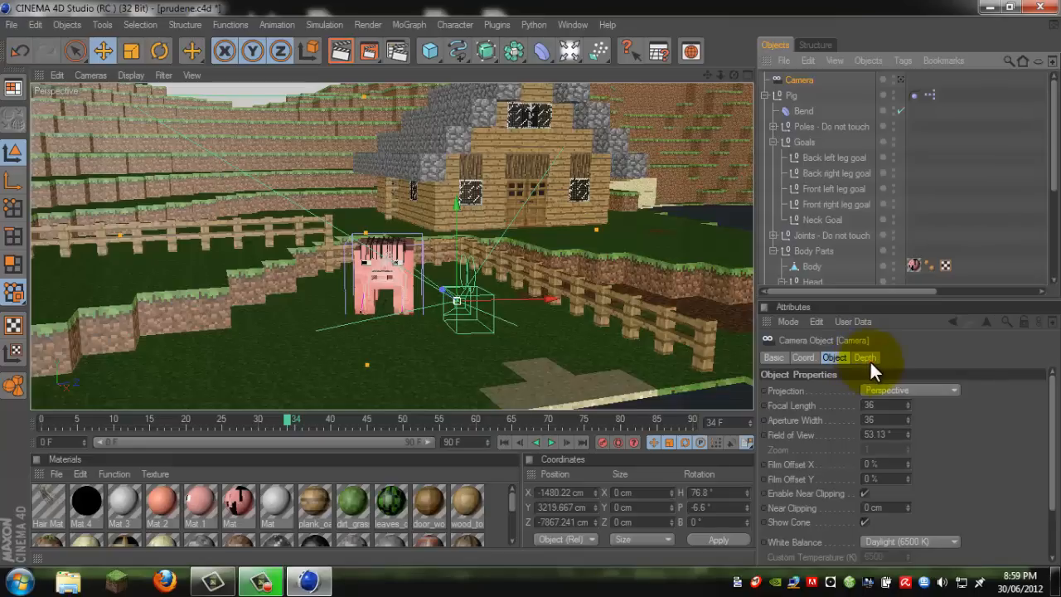
left_click(865, 358)
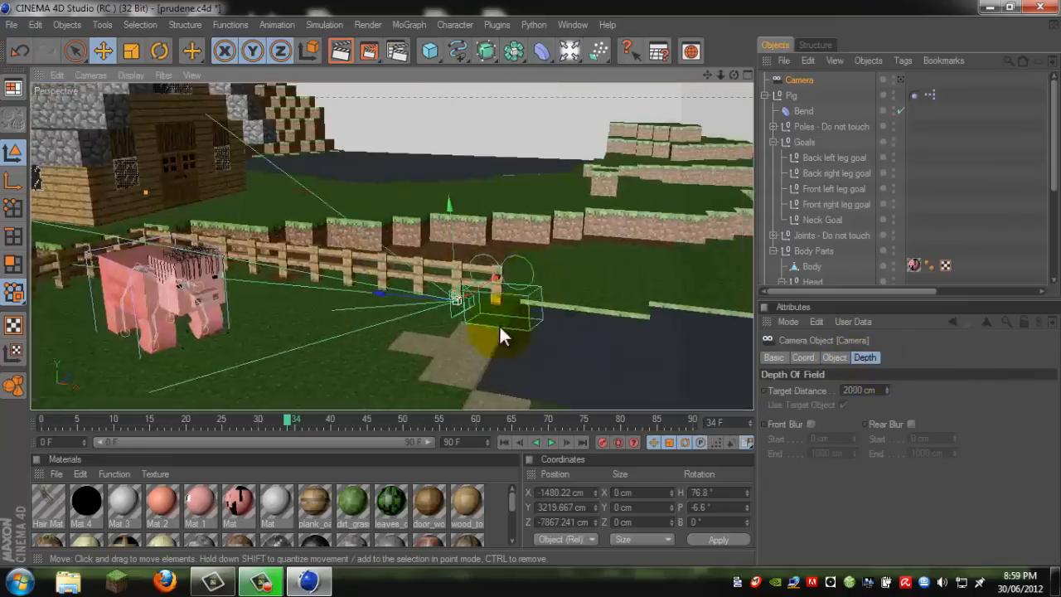
left_click_drag(497, 331, 531, 290)
type("300")
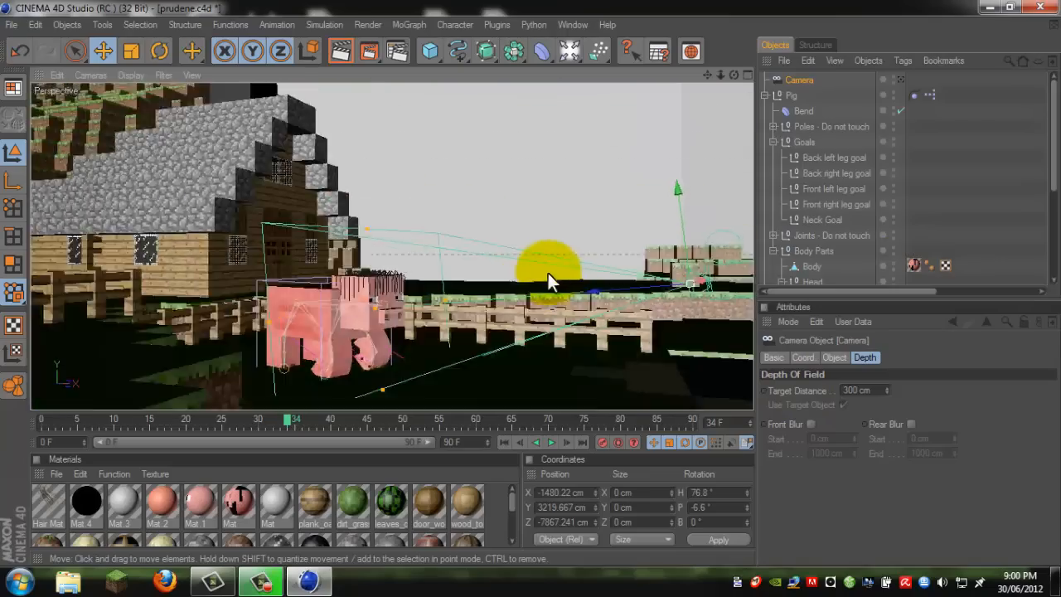
left_click_drag(547, 279, 627, 279)
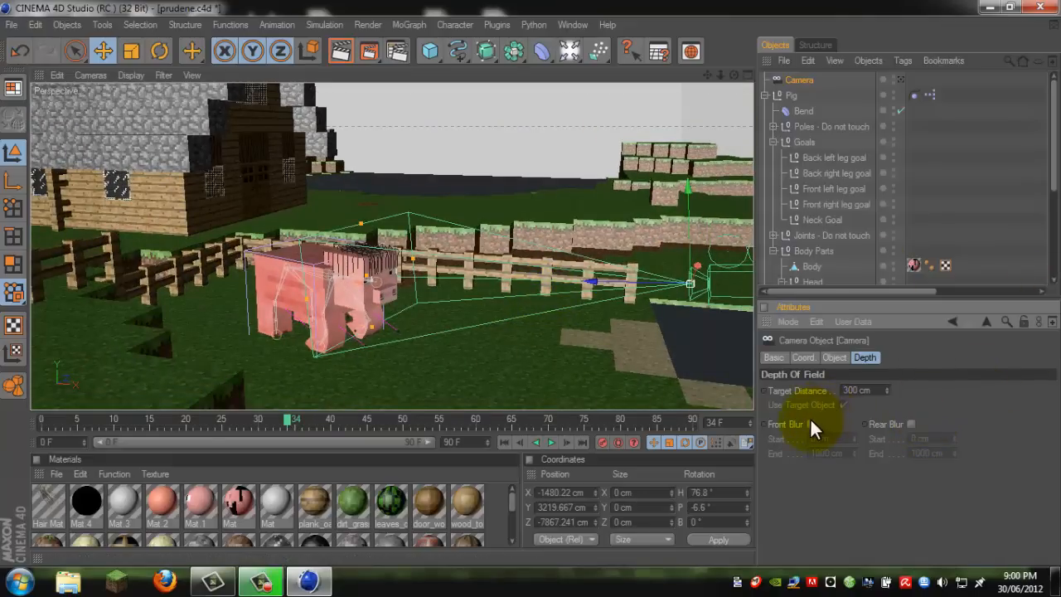
mouse_move(919, 431)
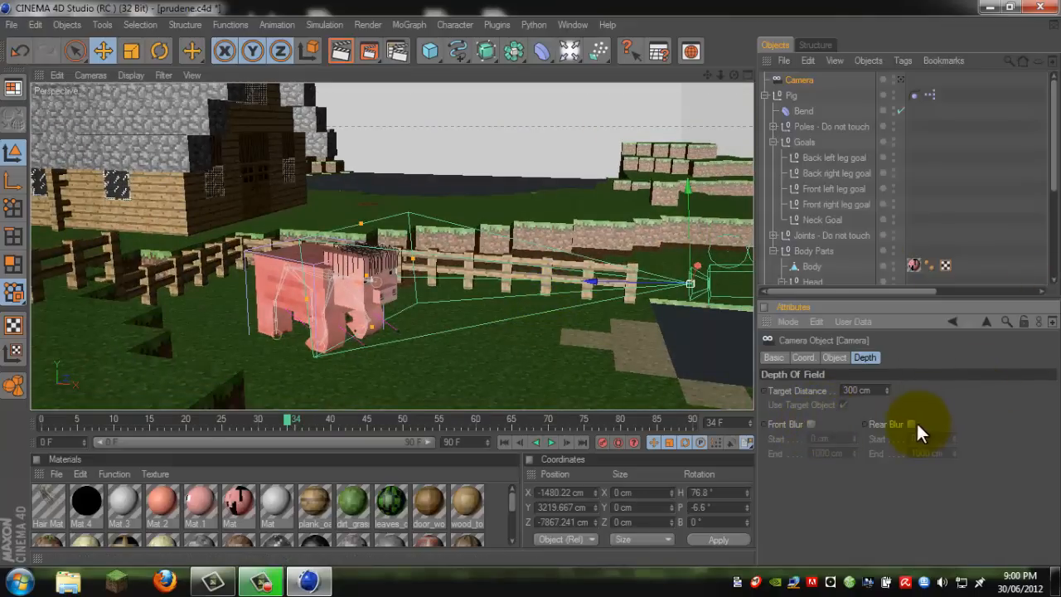
left_click(810, 424)
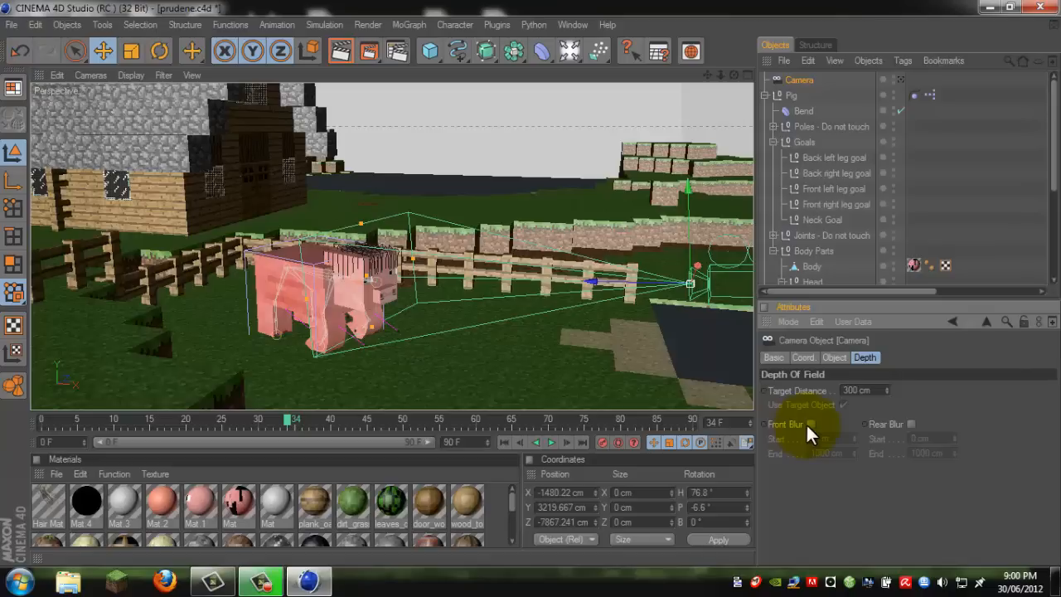
mouse_move(914, 430)
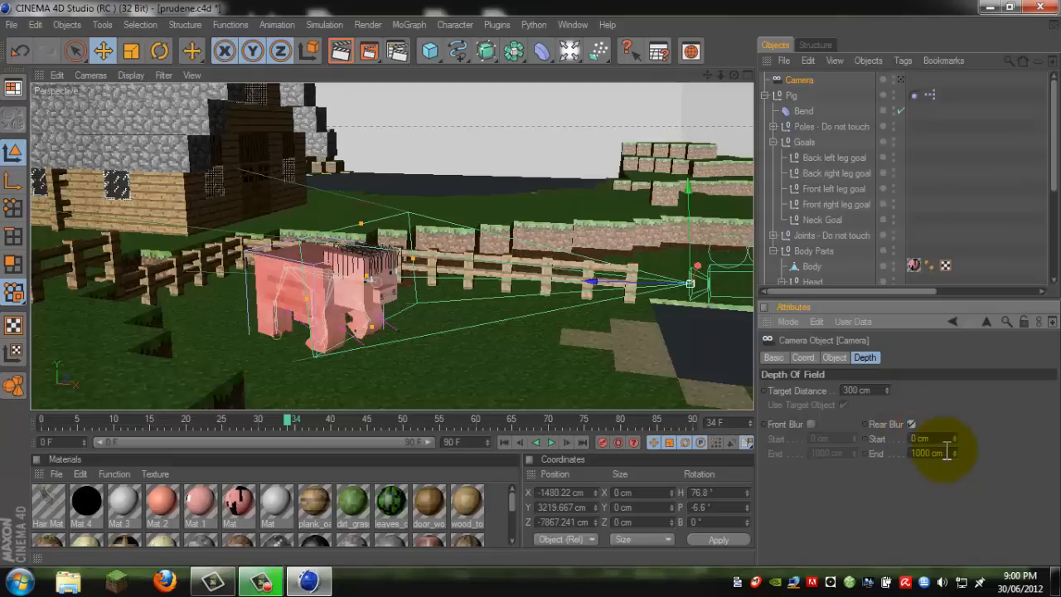
left_click(910, 425)
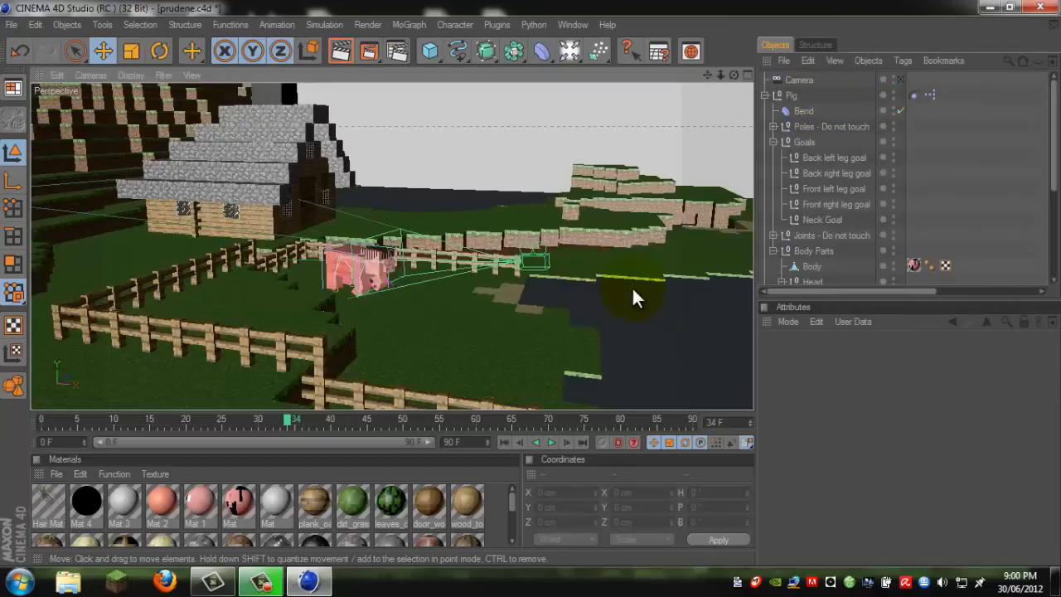
View the pig close-up through the scene camera and render the active view
left_click(799, 80)
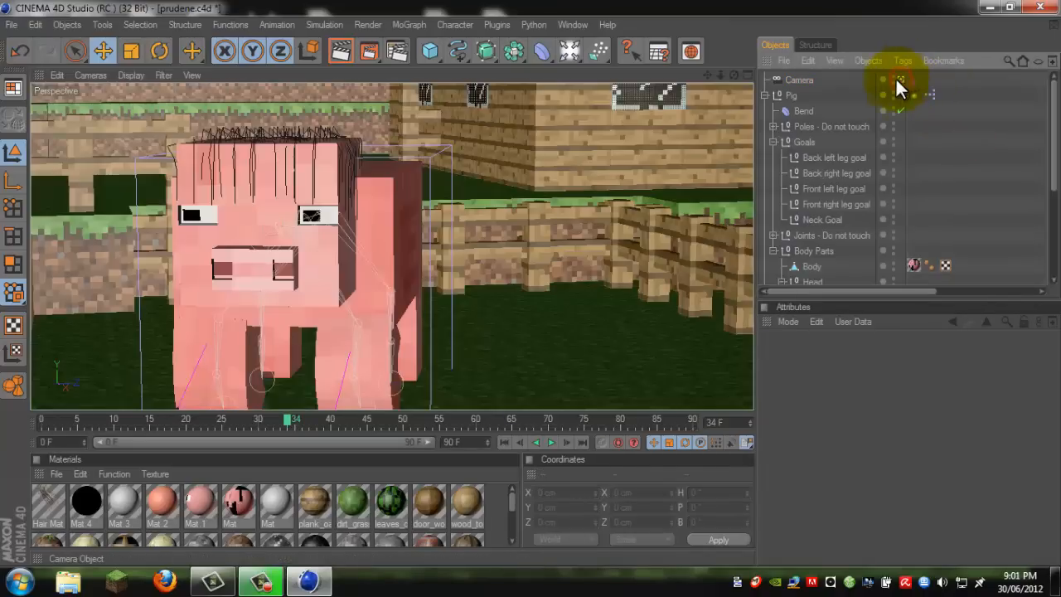
mouse_move(342, 51)
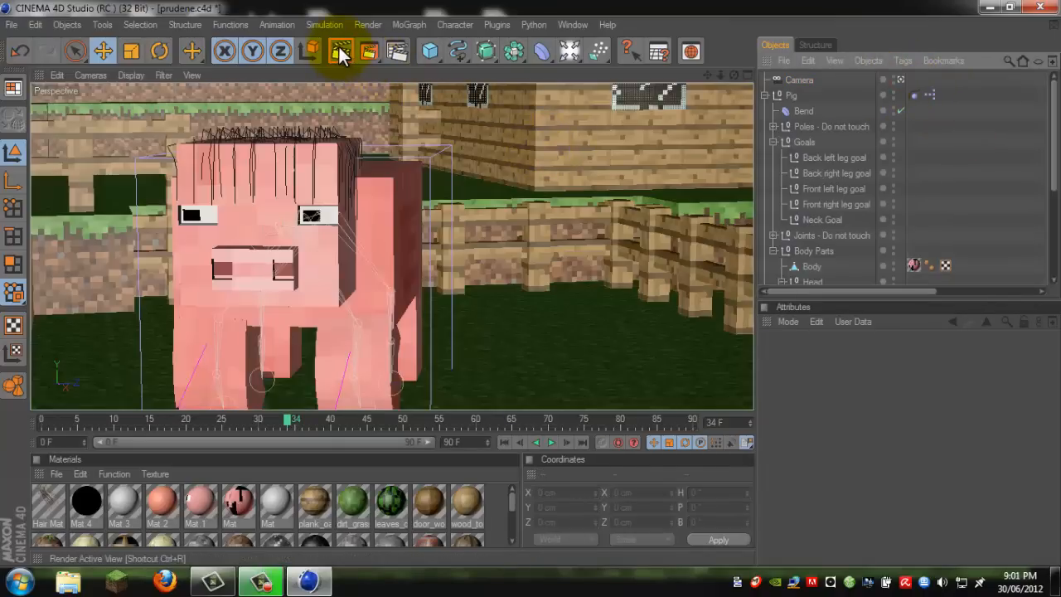
left_click(336, 51)
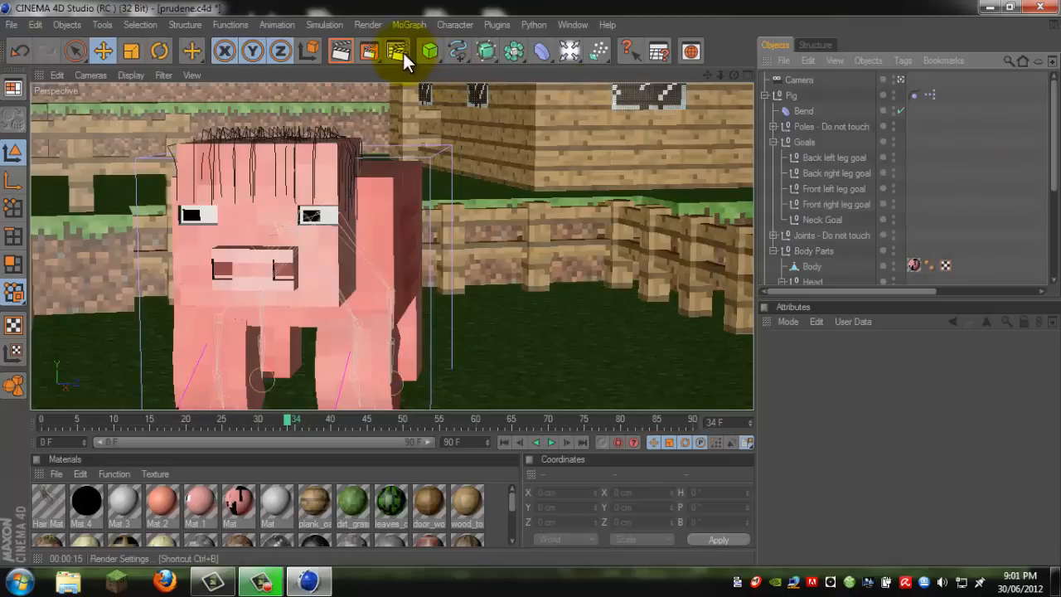
Set the render save path to Pig Show on the Desktop in TIFF (PSD Layers) format
left_click(392, 50)
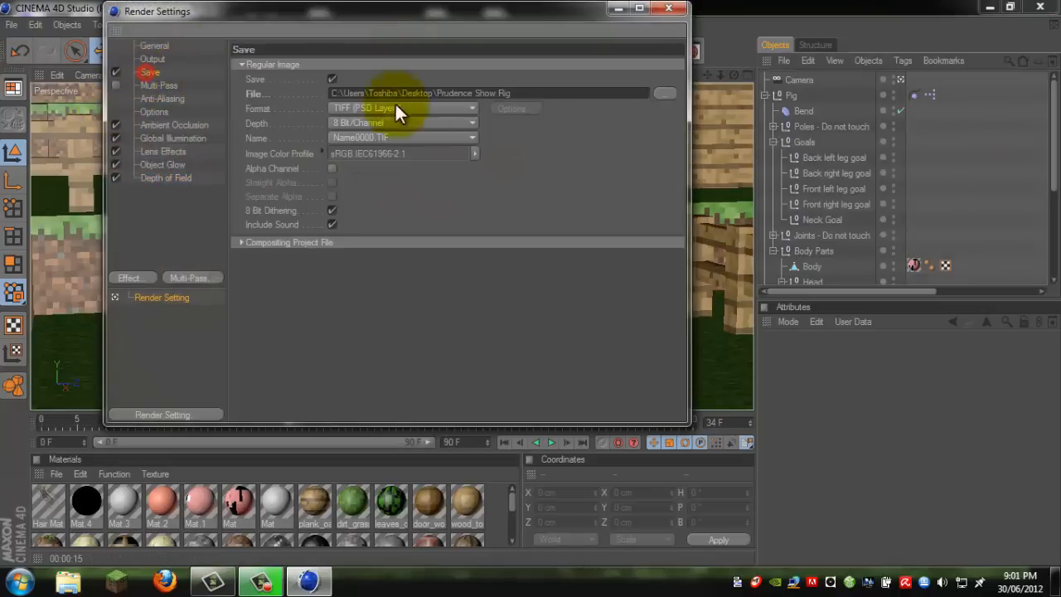
left_click(673, 92)
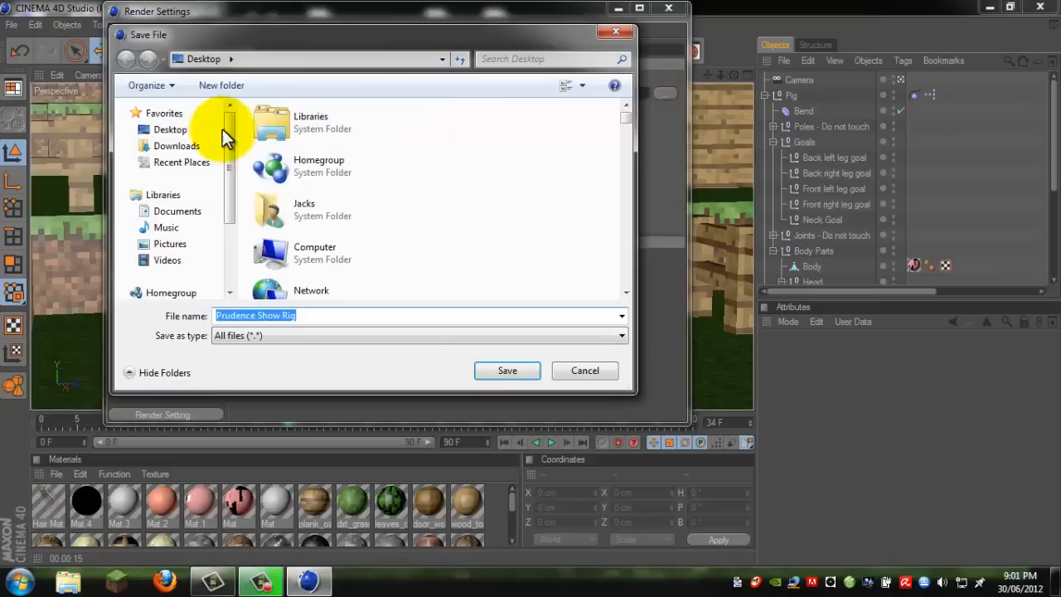
type("S")
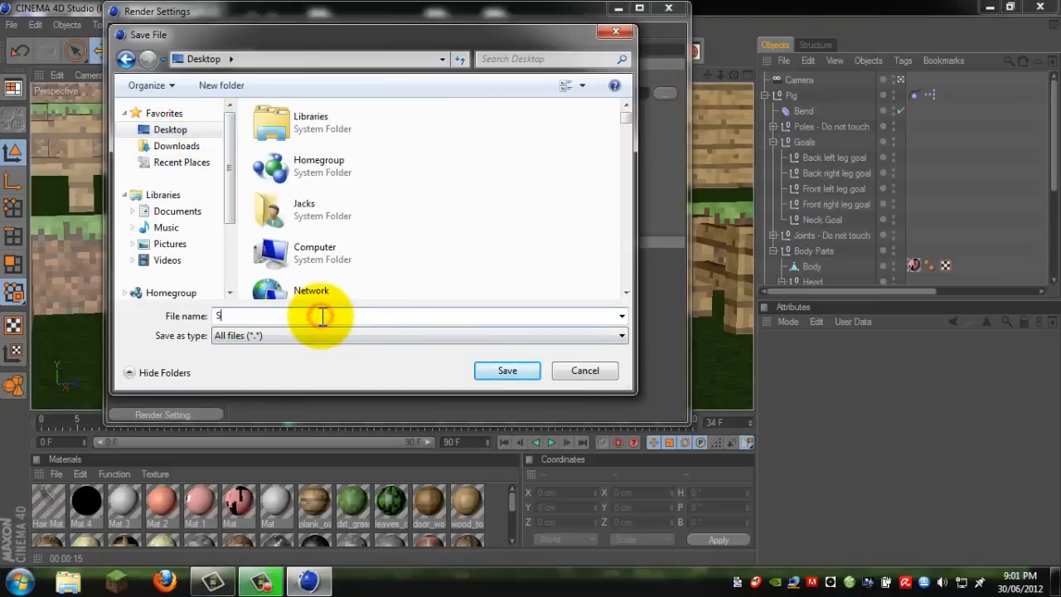
type("Rig s")
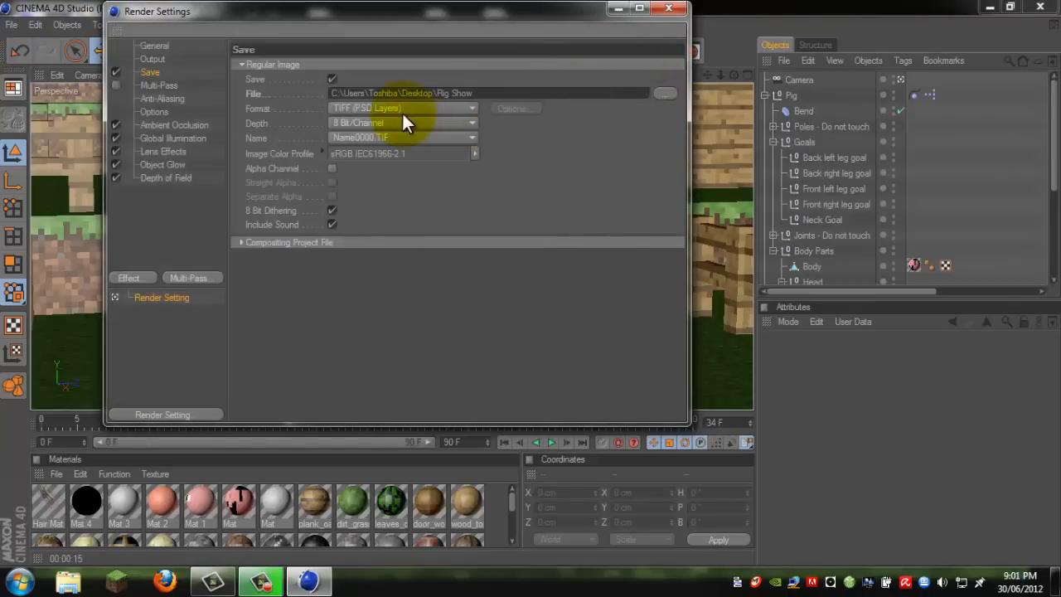
left_click(401, 109)
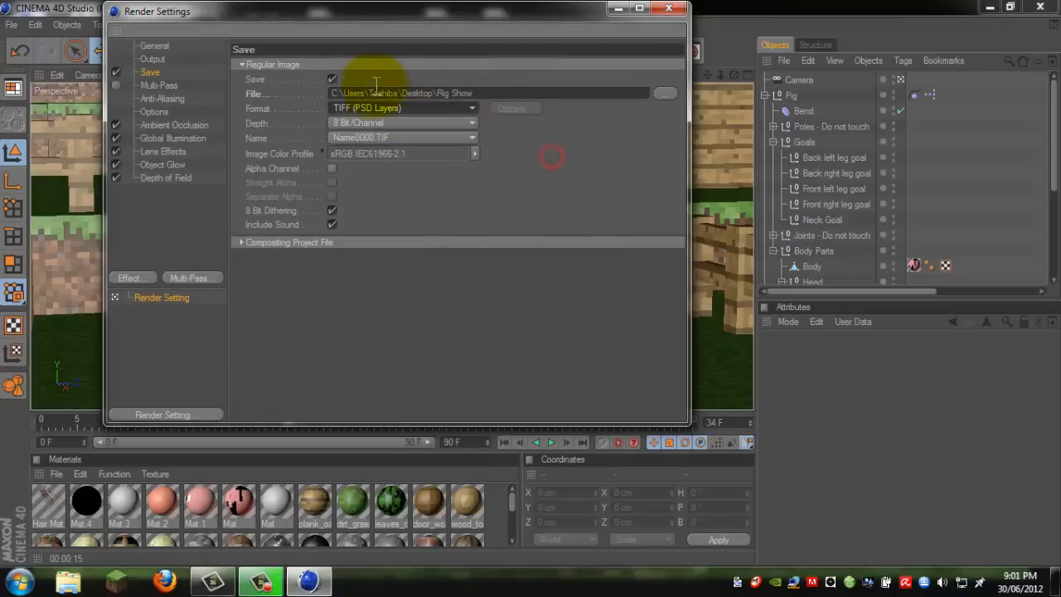
Set the output depth to 32 Bit/Channel and enable the alpha channel
left_click(401, 122)
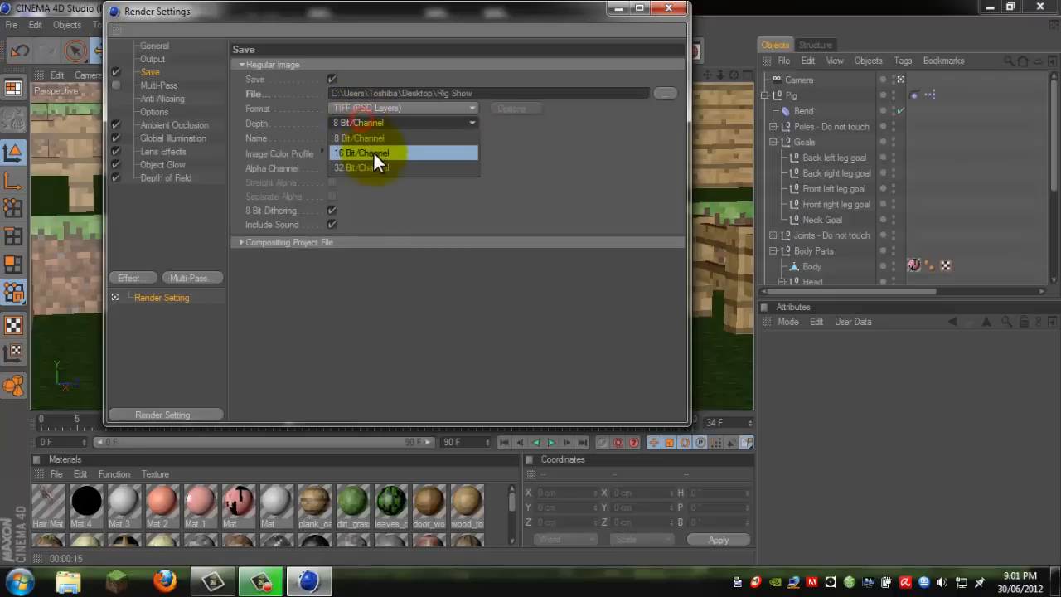
left_click(368, 168)
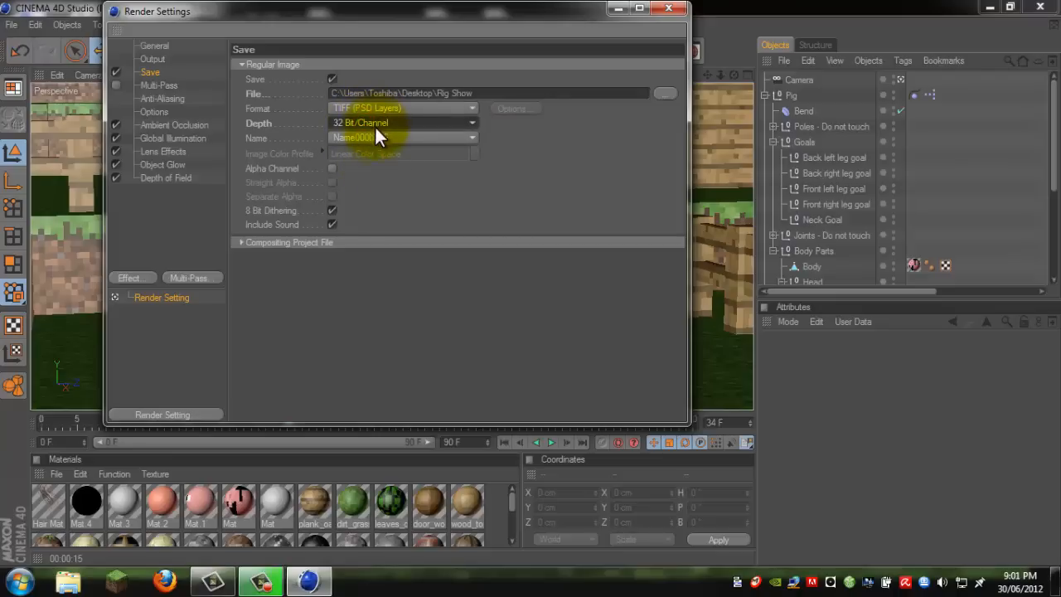
left_click(332, 169)
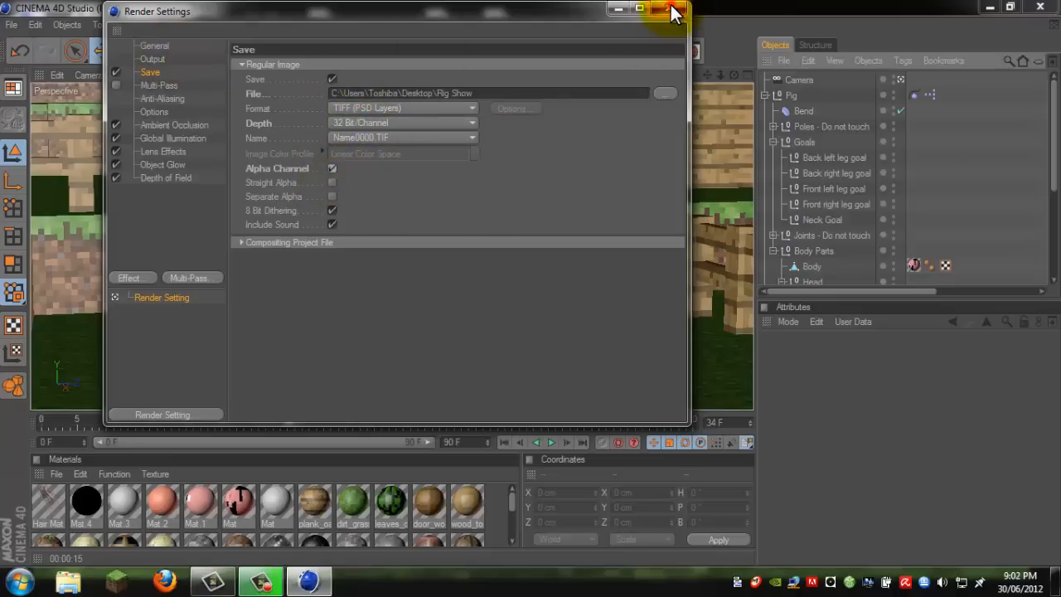
Render the camera view to the Picture Viewer, dismissing the missing texture warning
left_click(669, 10)
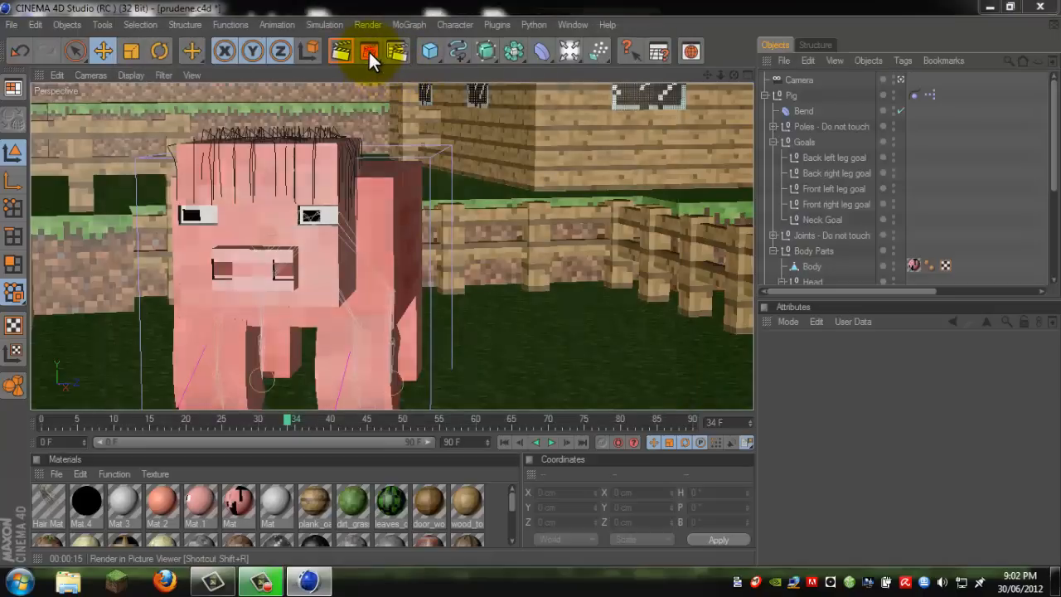
left_click(368, 52)
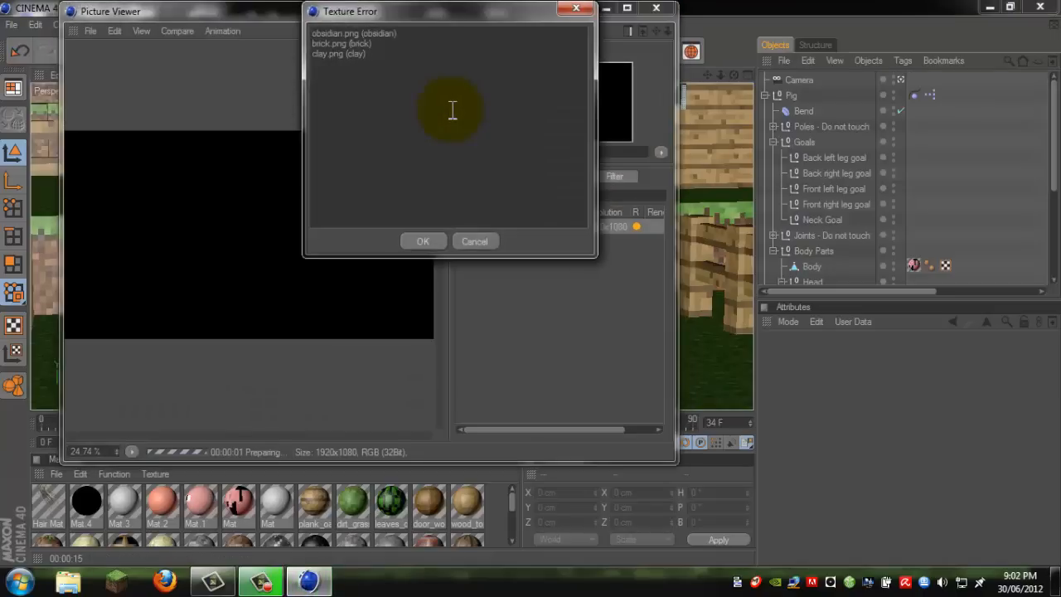
left_click(423, 242)
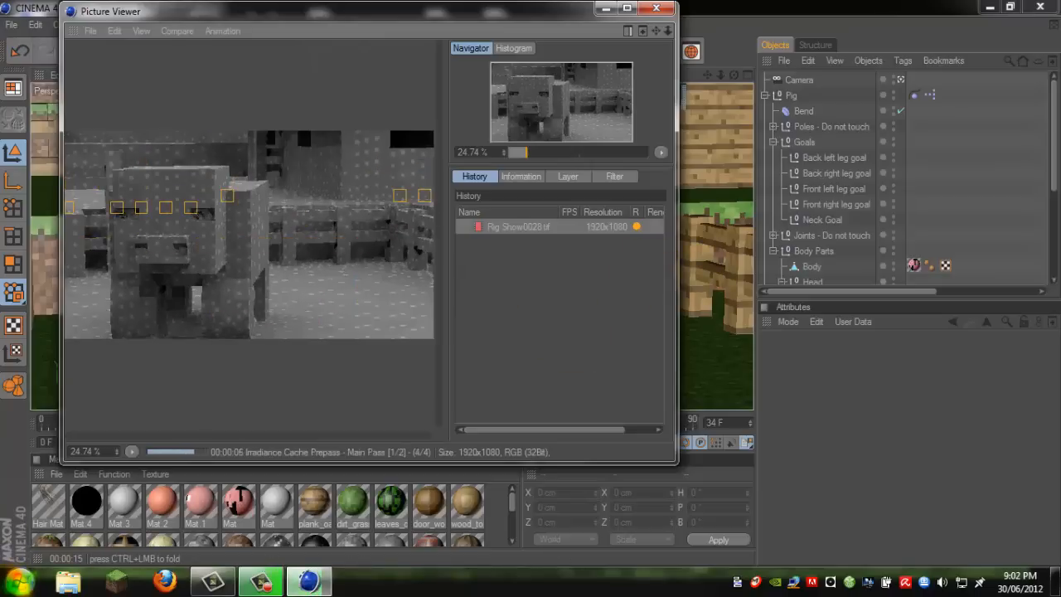
Launch Photoshop.exe from C:\Program Files (x86)\Adobe\Adobe Photoshop CS5 via Explorer
left_click(17, 587)
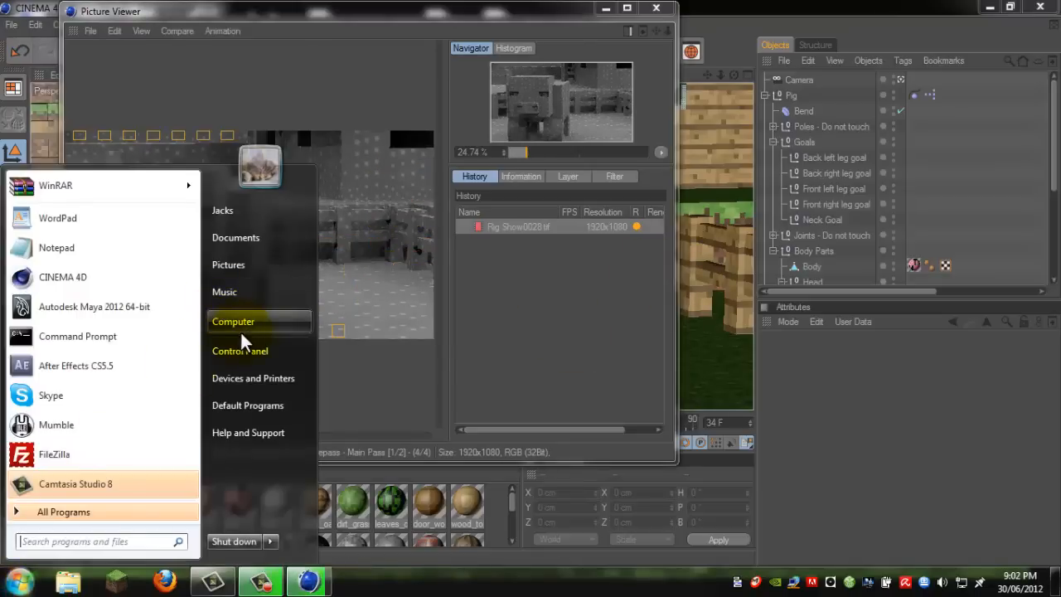
left_click(232, 321)
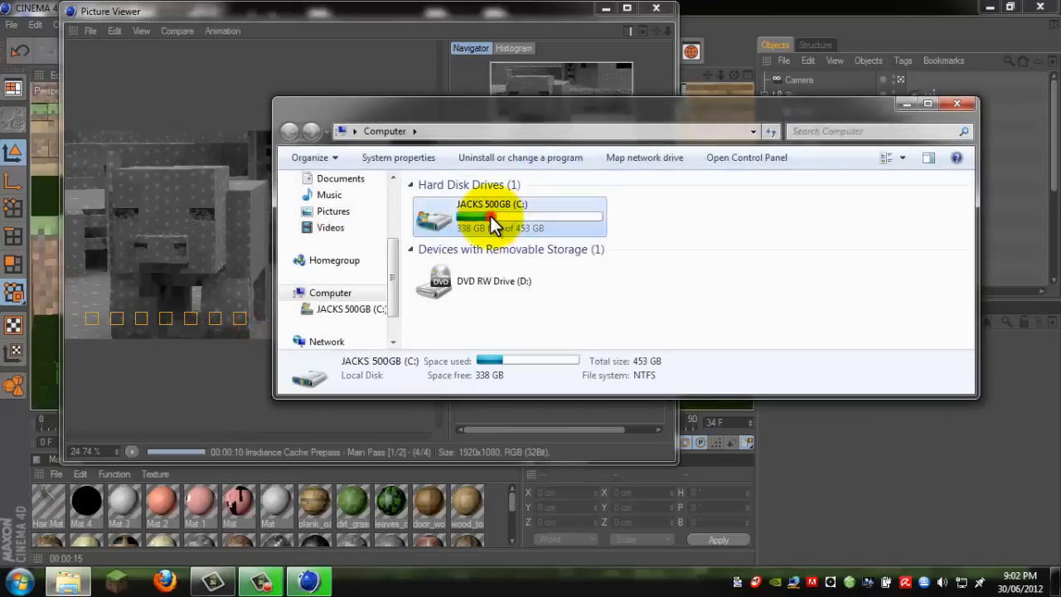
double_click(501, 217)
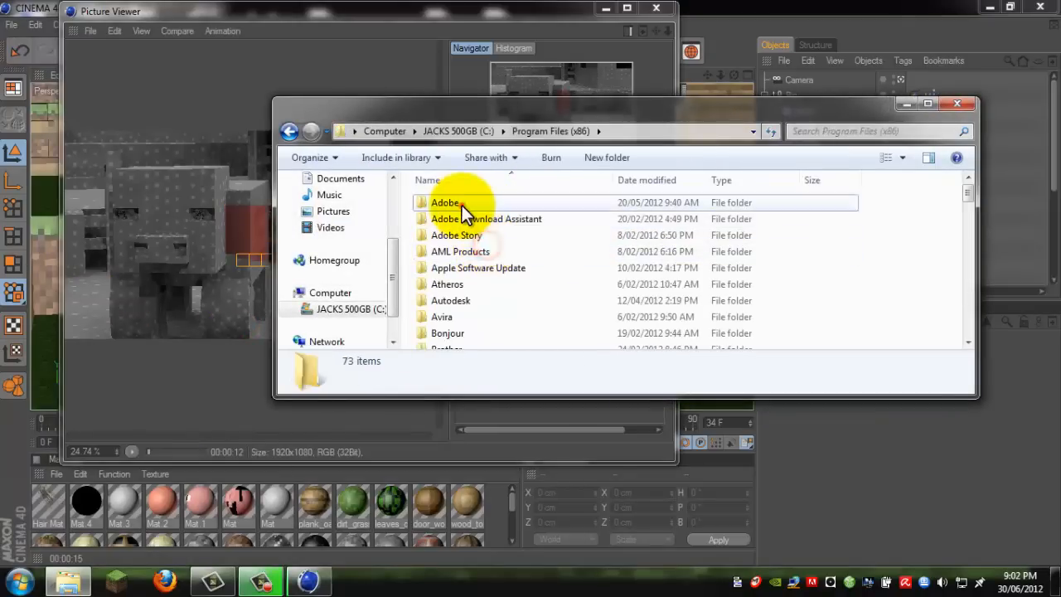
double_click(445, 202)
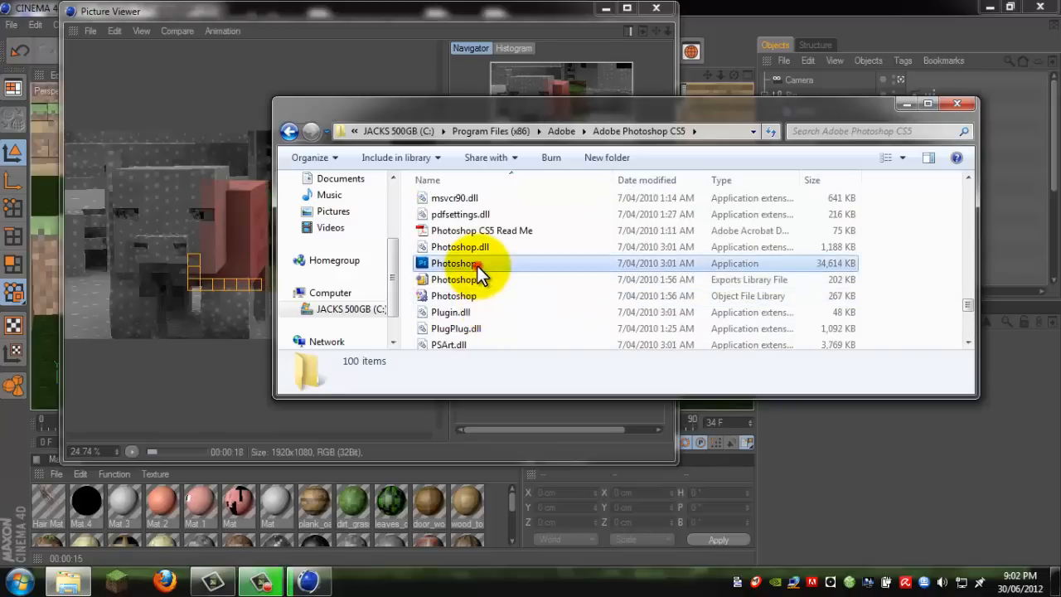
double_click(454, 262)
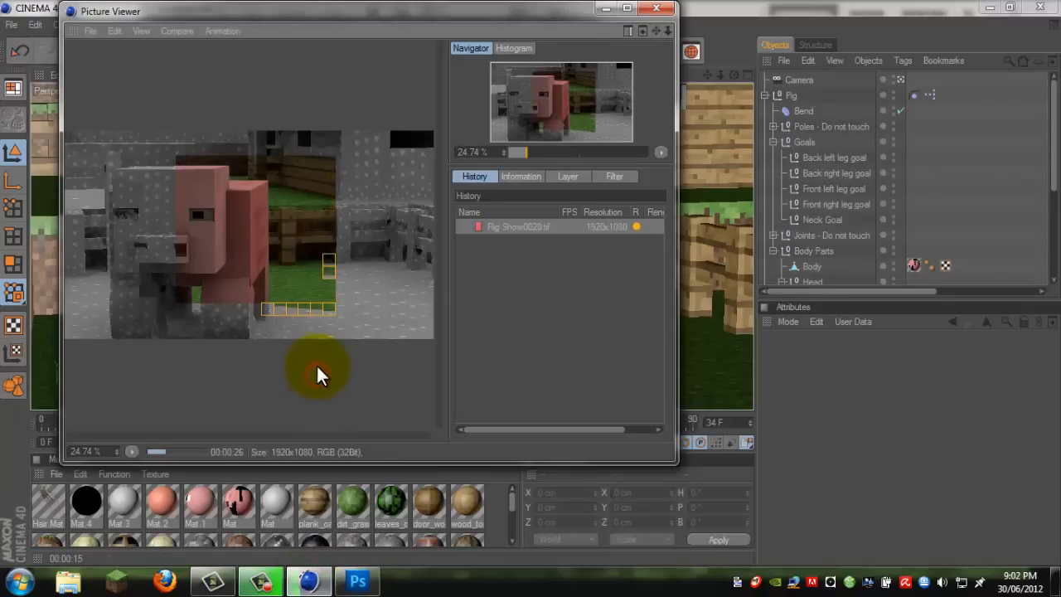
Let the render finish so Pig Show0028.tif opens in Photoshop
left_click(352, 580)
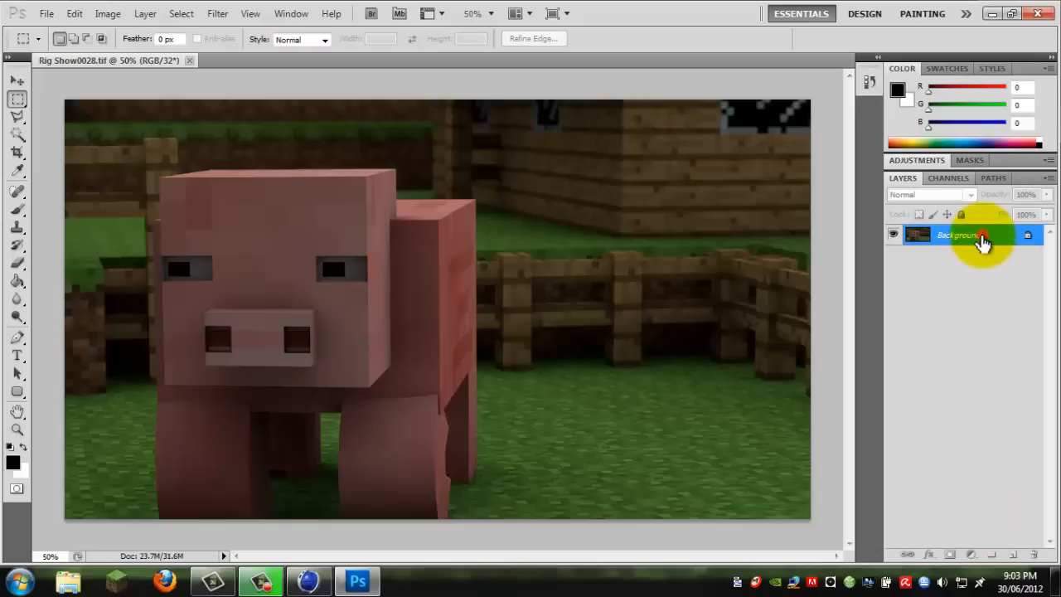
Inspect the Background layer's commands and dismiss the Windows colour scheme prompt
right_click(969, 239)
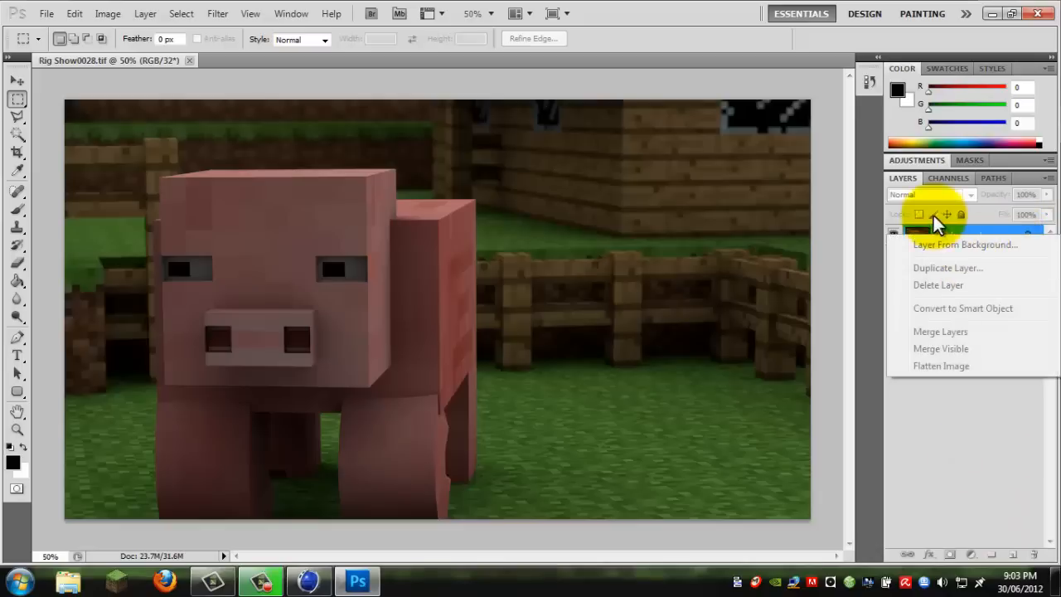
left_click(932, 236)
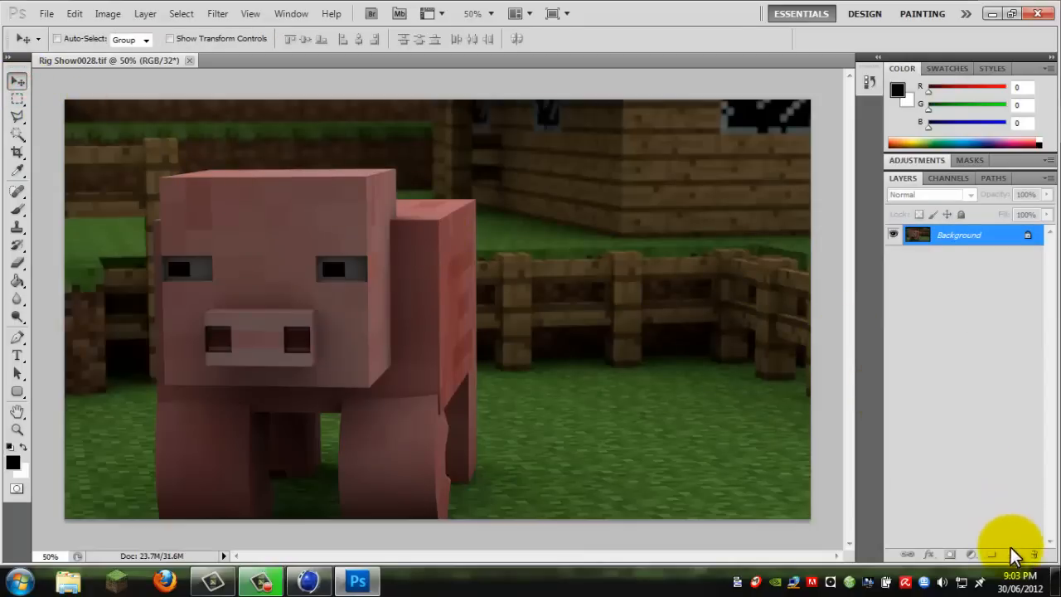
double_click(958, 235)
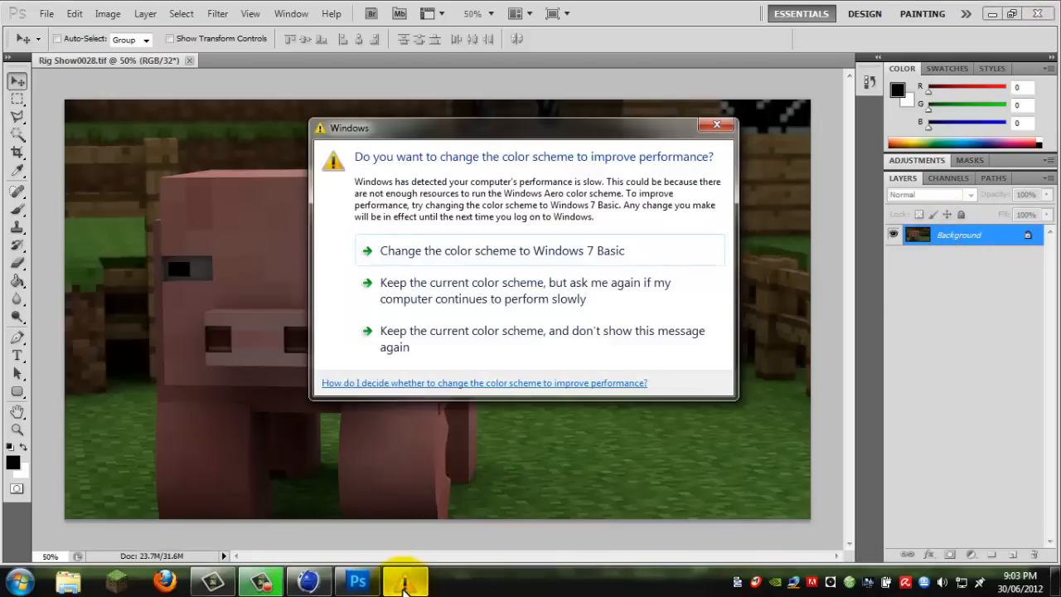
left_click(716, 124)
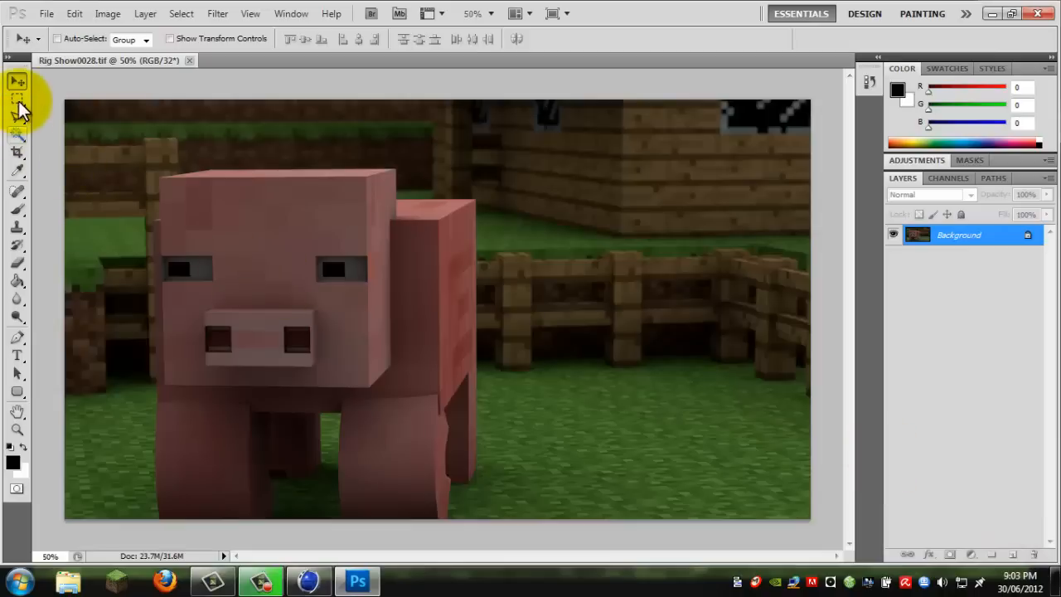
Create a new untitled document via File > New and bring Photoshop to the front
left_click(47, 13)
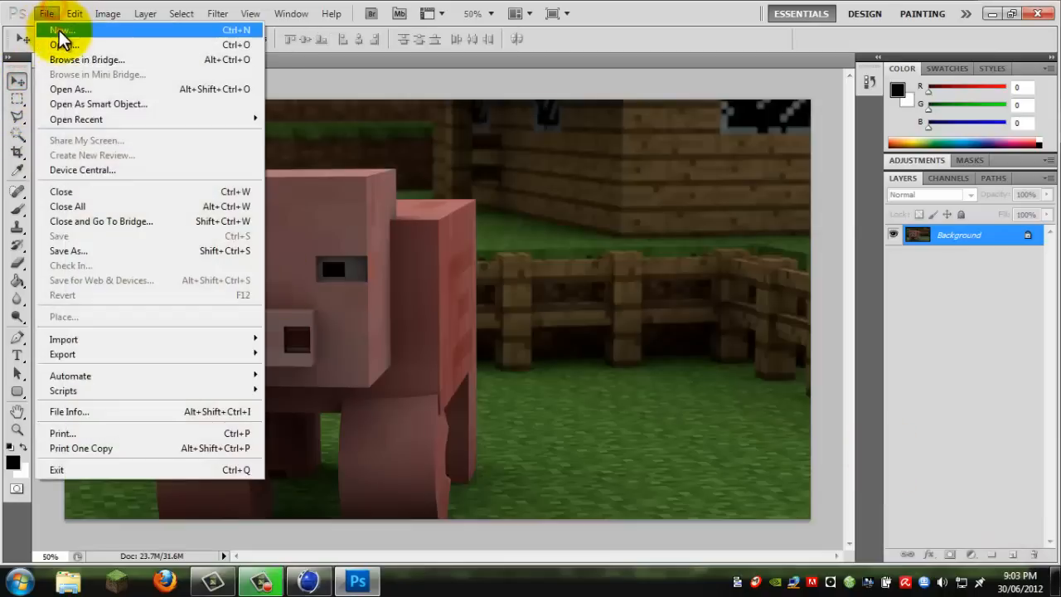
left_click(59, 32)
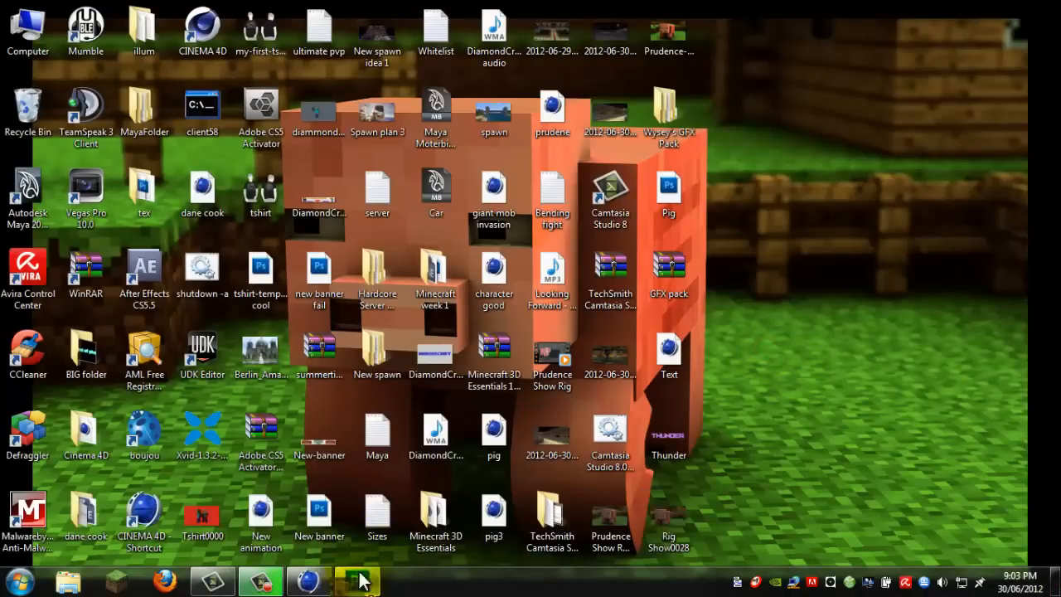
left_click(355, 579)
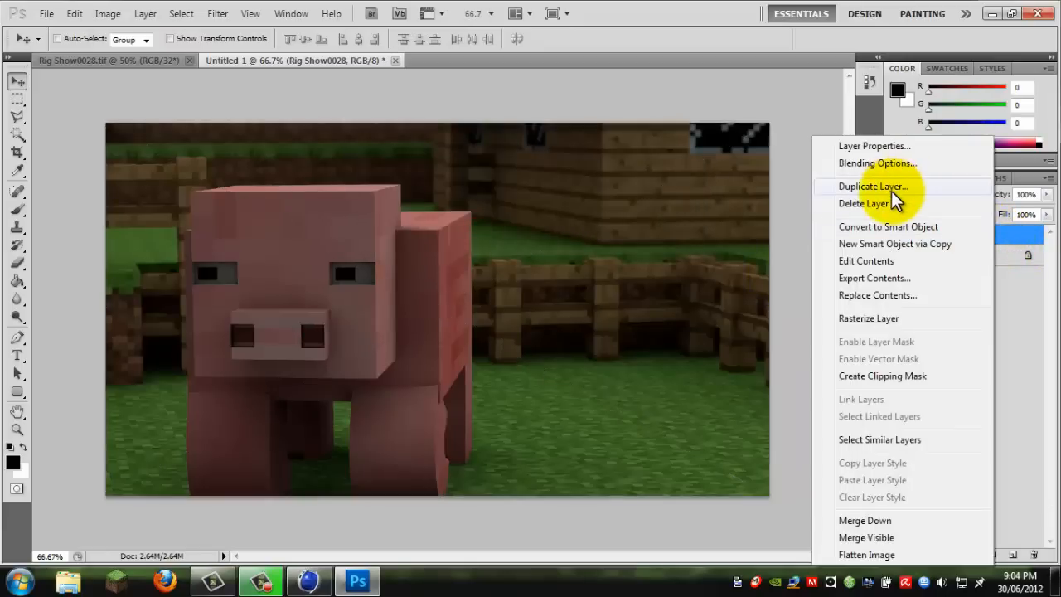
Confirm the duplicate pig layer, blend it as Overlay and lower its opacity to about 32%
left_click(871, 185)
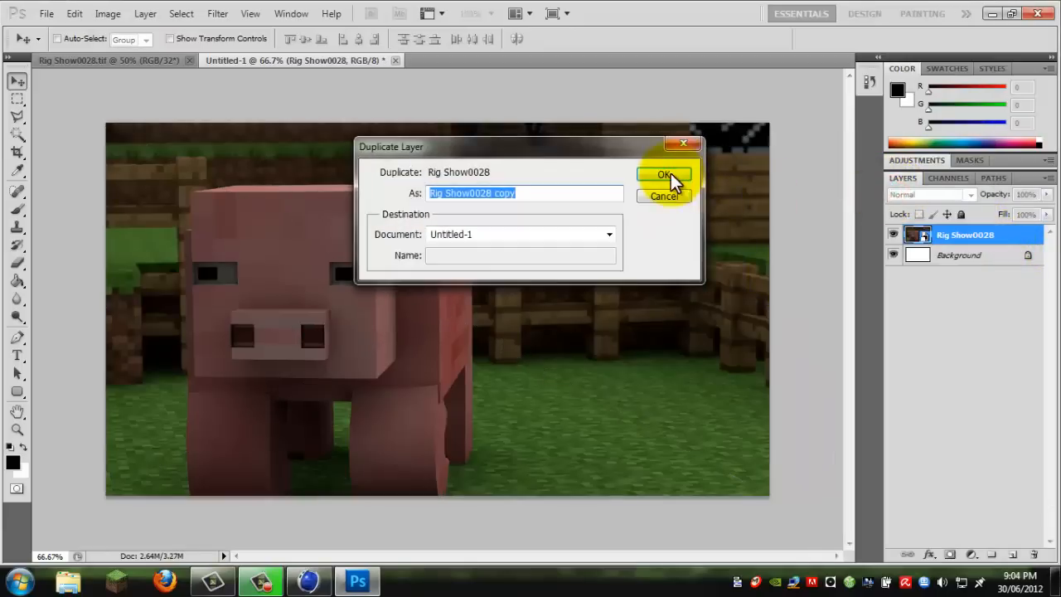
left_click(663, 174)
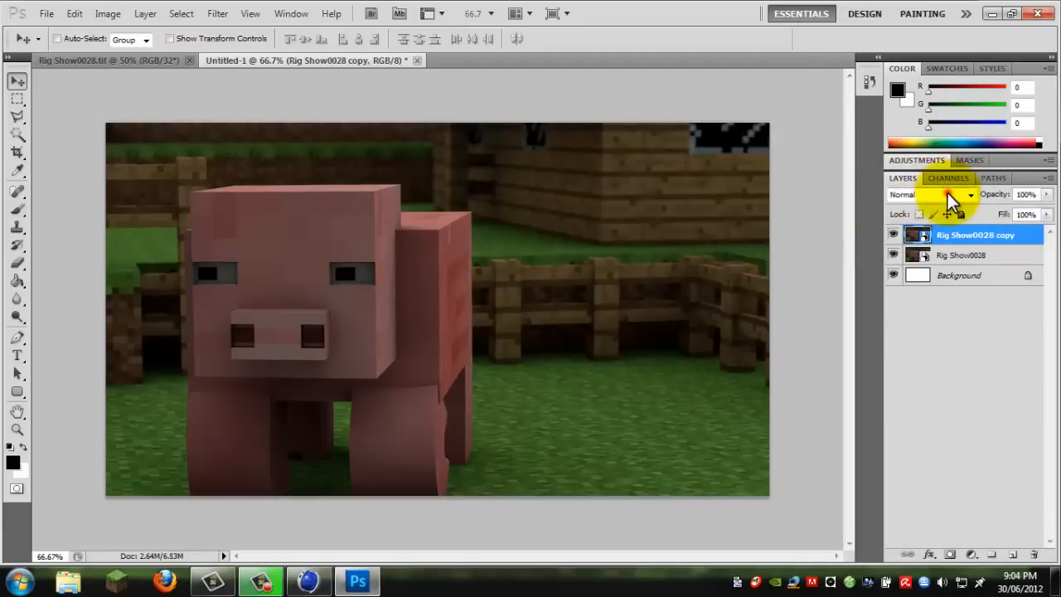
left_click(948, 196)
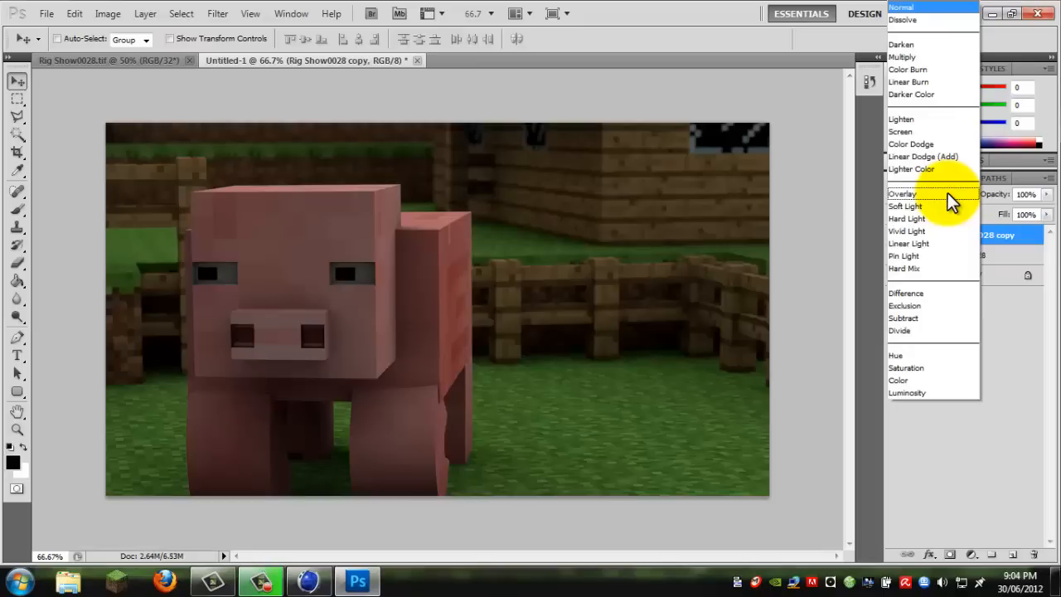
mouse_move(905, 205)
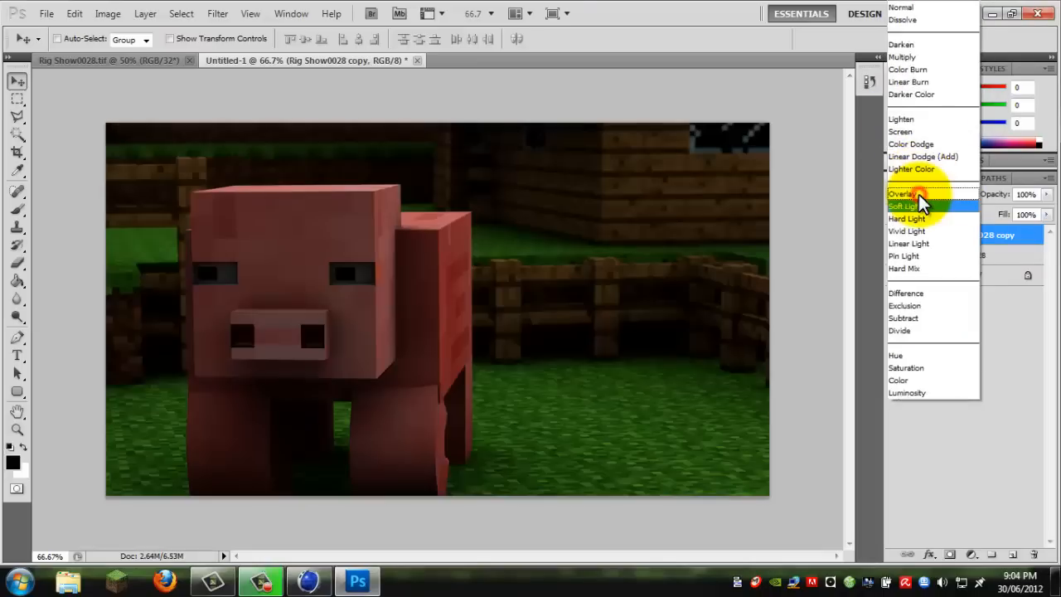
left_click(902, 194)
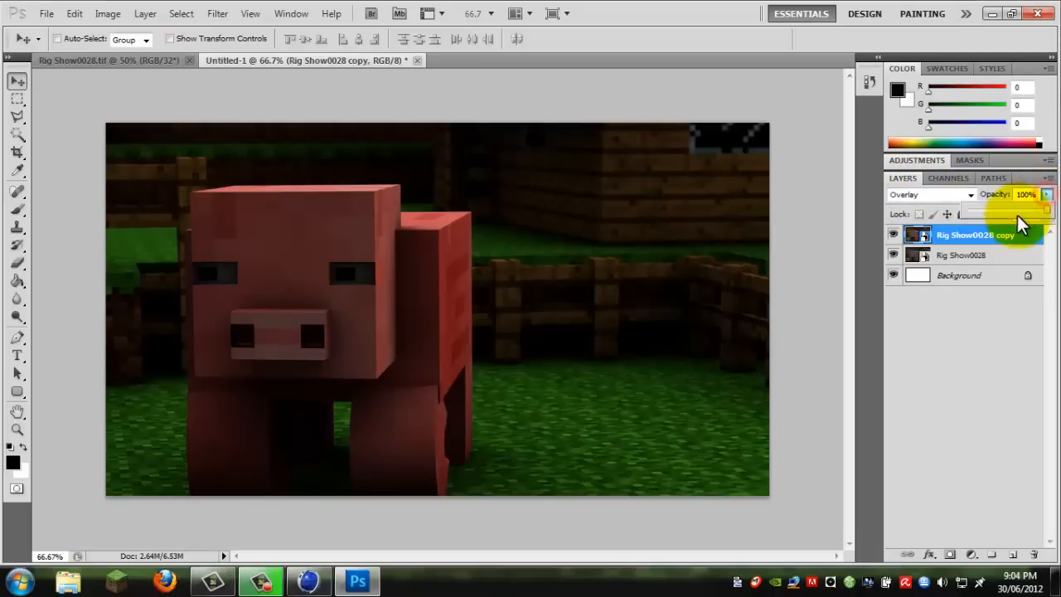
left_click_drag(1028, 193, 991, 194)
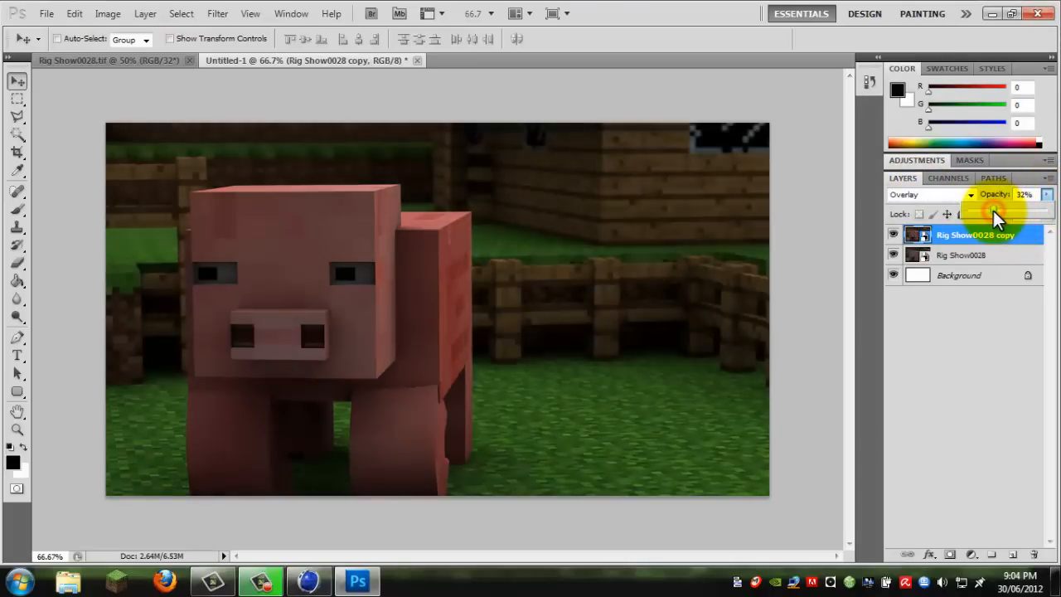
left_click_drag(991, 214, 1007, 214)
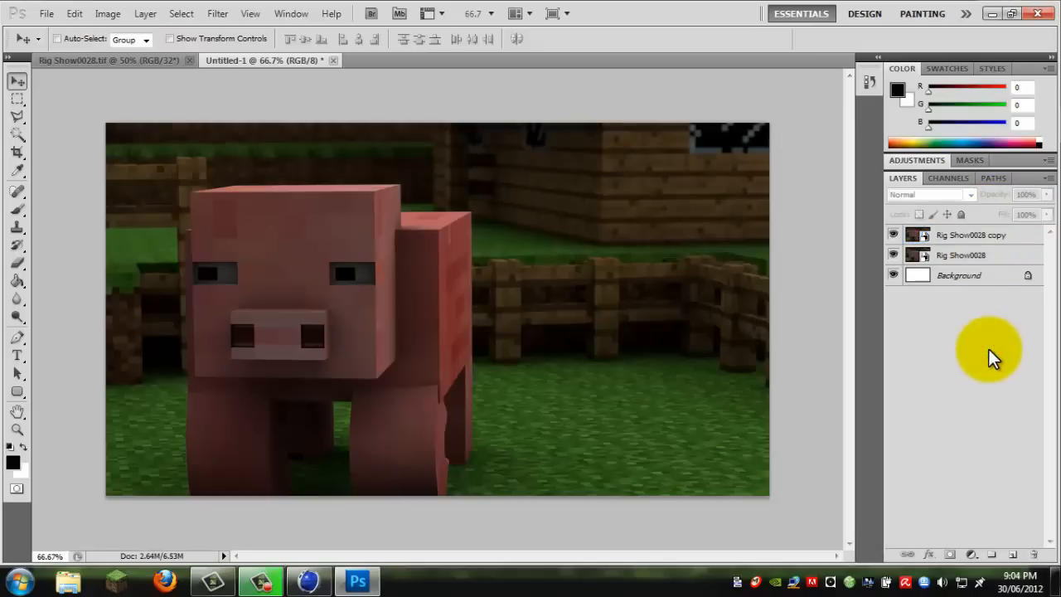
mouse_move(974, 555)
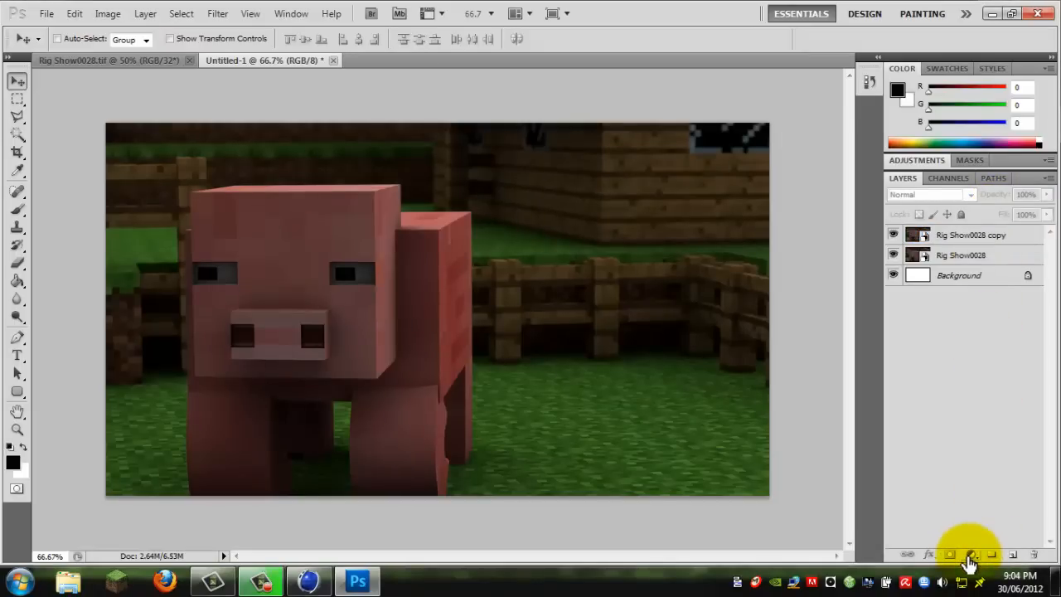
mouse_move(968, 557)
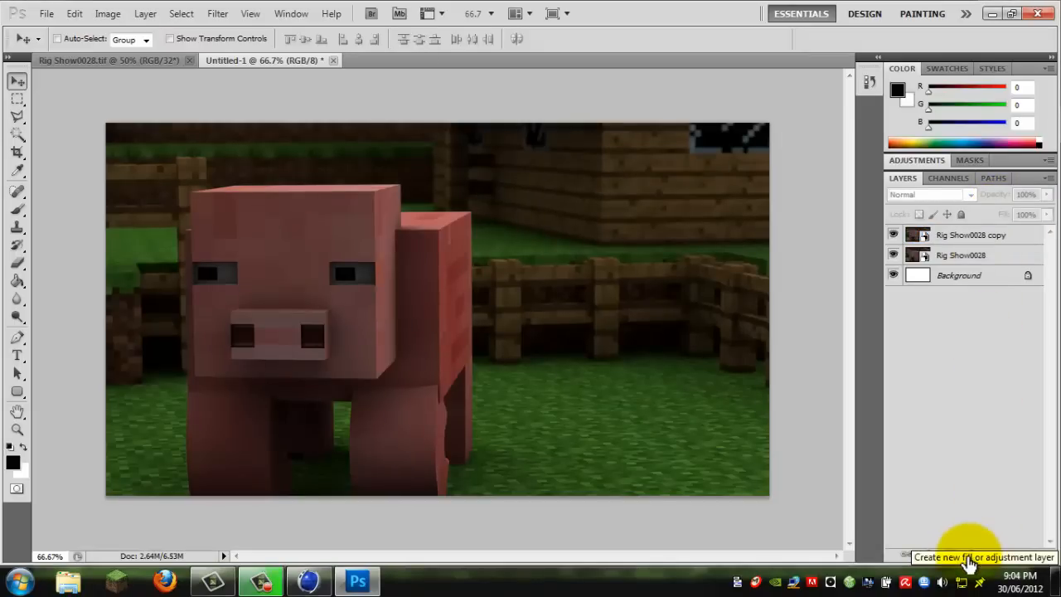
Add a Levels adjustment layer and raise its darkest Output Levels slider
left_click(968, 563)
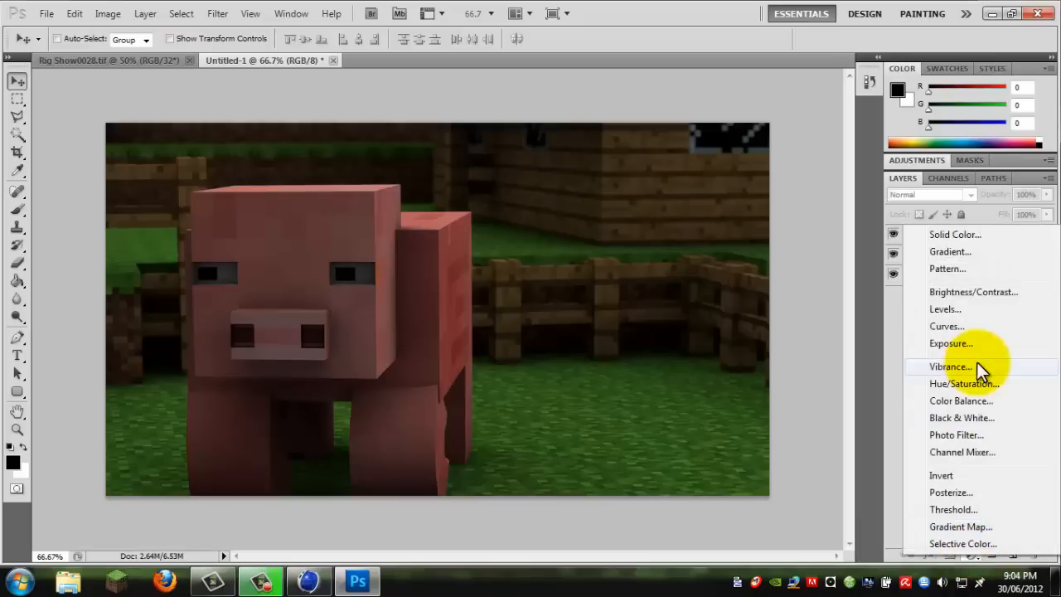
left_click(945, 309)
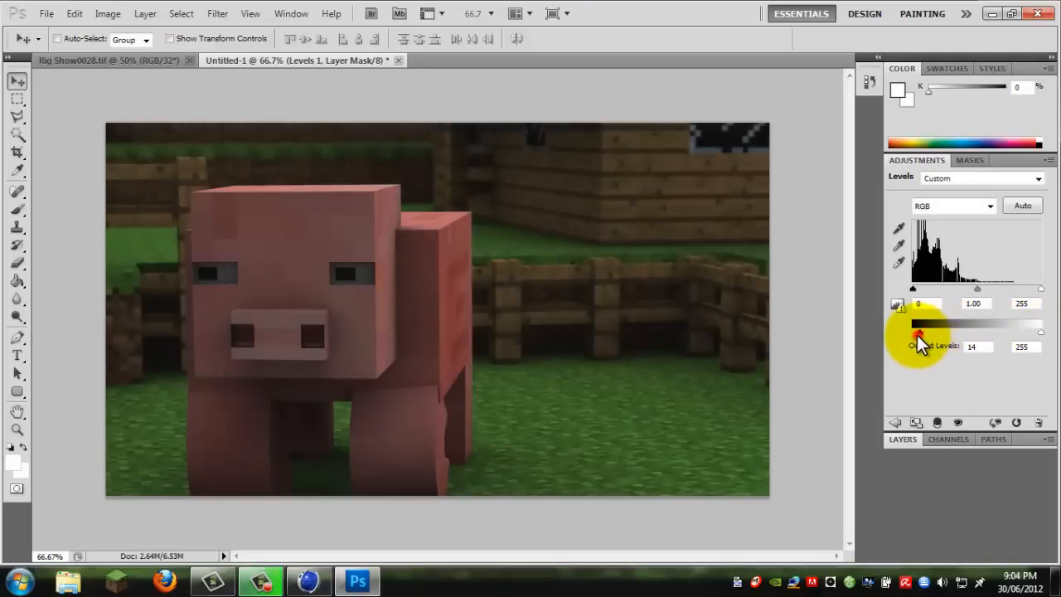
left_click_drag(918, 331, 981, 346)
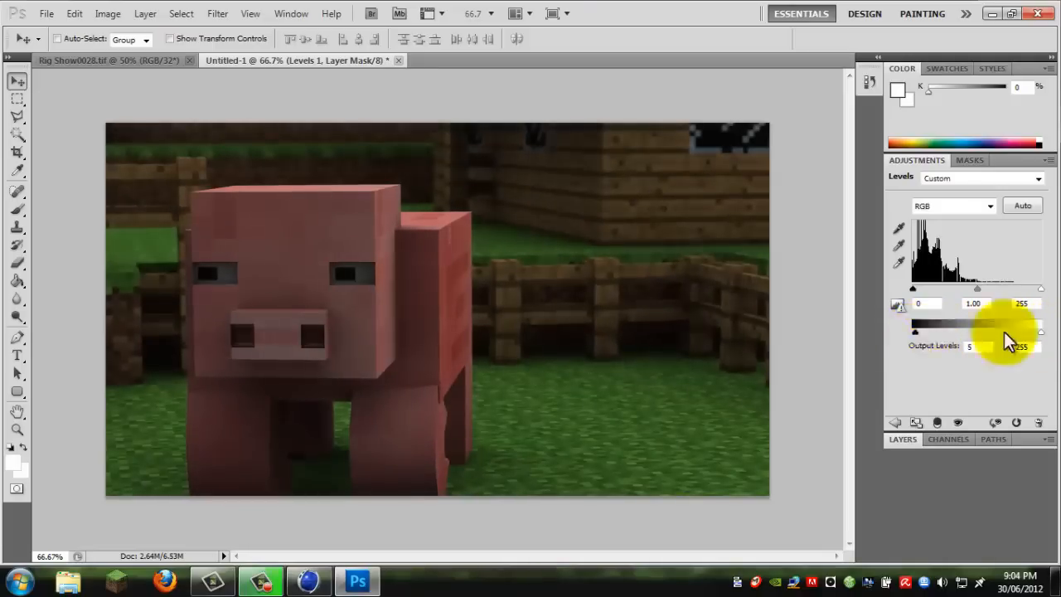
left_click_drag(1041, 333, 1028, 333)
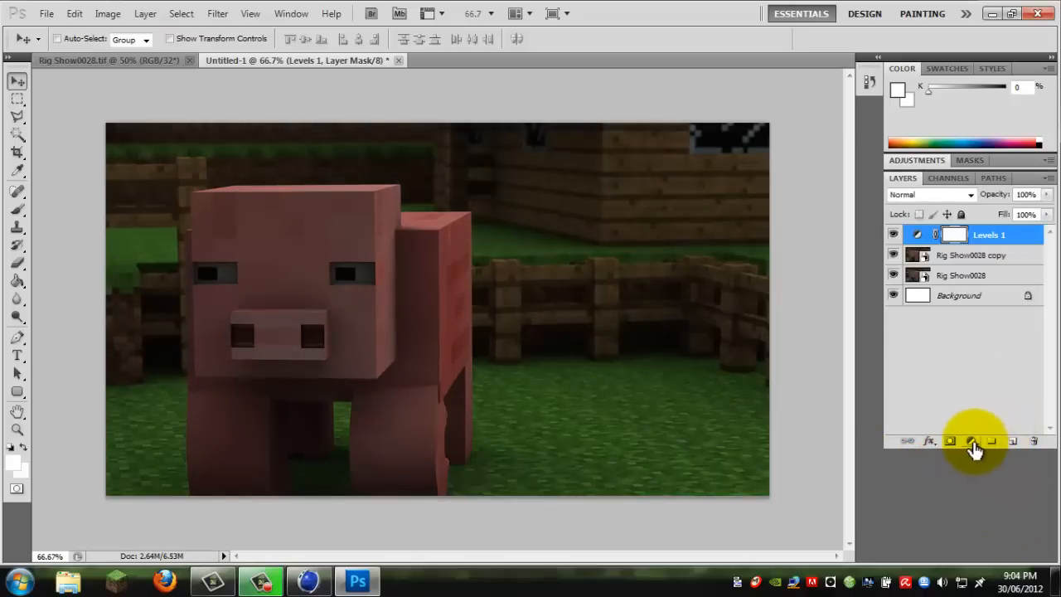
mouse_move(971, 440)
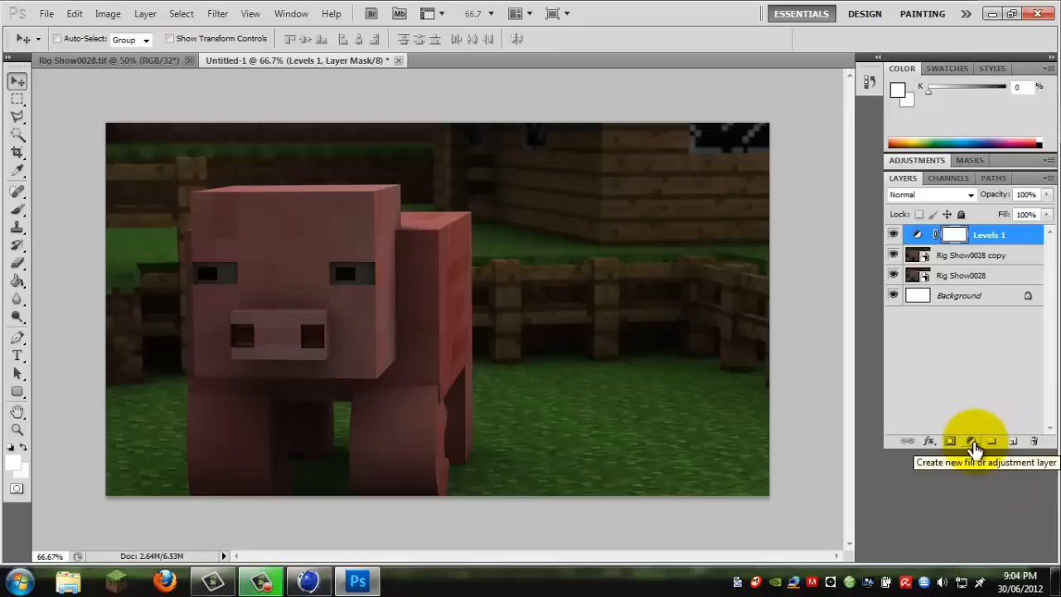
Stack Curves and Exposure adjustment layers above the Levels layer
left_click(971, 441)
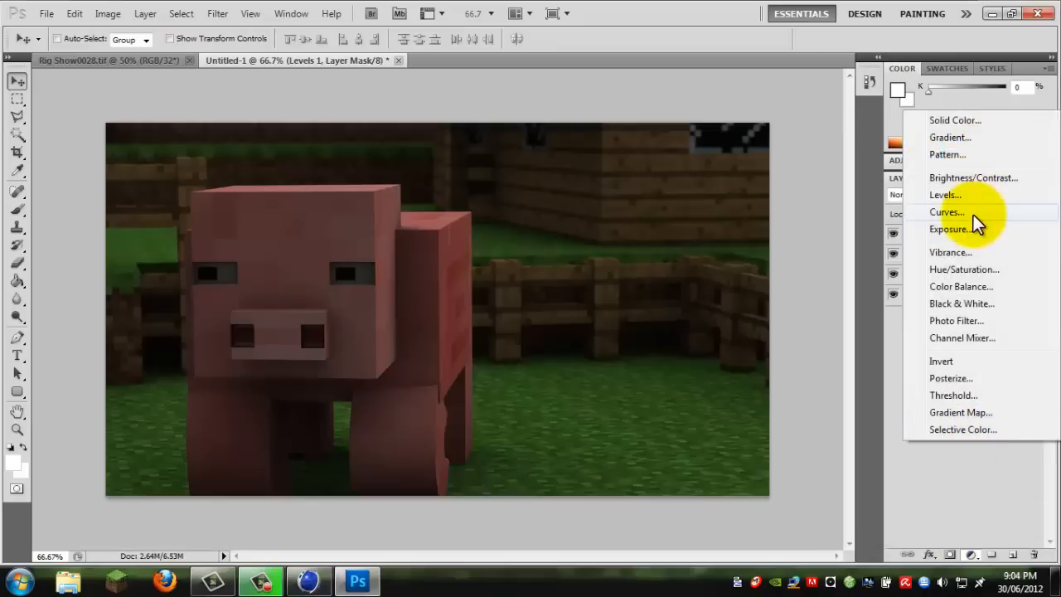
left_click(947, 212)
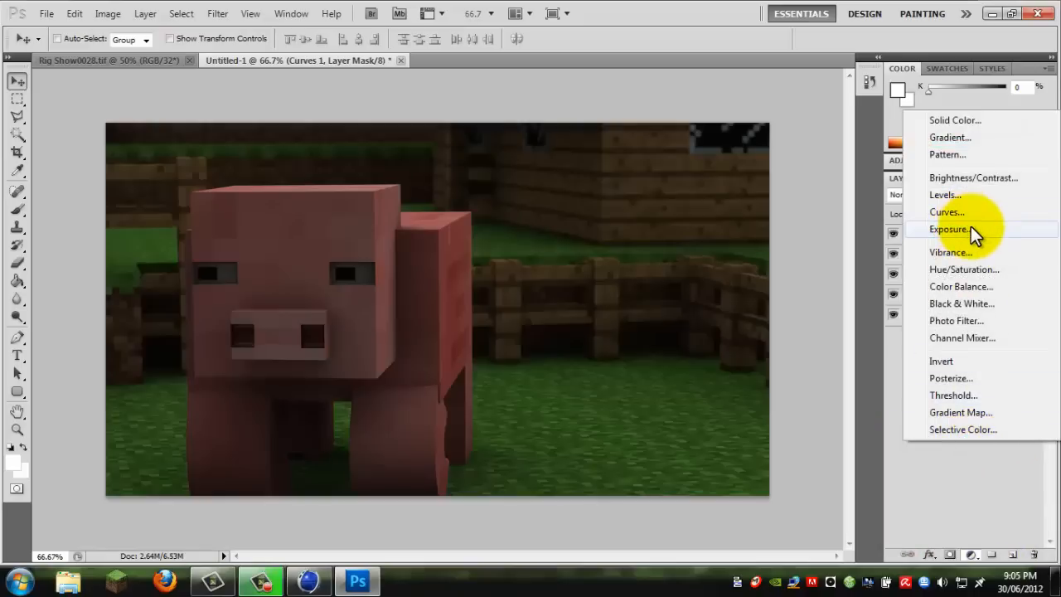
left_click(948, 229)
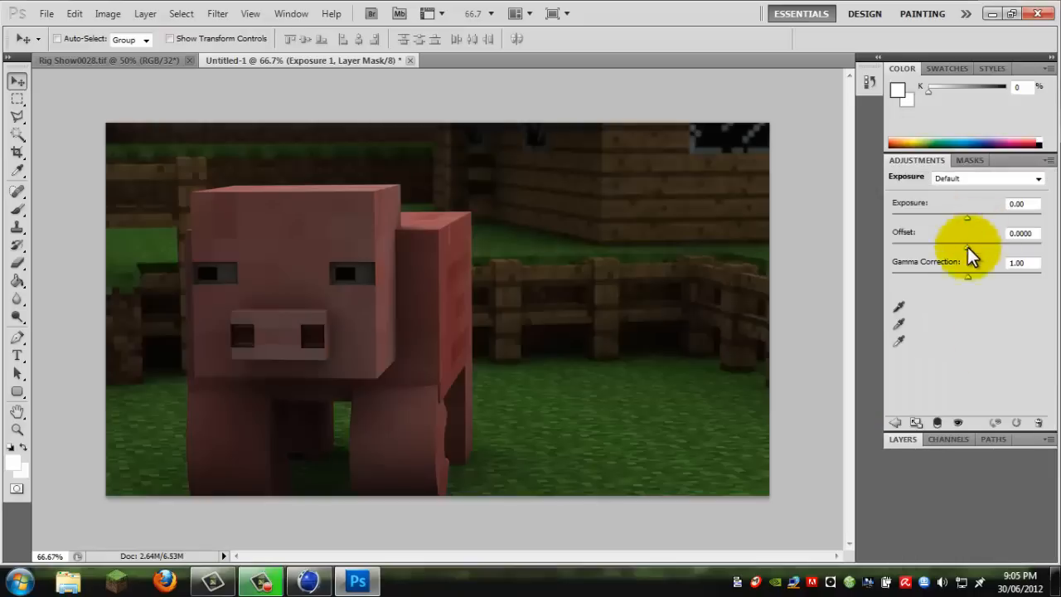
left_click(901, 438)
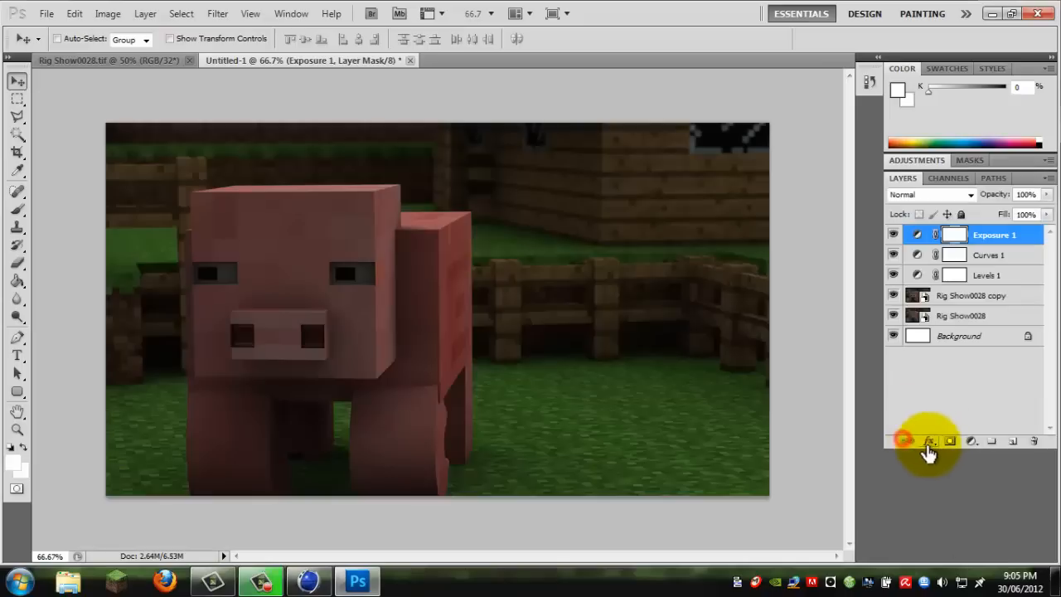
left_click(998, 255)
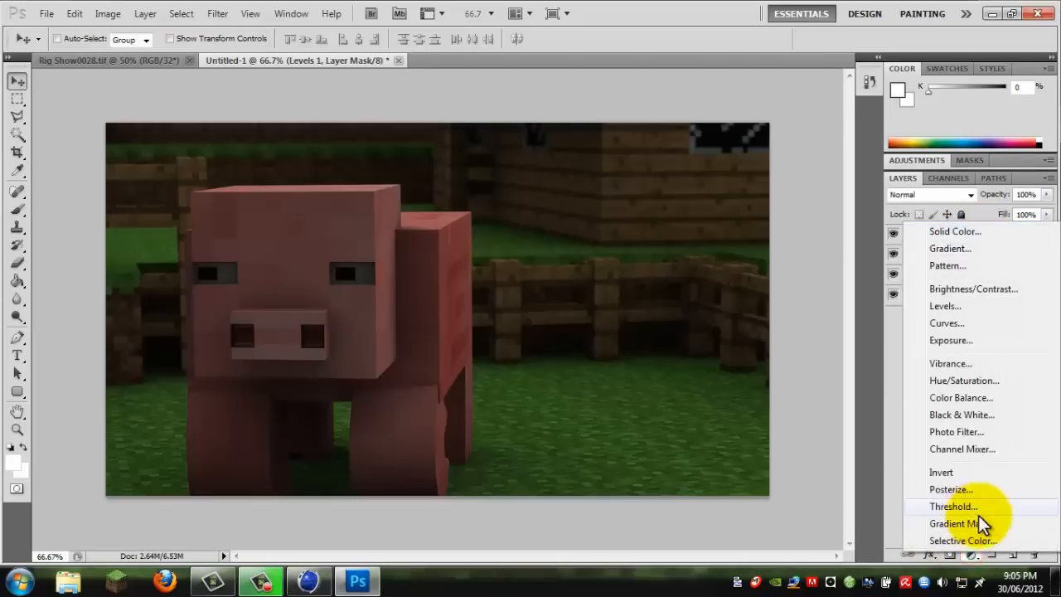
mouse_move(897, 358)
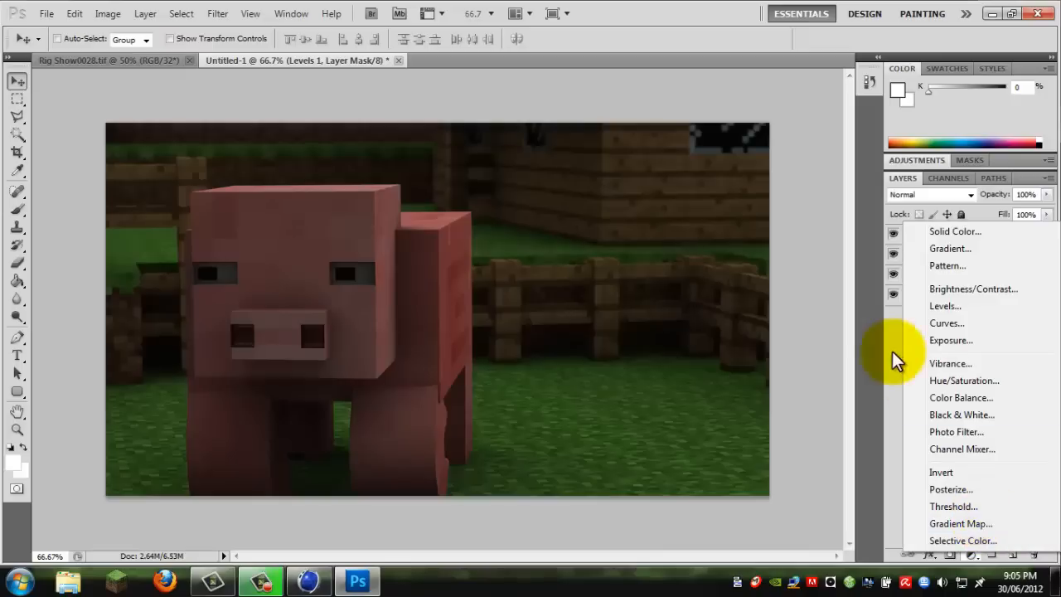
Add a Gradient Map adjustment layer over the pig render
left_click(945, 305)
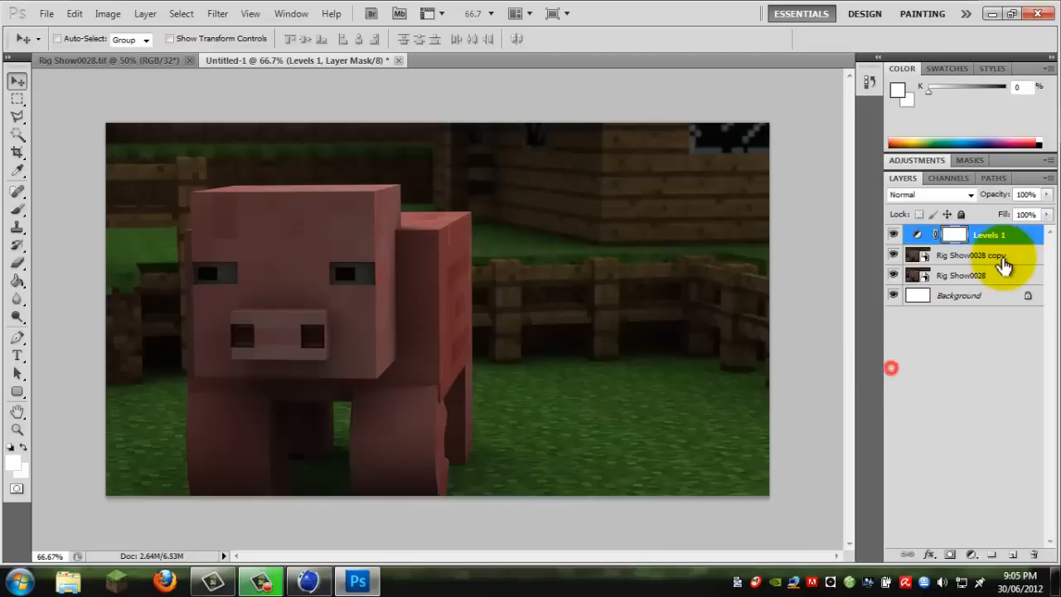
left_click(962, 255)
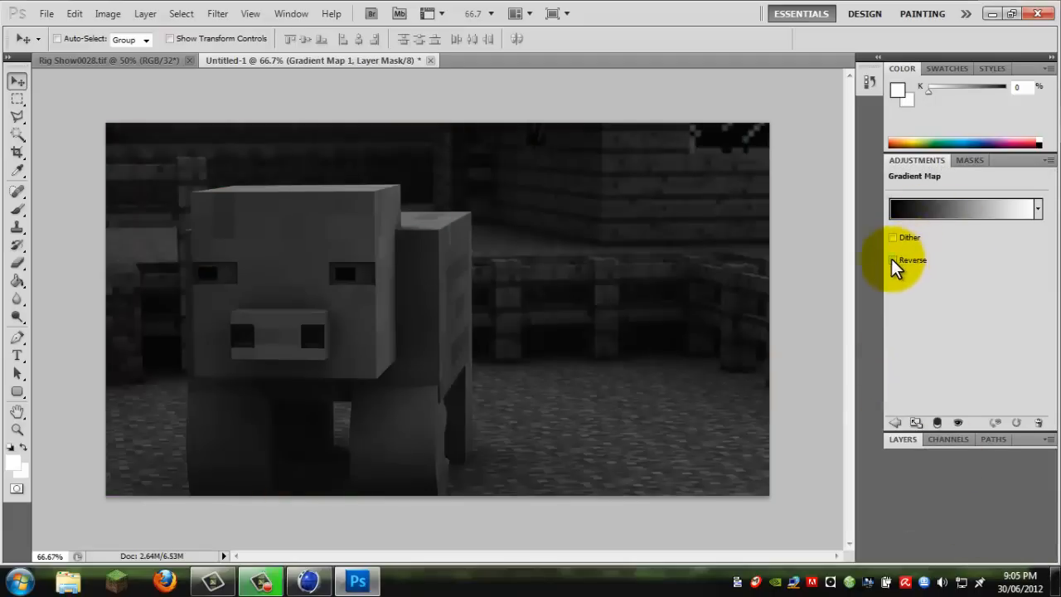
left_click(891, 259)
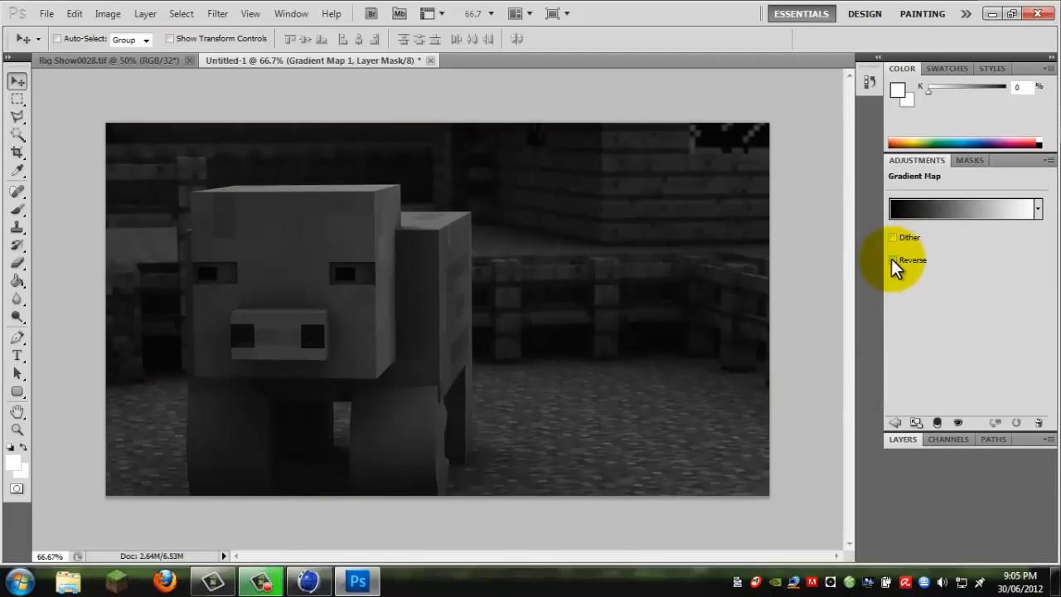
left_click(892, 258)
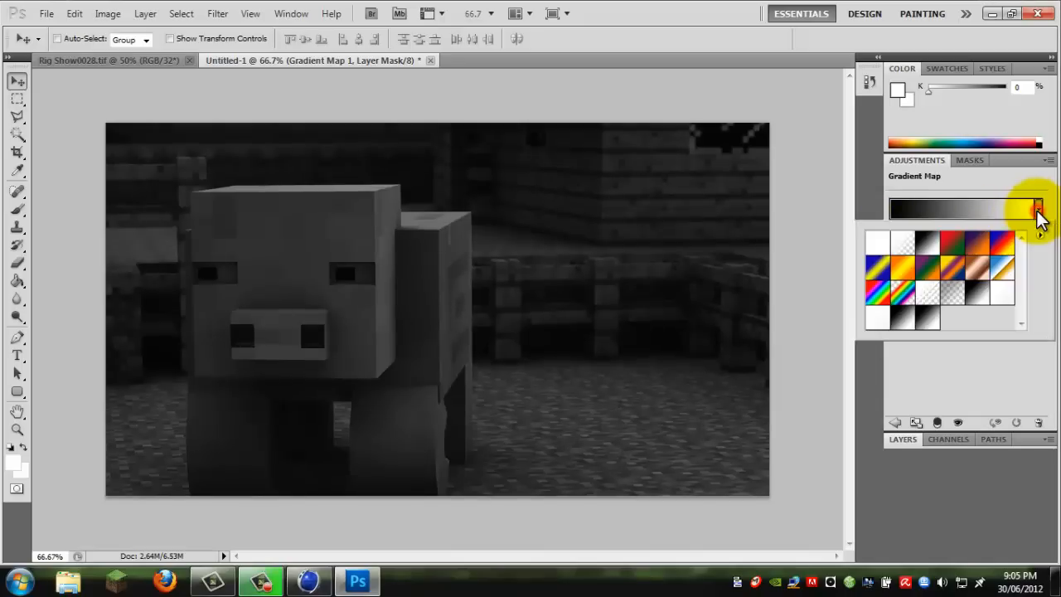
Pick a copper-toned brown-to-cream gradient preset for the map, tinting the render sepia
left_click(955, 248)
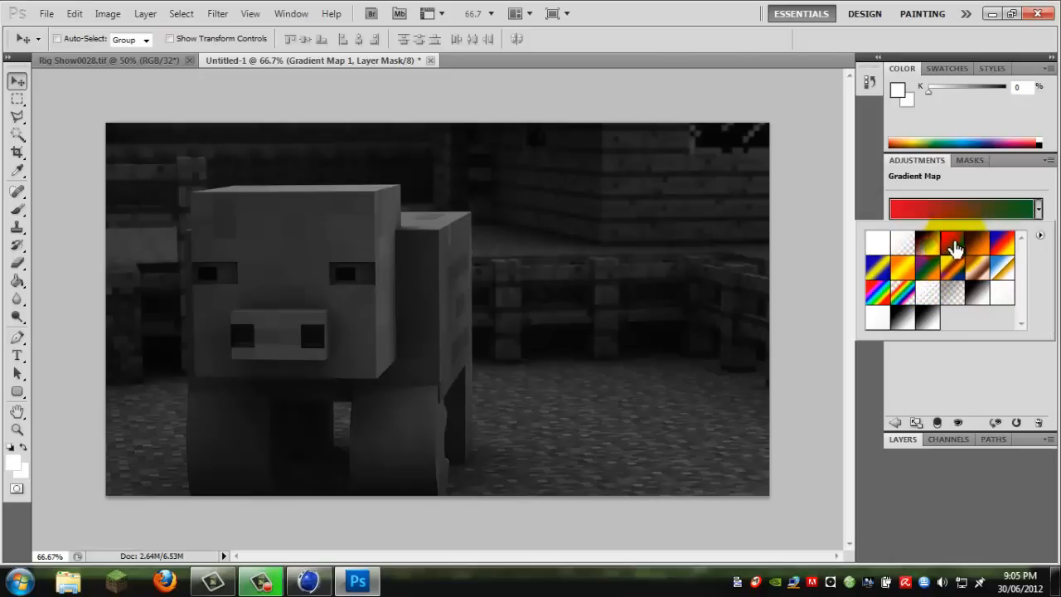
left_click(981, 281)
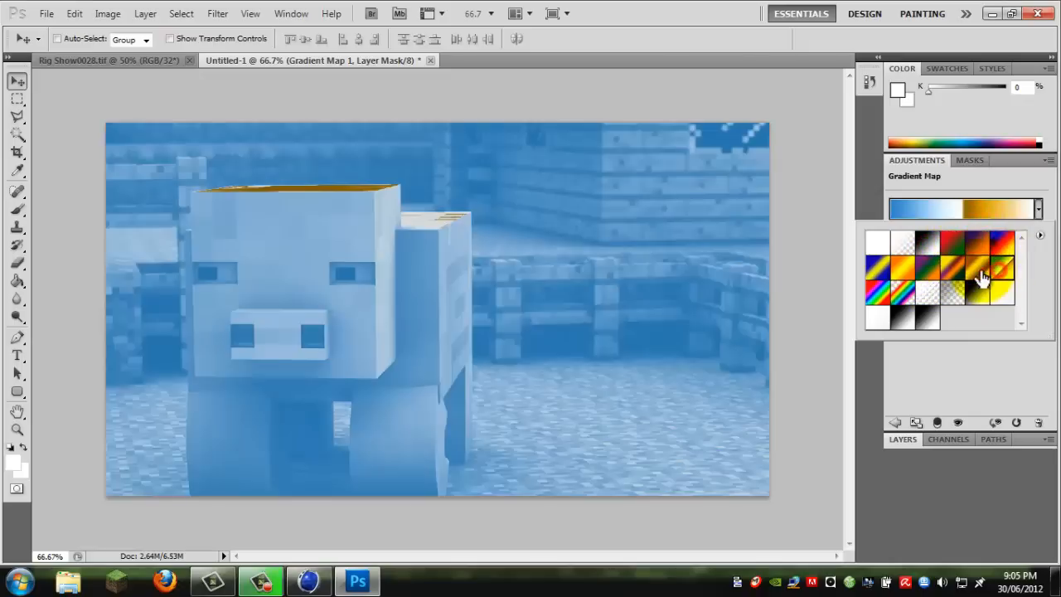
left_click(1005, 274)
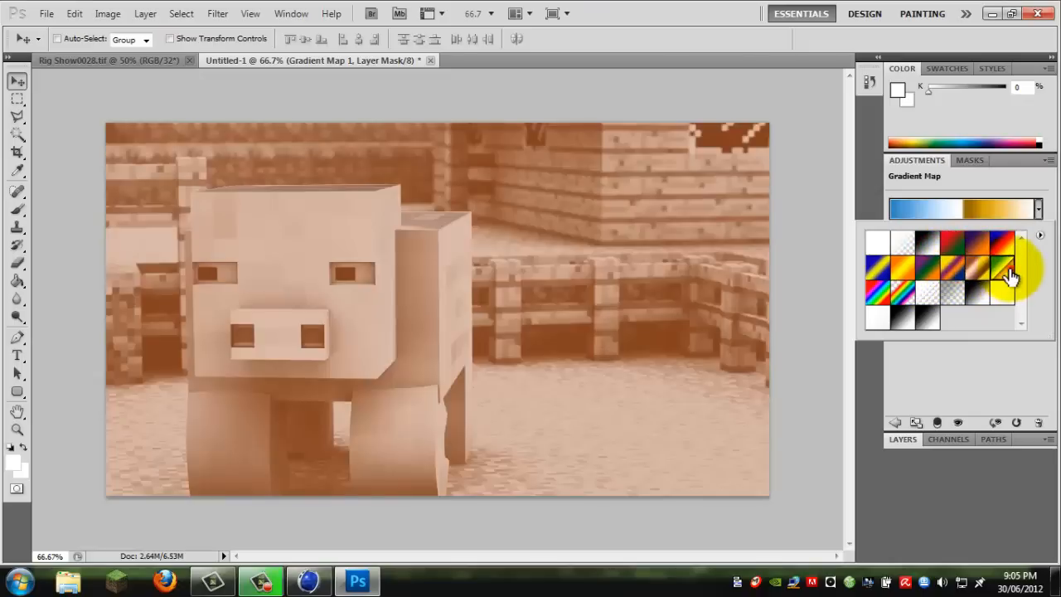
left_click(1002, 282)
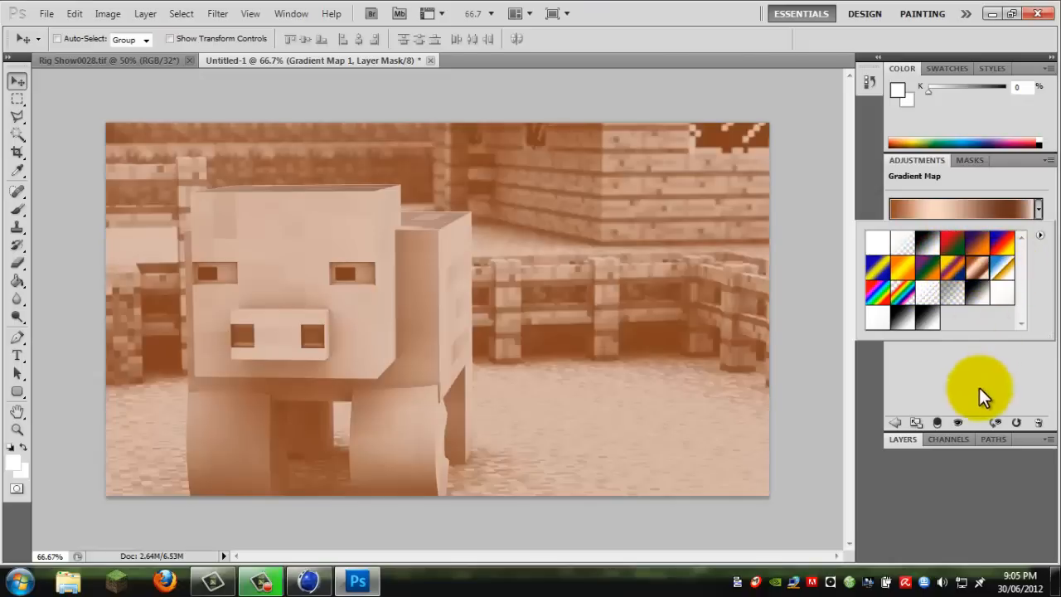
left_click(1035, 209)
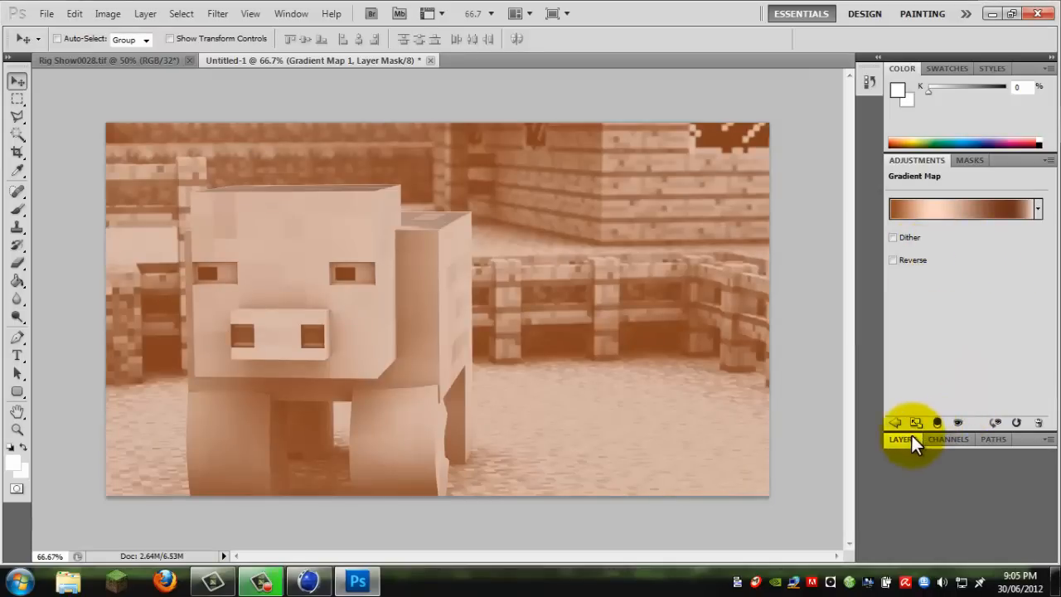
Add Gradient Map 2 with the black-to-white preset and edit its white stop
left_click(902, 438)
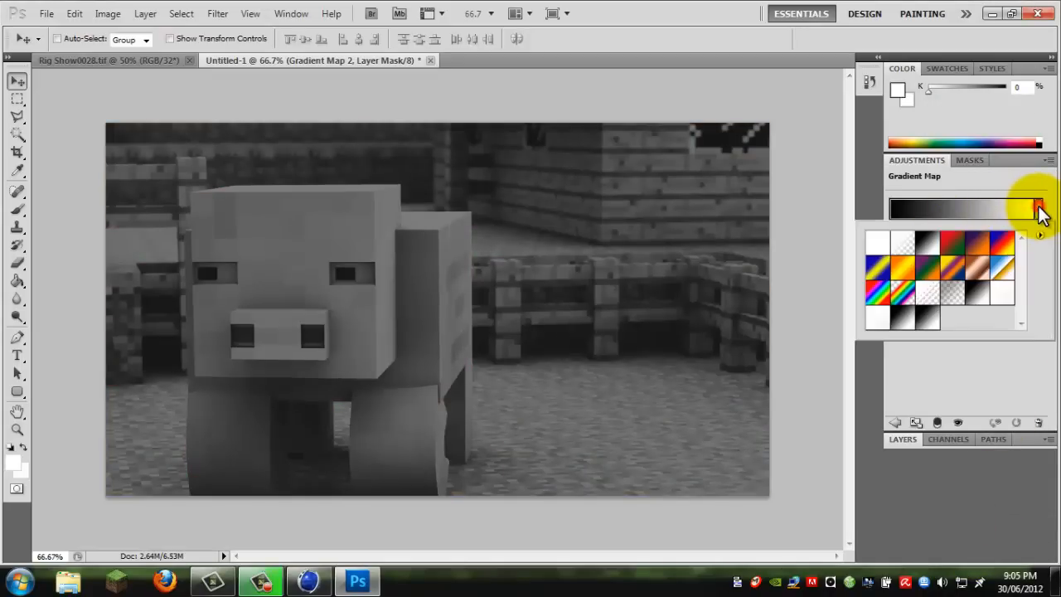
left_click(1038, 209)
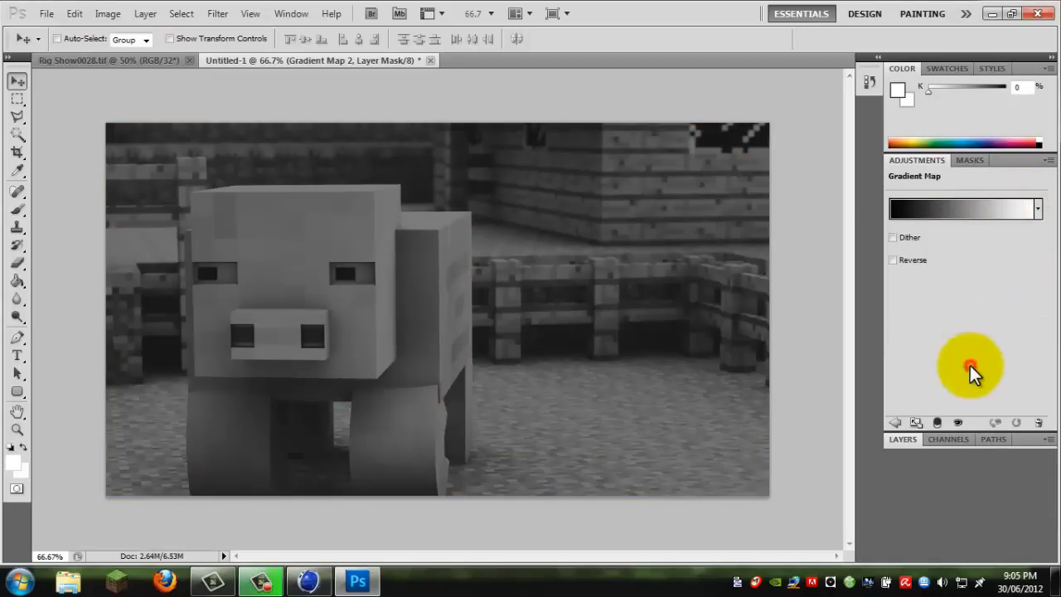
left_click(964, 209)
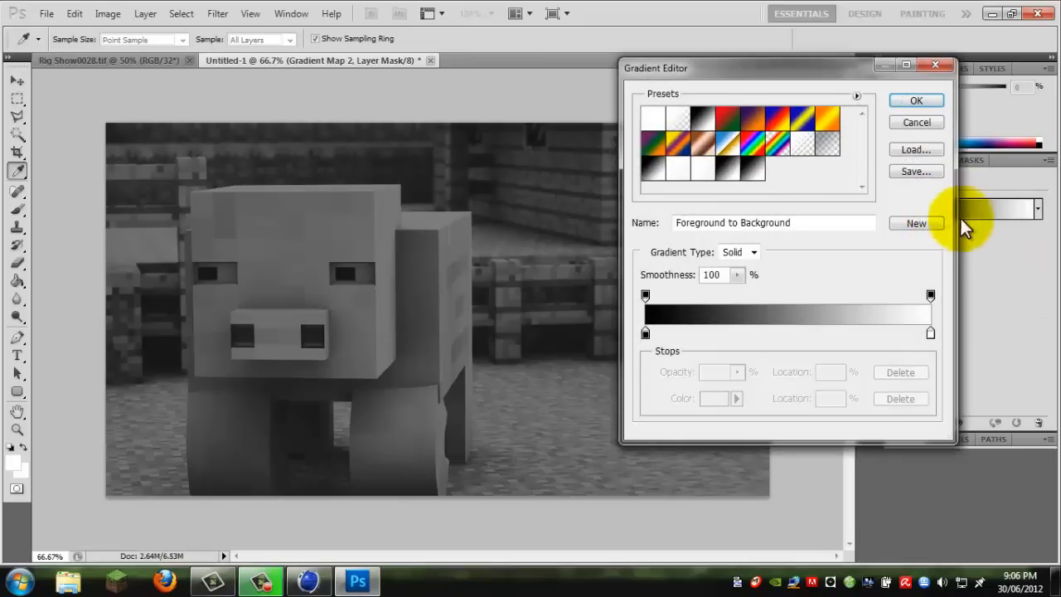
mouse_move(643, 331)
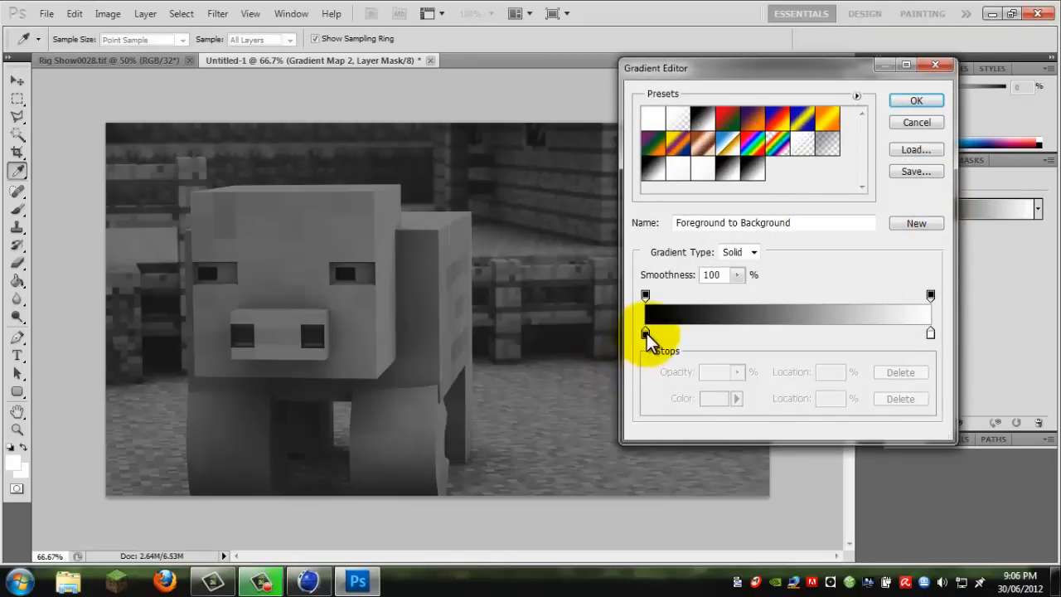
left_click(928, 331)
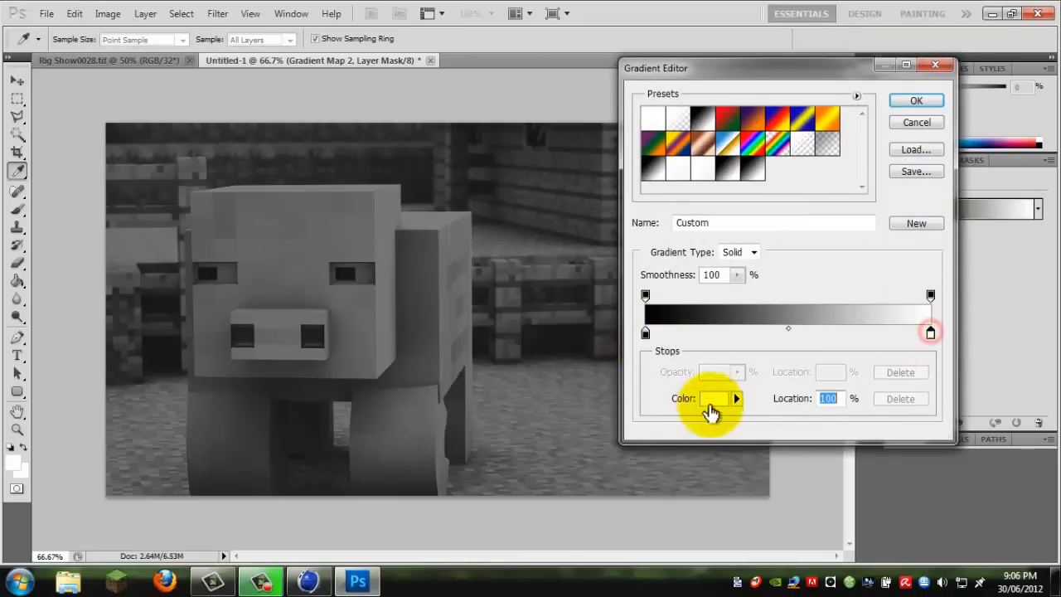
Set the light stop to dark green and the dark stop to bright green, turning the image green
left_click(712, 398)
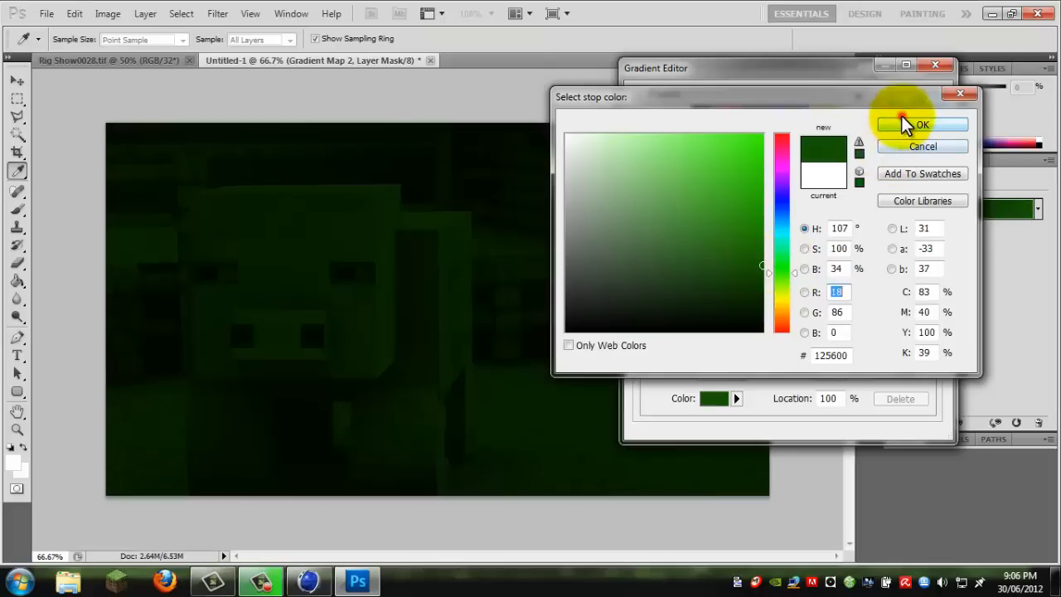
left_click(921, 124)
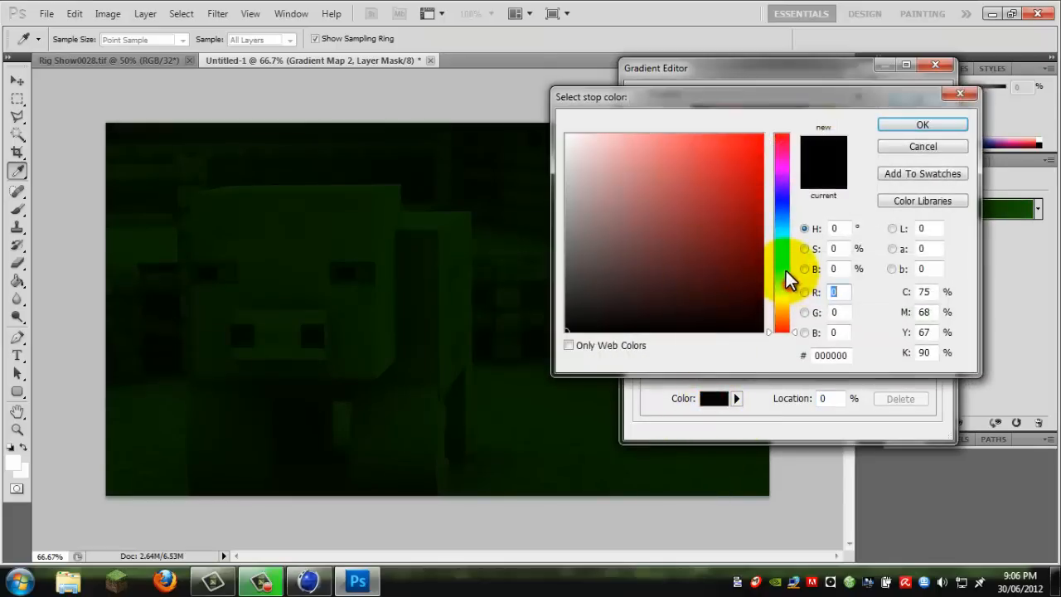
left_click(782, 273)
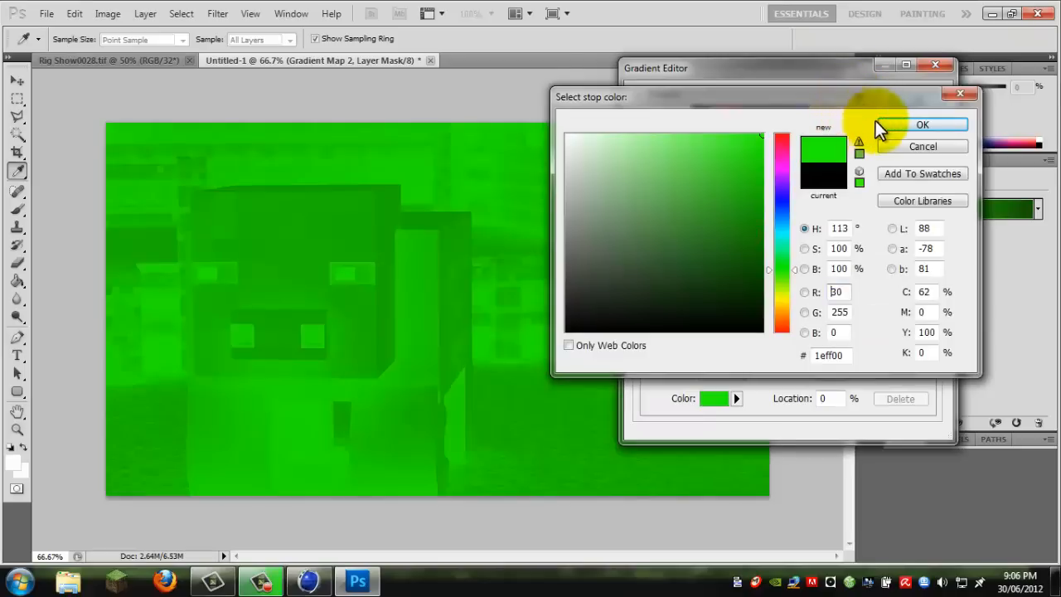
left_click(922, 124)
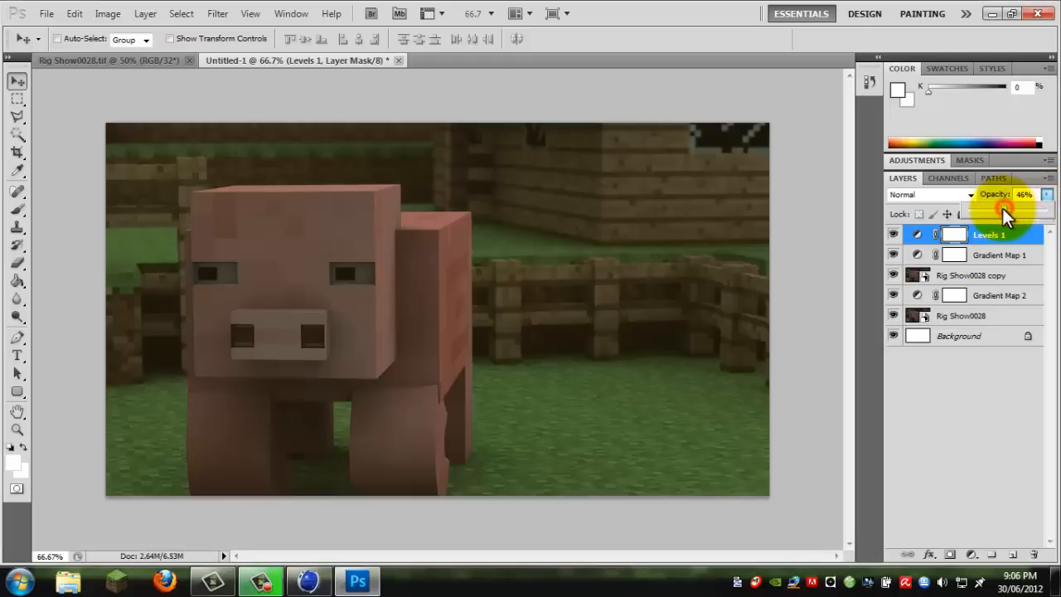
Retune the Levels 1 opacity (field to 100) and slightly reduce the Overlay copy's opacity
left_click_drag(1019, 194, 992, 194)
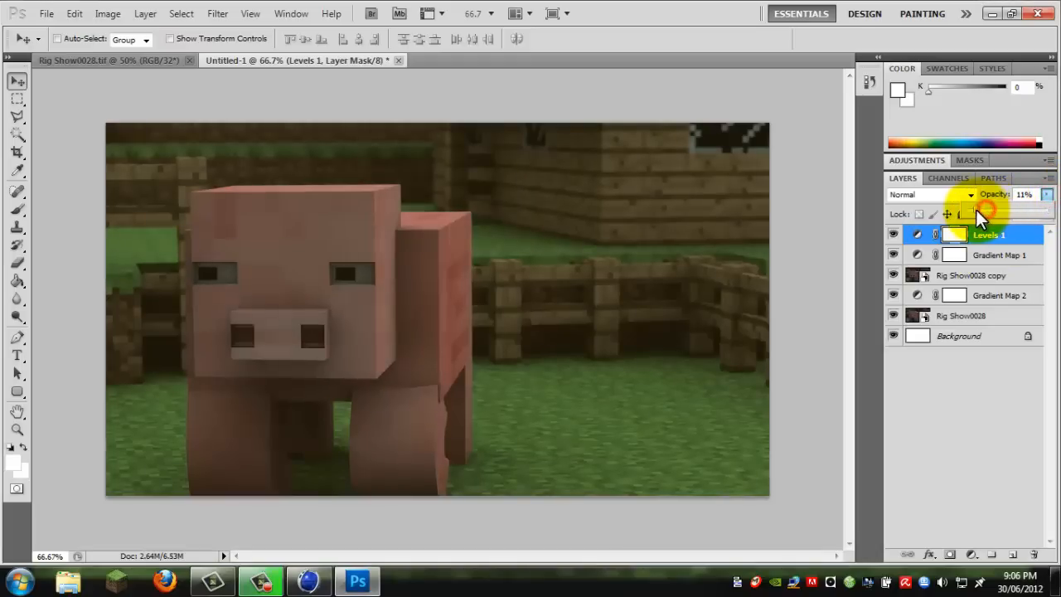
type("100")
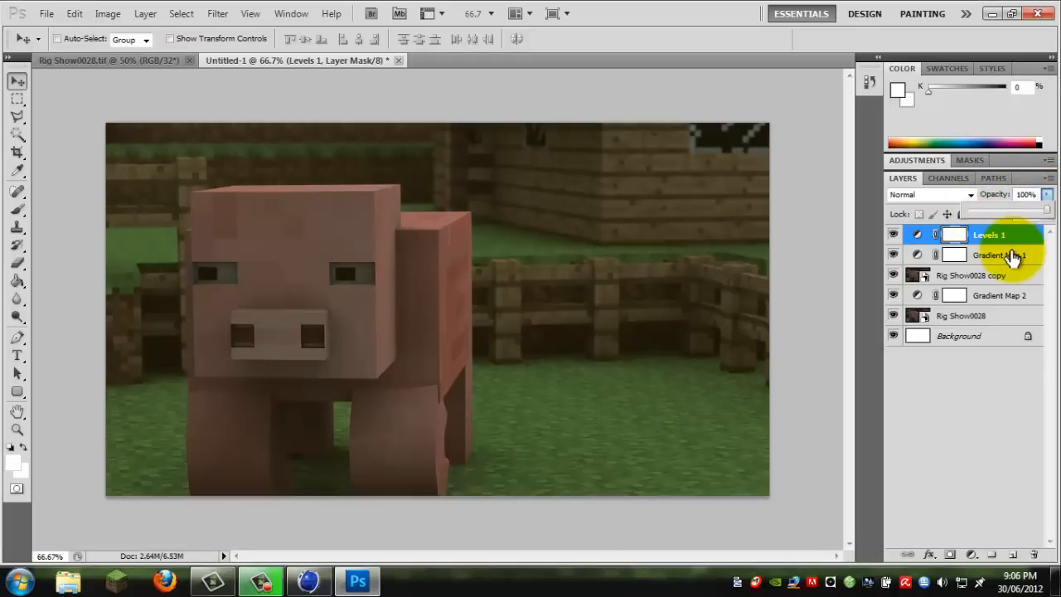
left_click(976, 275)
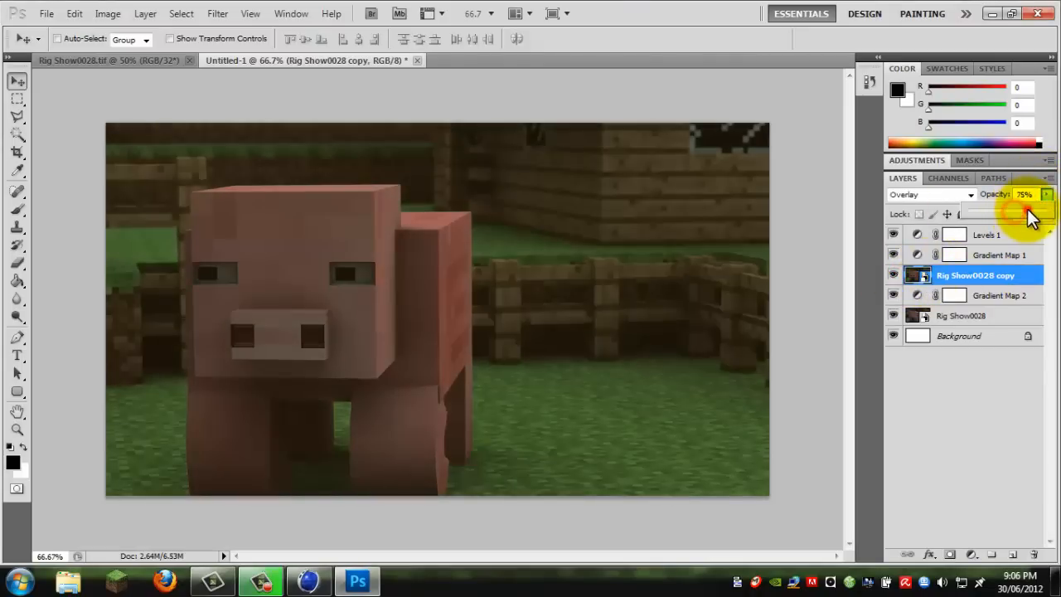
left_click(1052, 194)
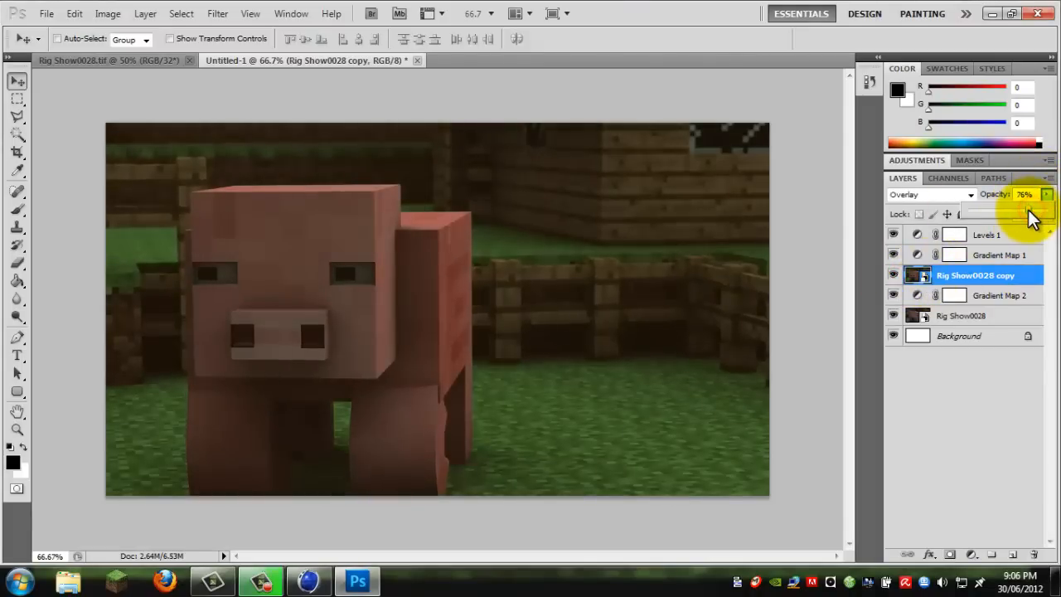
Raise then fine-tune the sepia Gradient Map 1 layer's opacity
left_click(998, 295)
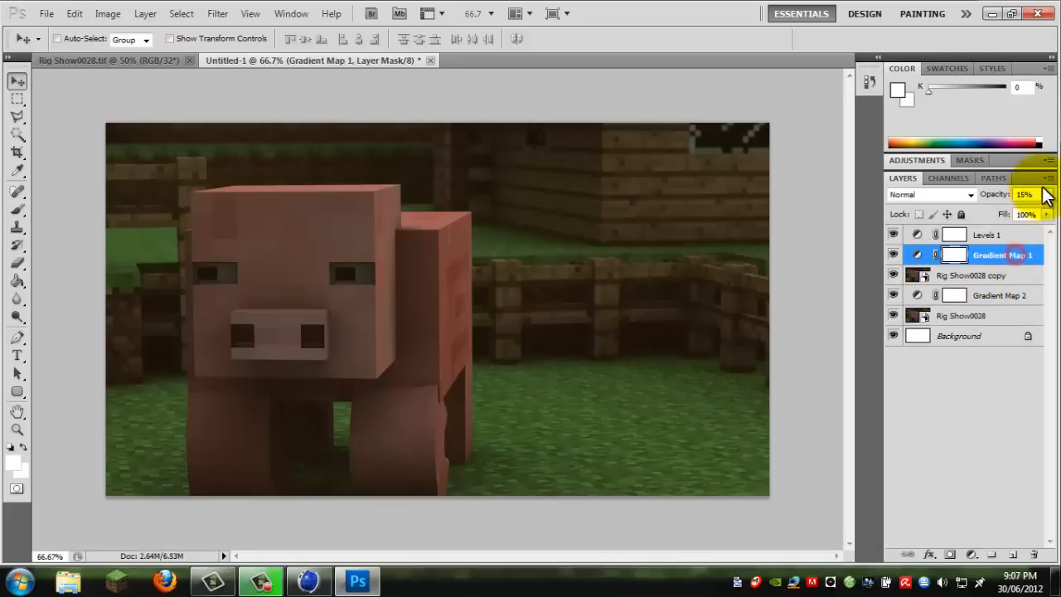
left_click_drag(1003, 209, 1019, 209)
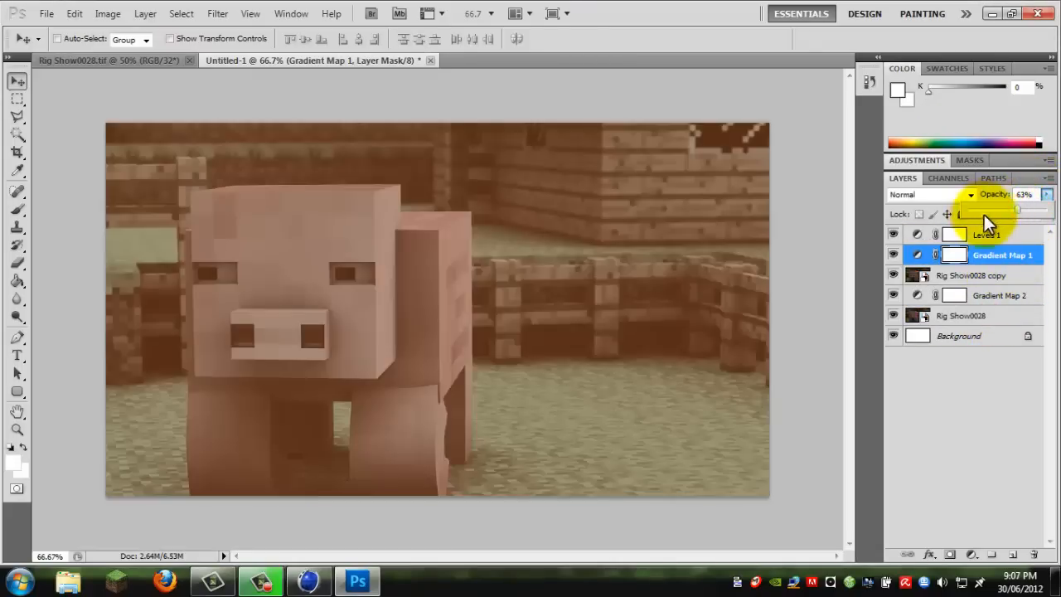
left_click_drag(1014, 212, 981, 212)
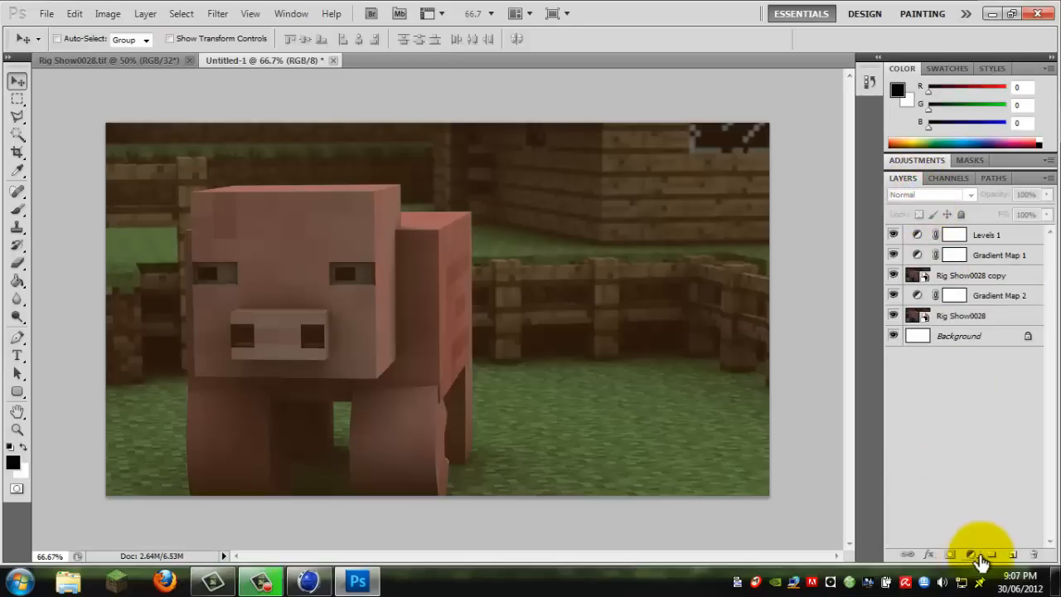
Add a new top layer, fill it black with the Paint Bucket and fade its opacity
left_click(994, 553)
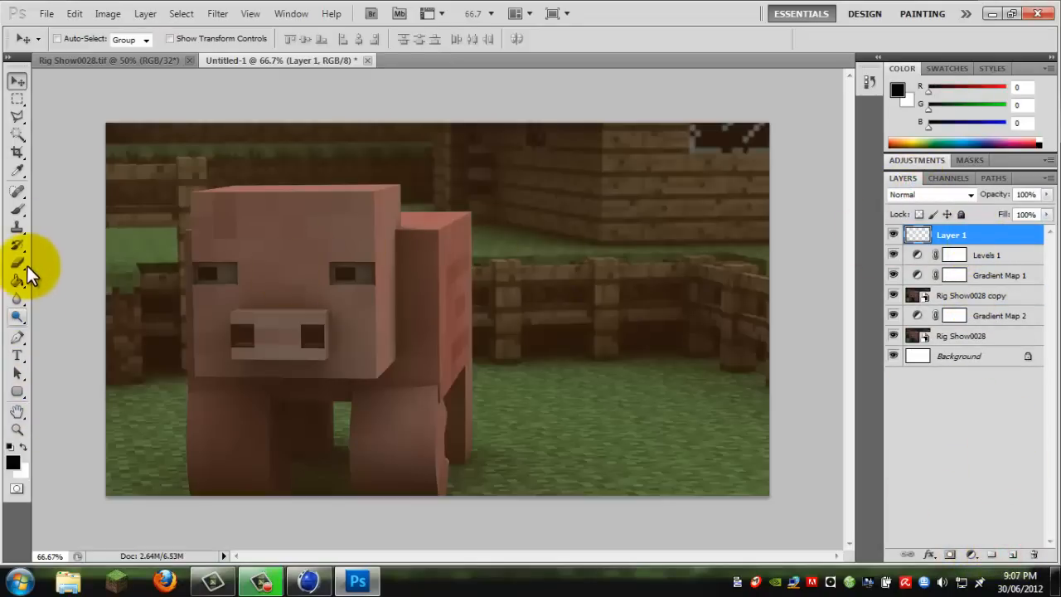
left_click(17, 282)
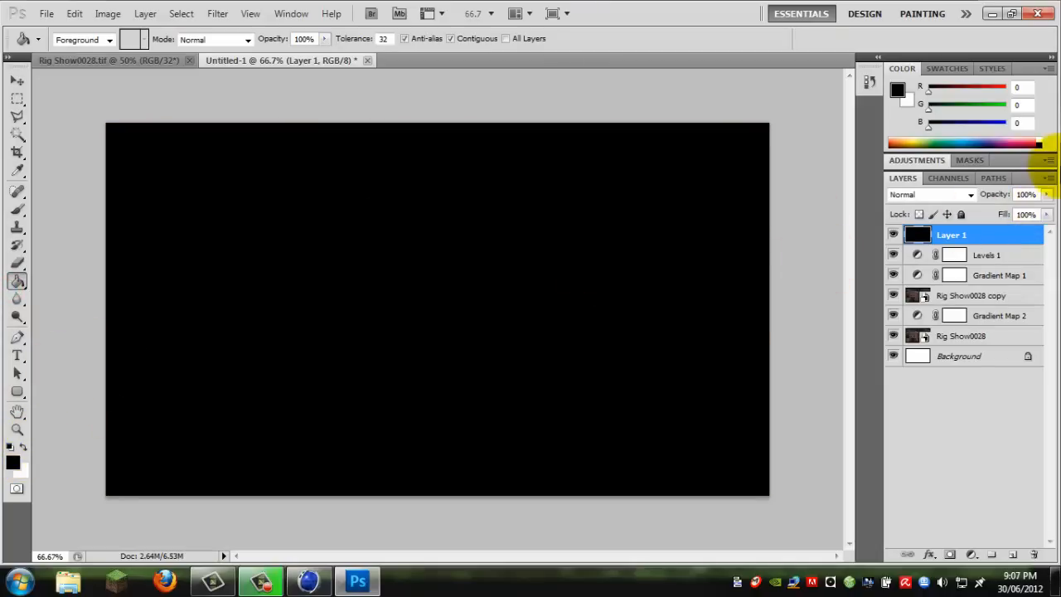
left_click_drag(1044, 194, 1011, 194)
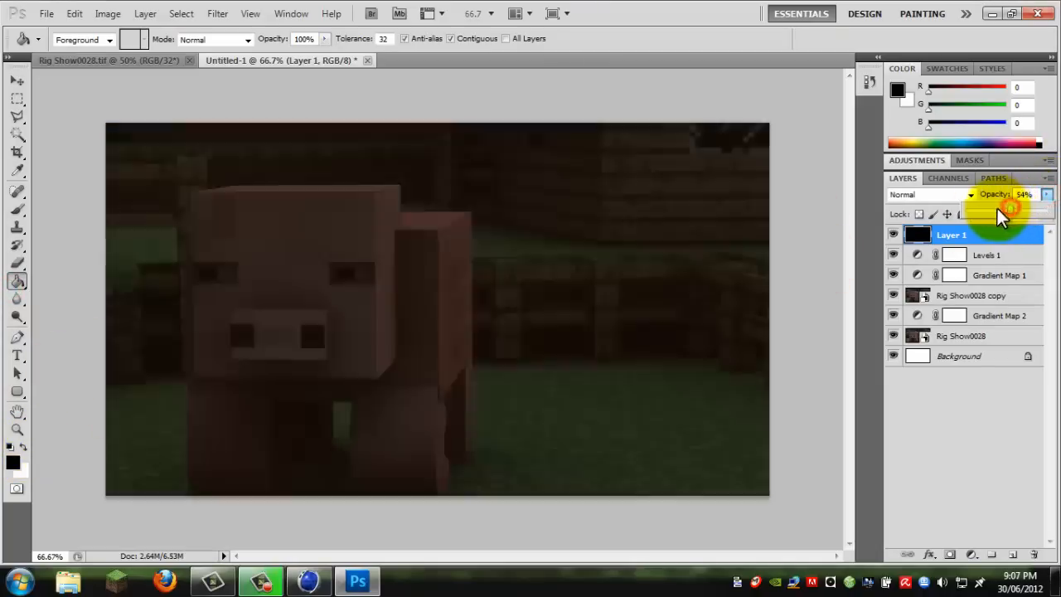
left_click_drag(1011, 207, 981, 207)
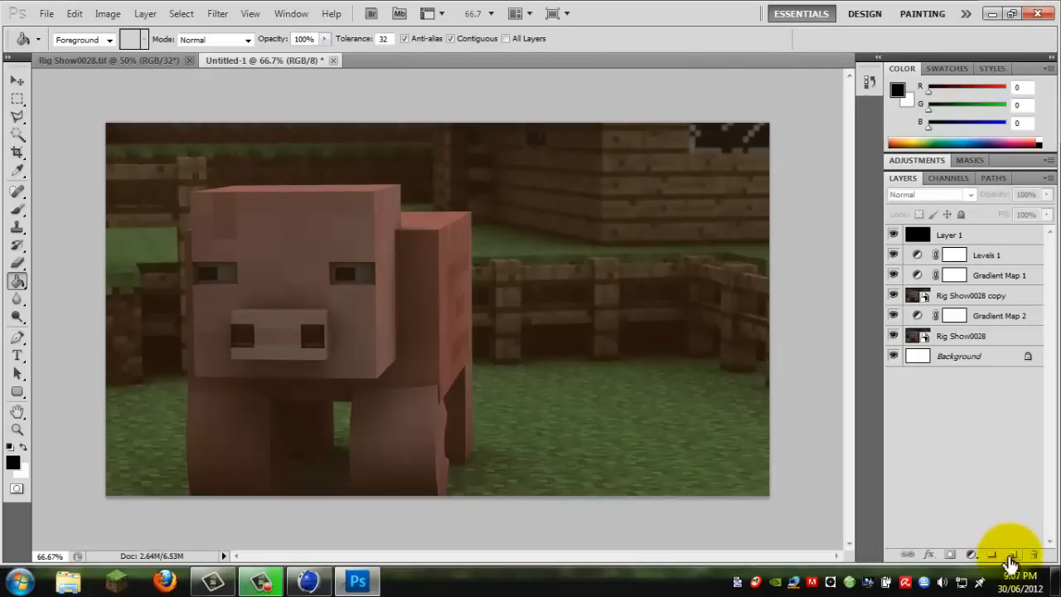
On a new Layer 2, paint soft black vignette shading along the bottom edge with a large soft brush
left_click(1001, 555)
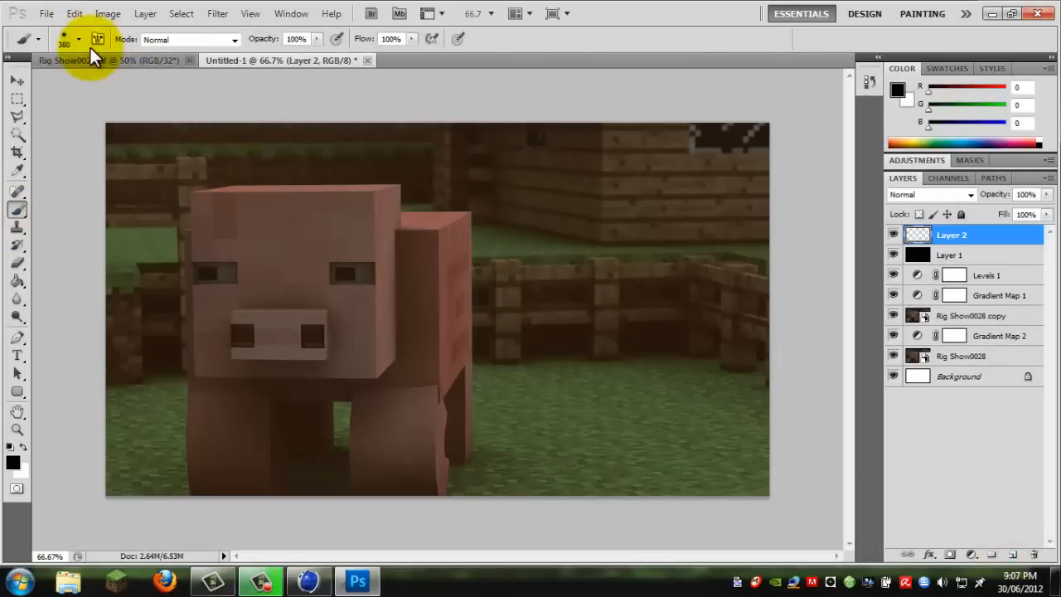
left_click(79, 40)
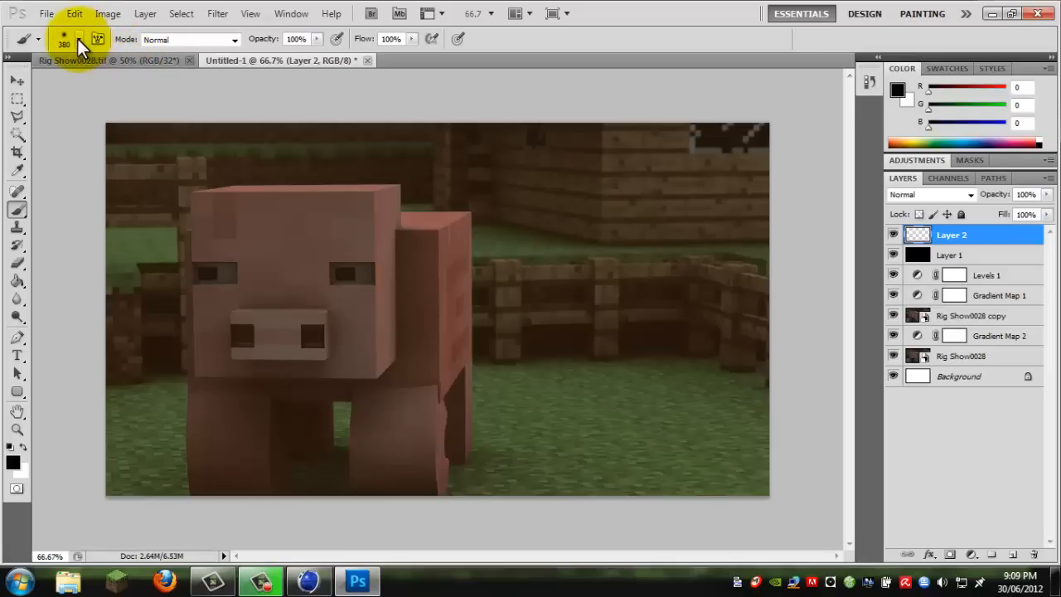
left_click(80, 40)
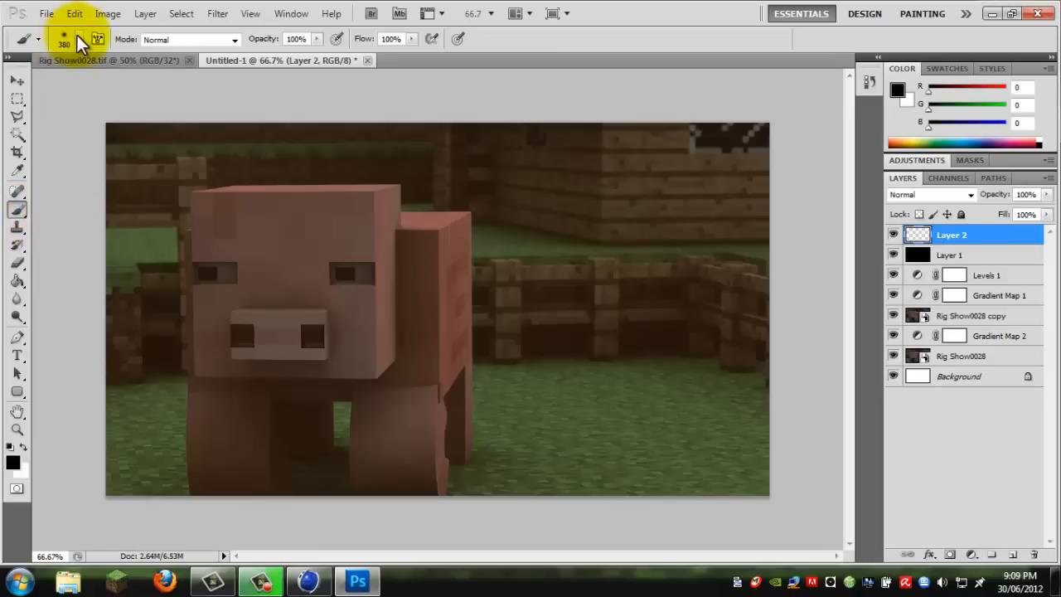
left_click(80, 40)
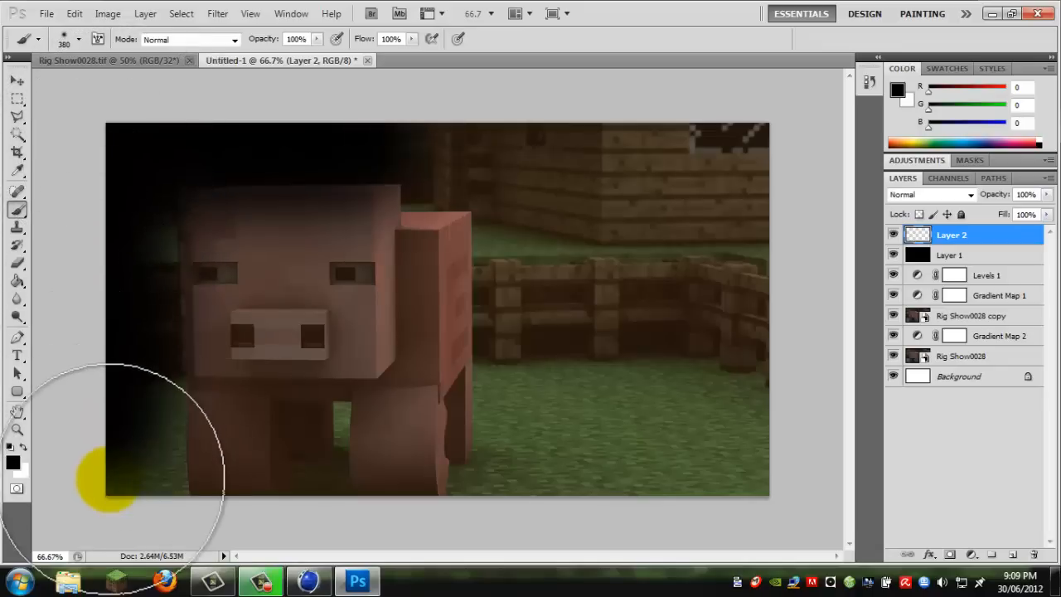
left_click_drag(108, 478, 788, 480)
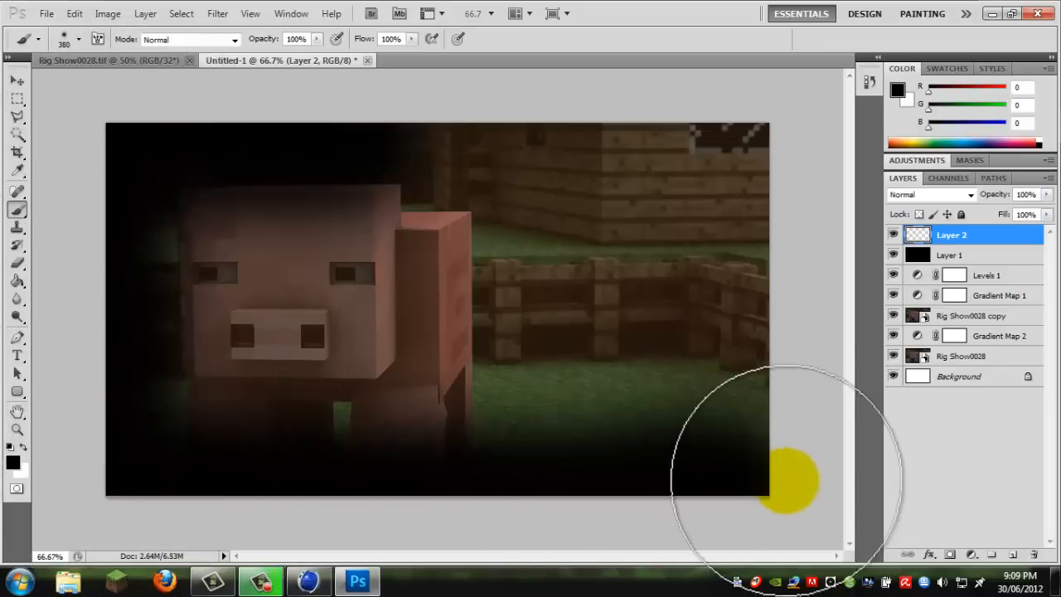